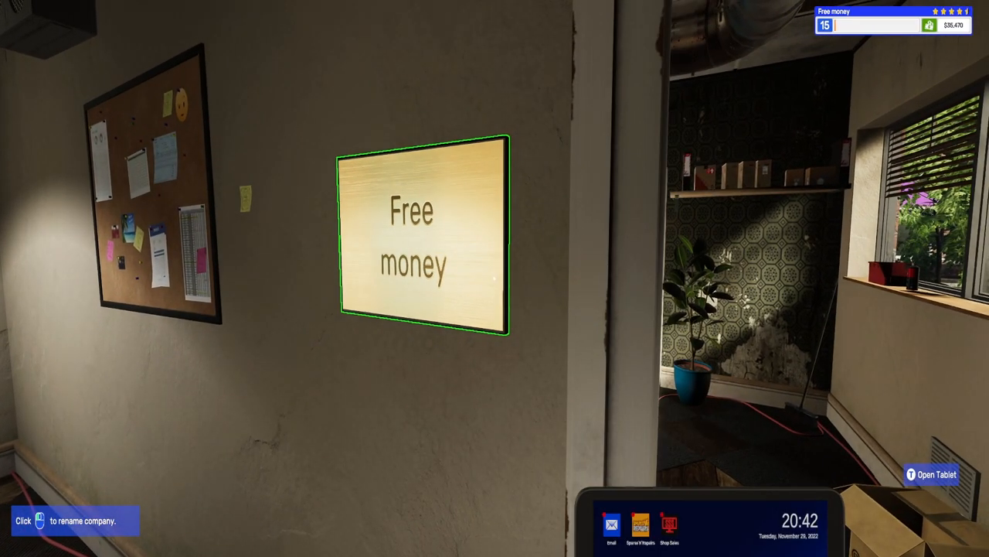
pyautogui.moveTo(495, 279)
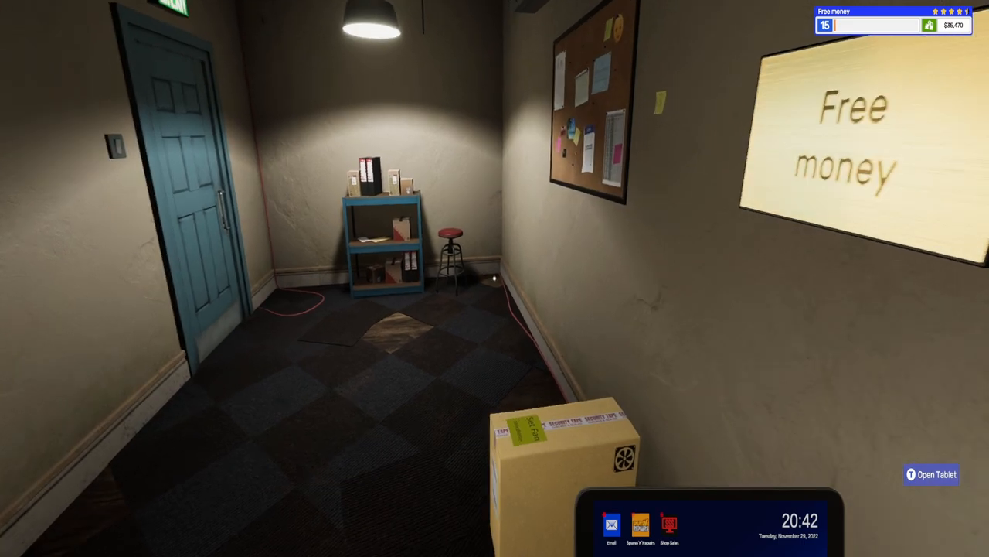
# Step: Bring up the in-game tablet on its home screen of apps
pyautogui.click(931, 474)
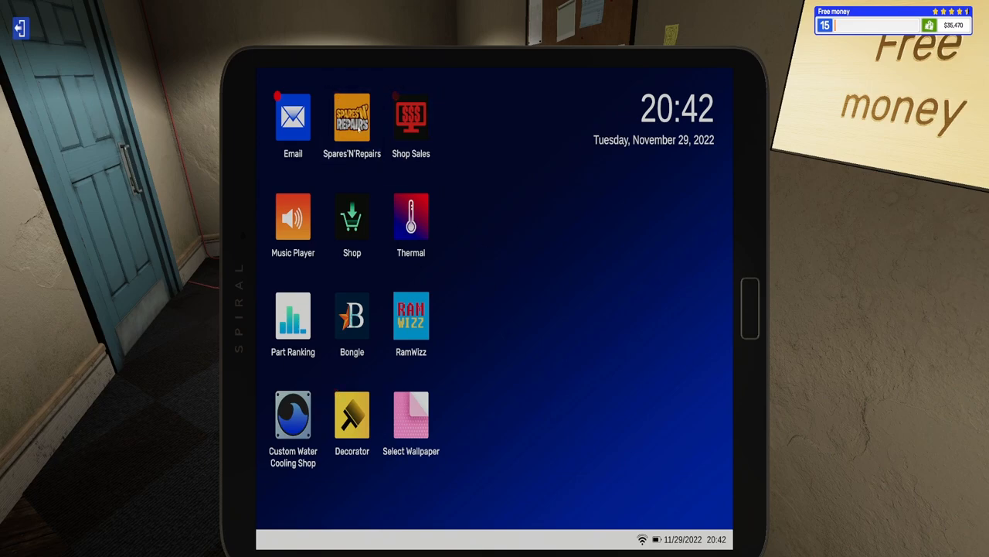
# Step: Buy the broken i7-8700 / RTX 2070 SUPER PC for $1,154 on Spares'N'Repairs
pyautogui.click(352, 116)
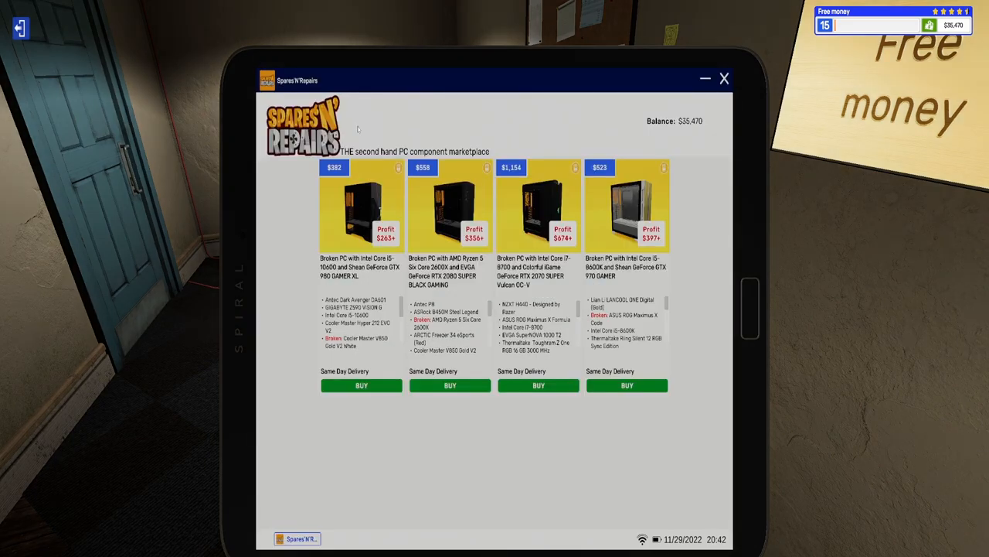
pyautogui.moveTo(384, 188)
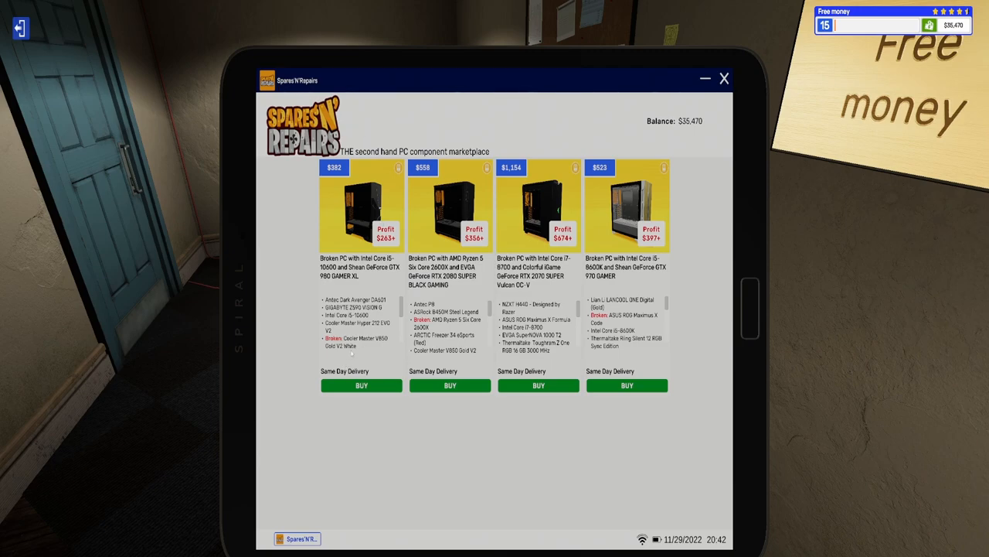
pyautogui.scroll(-3)
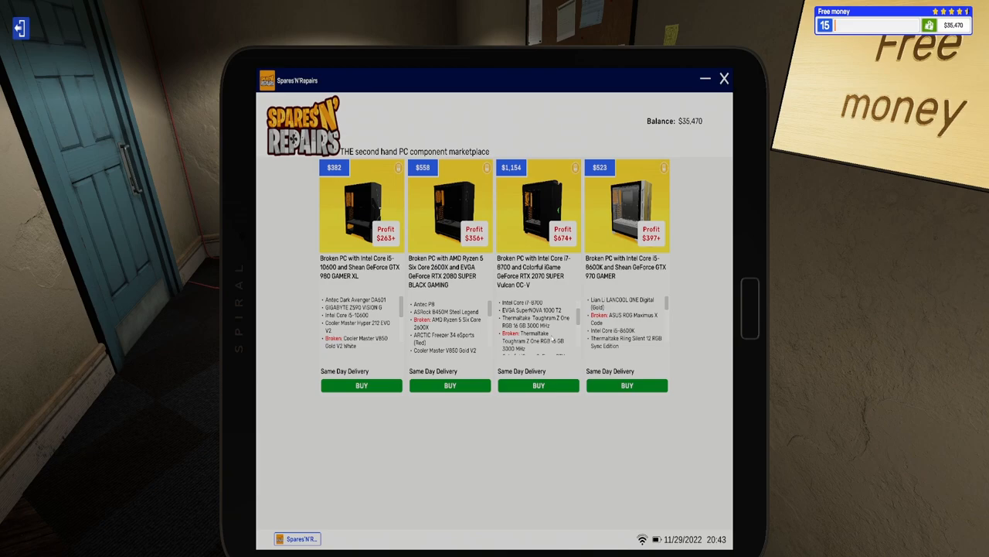
pyautogui.scroll(-3)
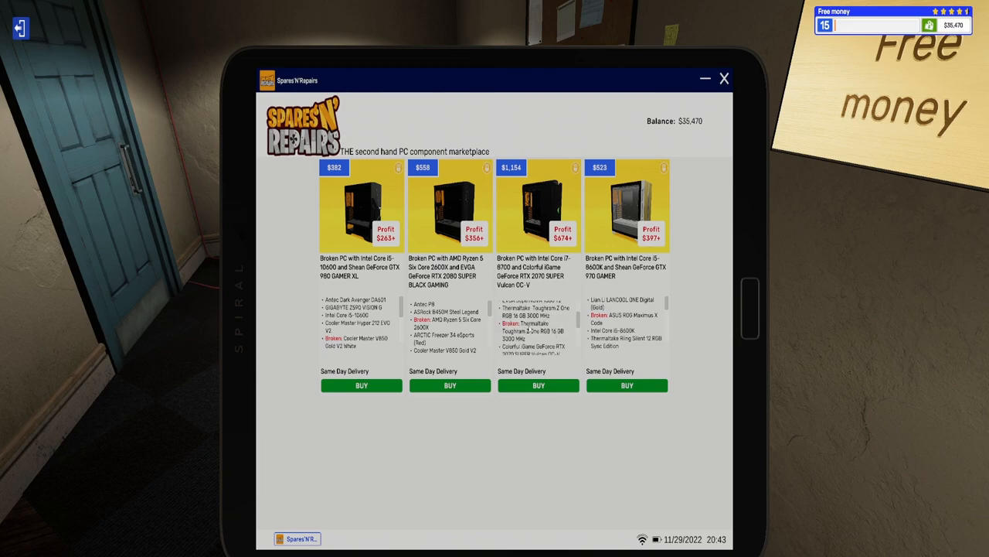
pyautogui.moveTo(568, 331)
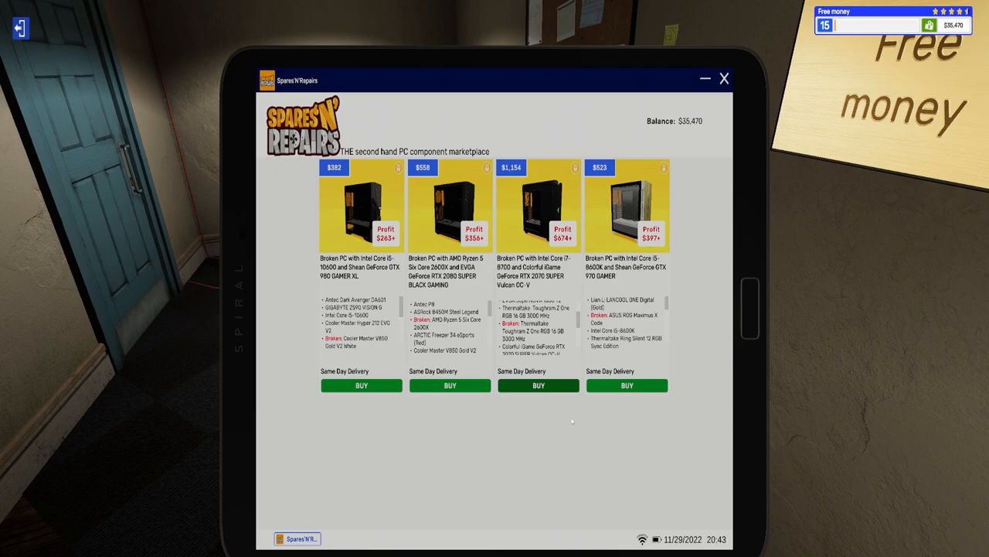
pyautogui.click(723, 78)
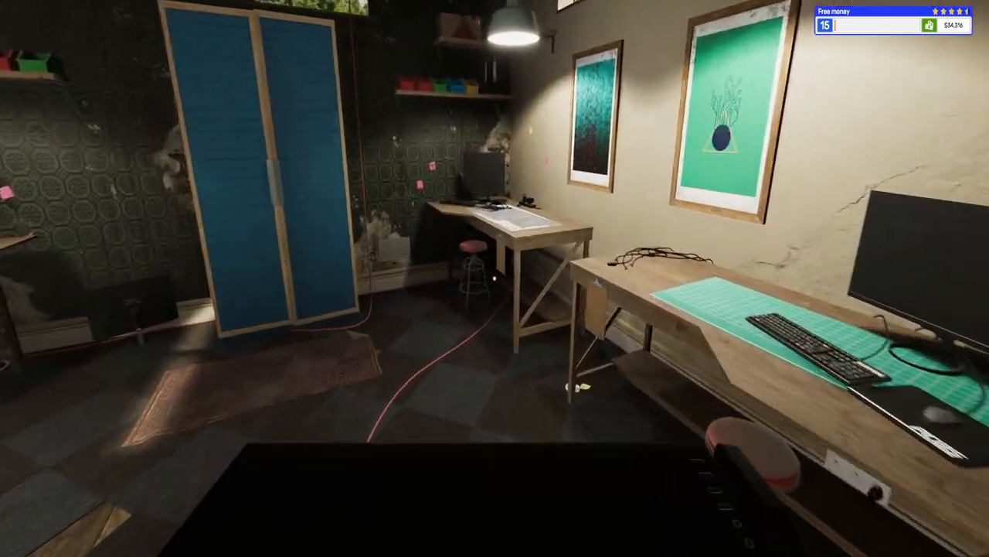
pyautogui.moveTo(495, 278)
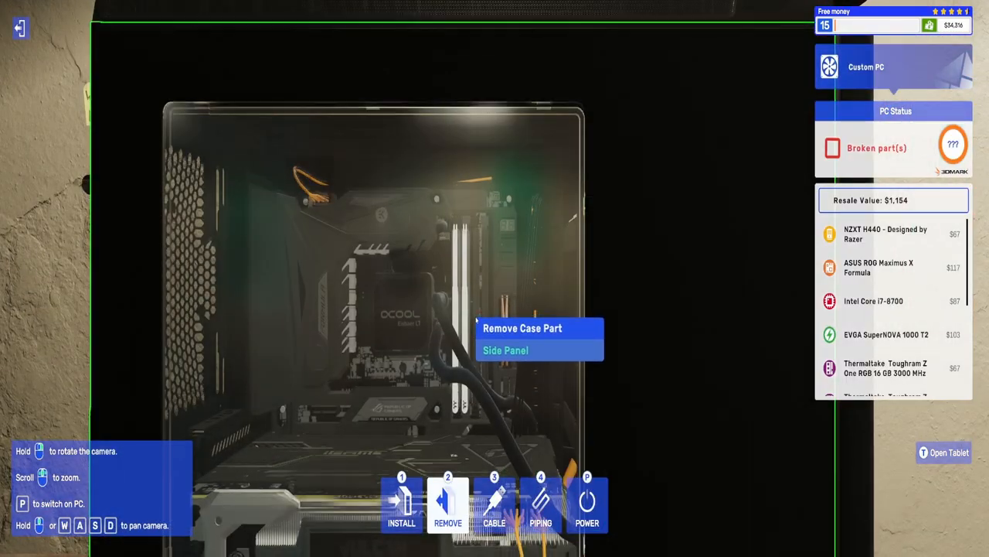
# Step: Take off the side panel and pull out the broken 16 GB Thermaltake RAM stick
pyautogui.click(505, 350)
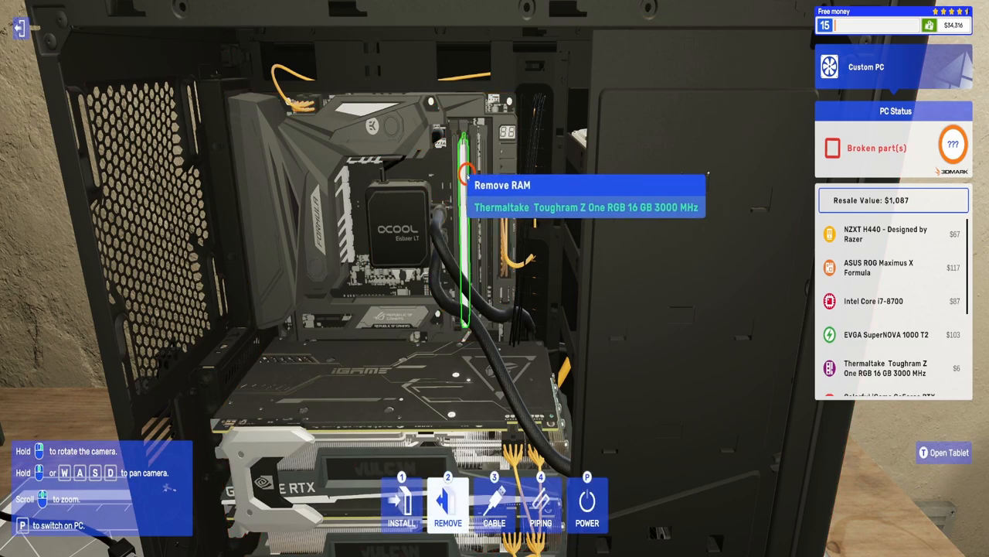
pyautogui.click(943, 452)
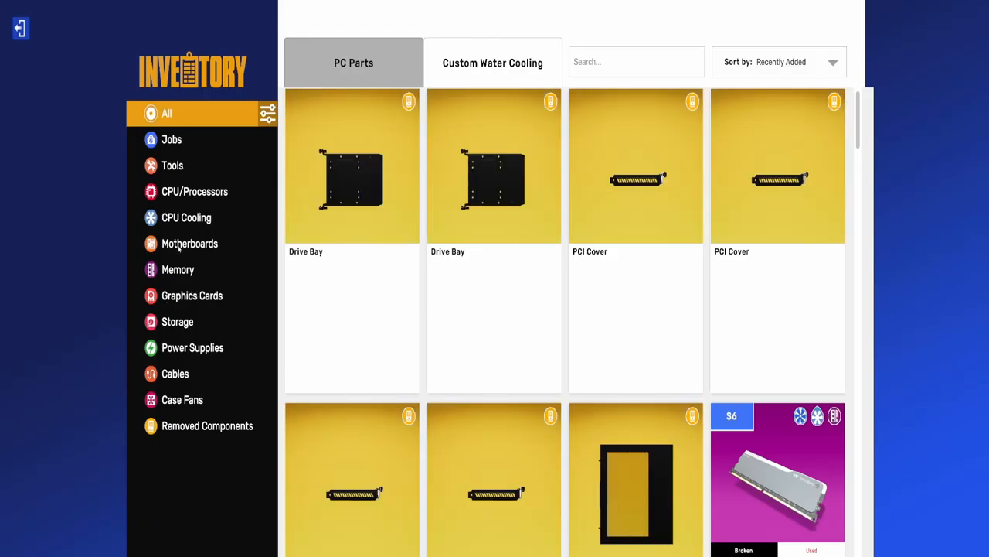
# Step: Browse inventory categories Memory, Removed Components, then Case Fans
pyautogui.click(178, 269)
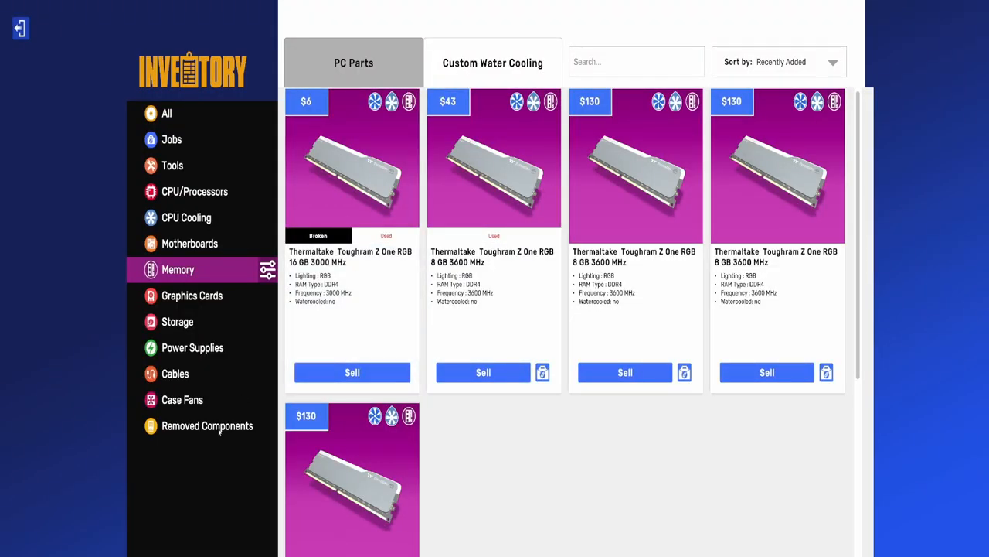
pyautogui.click(207, 425)
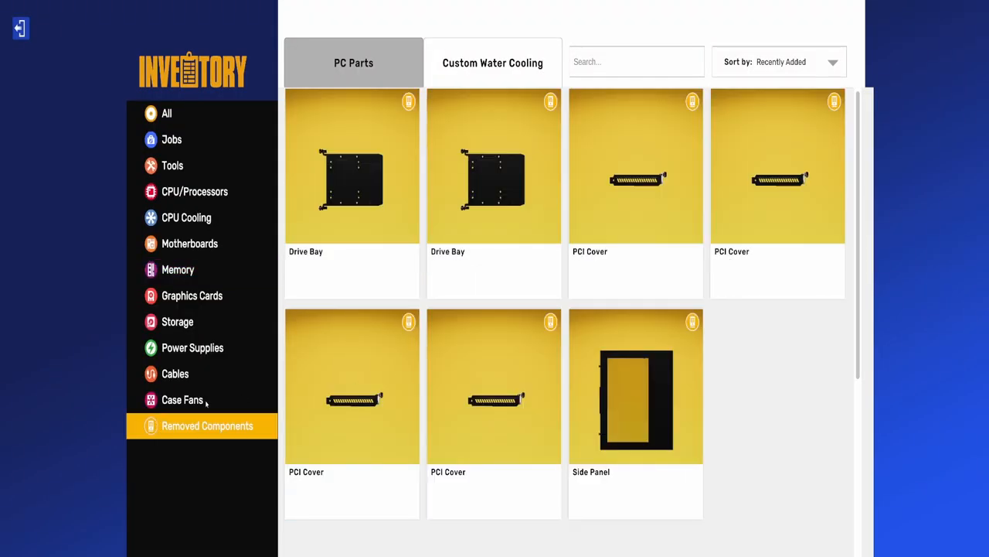
pyautogui.click(182, 398)
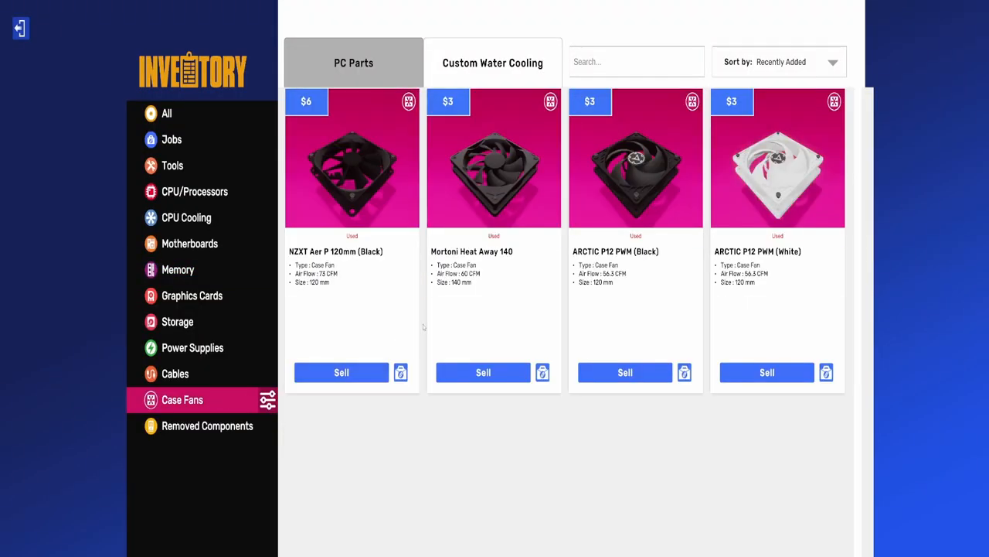
pyautogui.moveTo(635, 309)
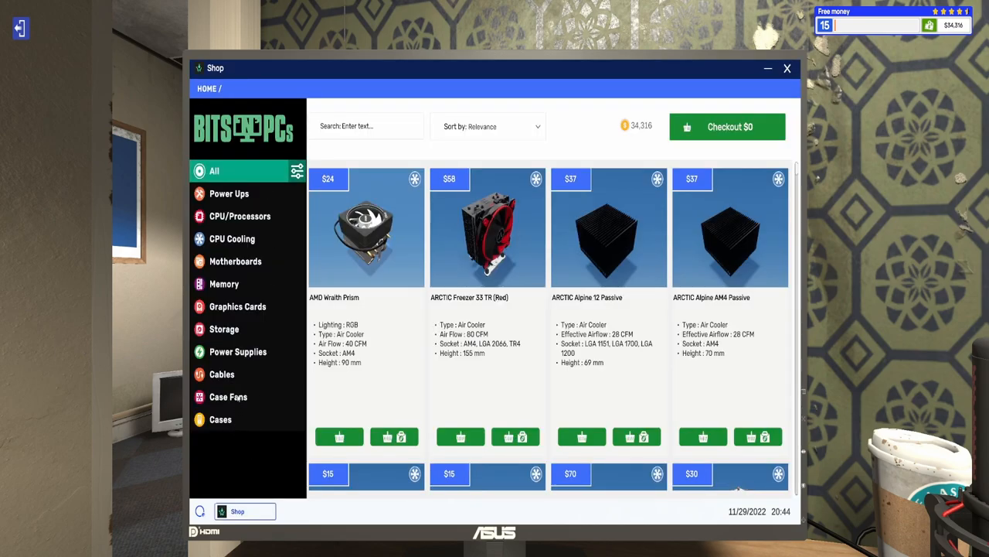
# Step: Buy the $15 FSP CMT510 RGB case fan, searching 'rgb' and sorting cheapest first
pyautogui.click(228, 397)
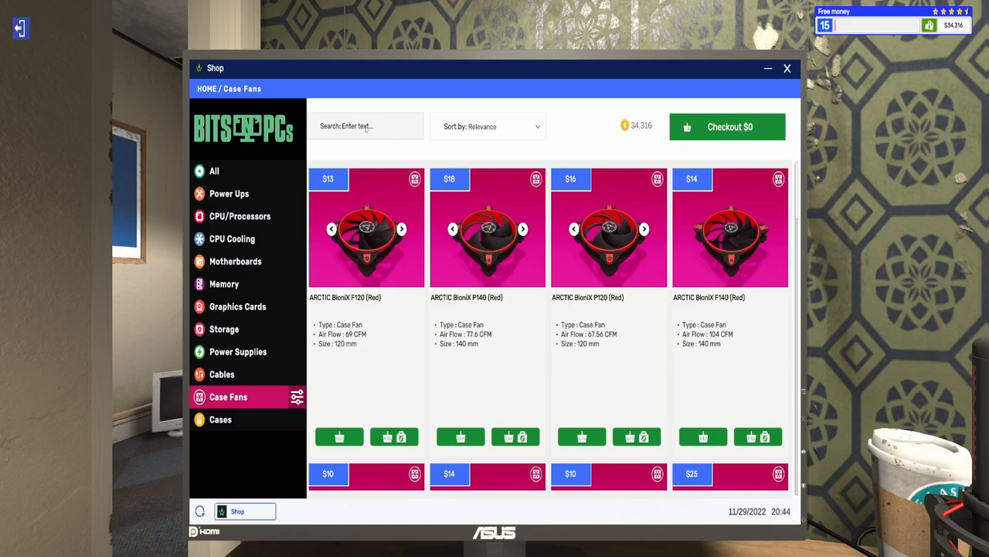
pyautogui.write('rgb')
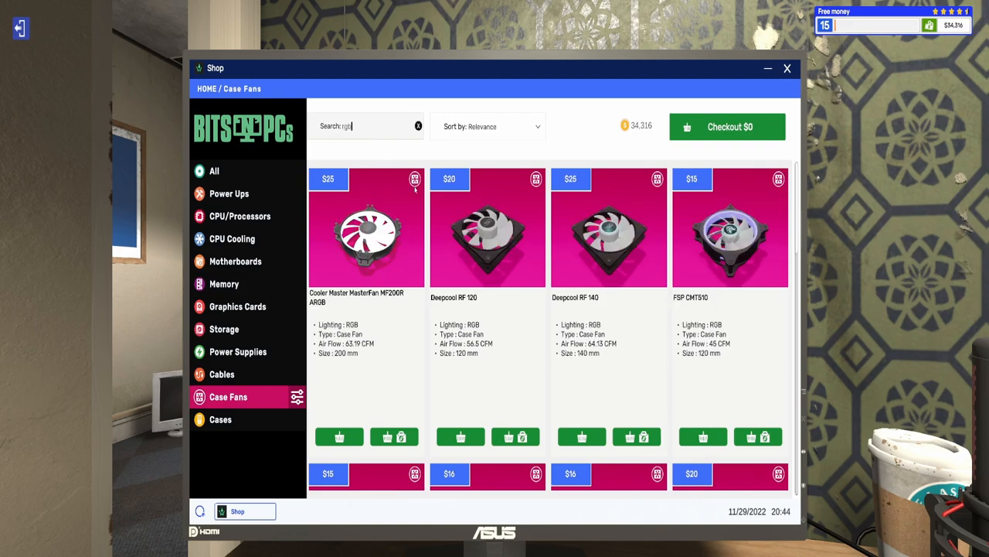
pyautogui.click(488, 126)
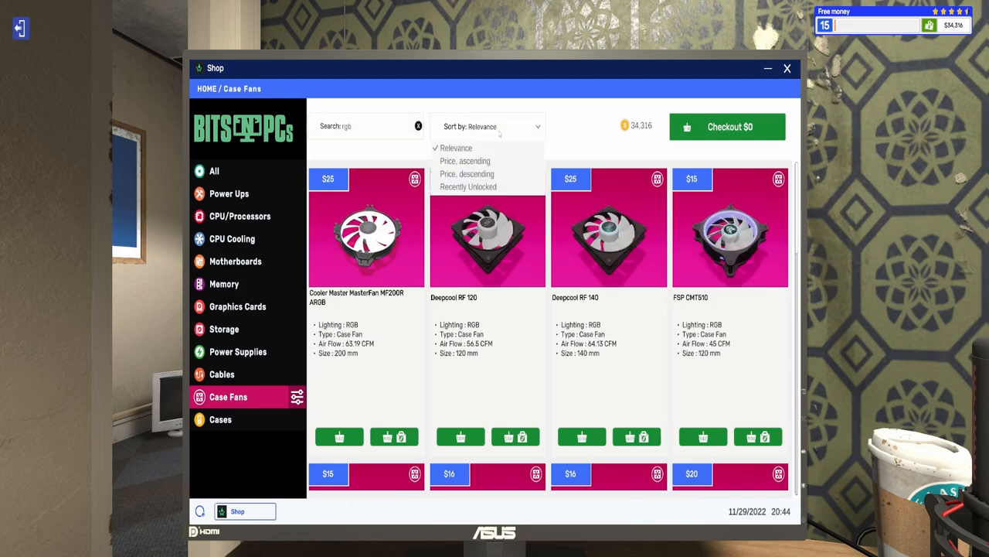
pyautogui.click(465, 161)
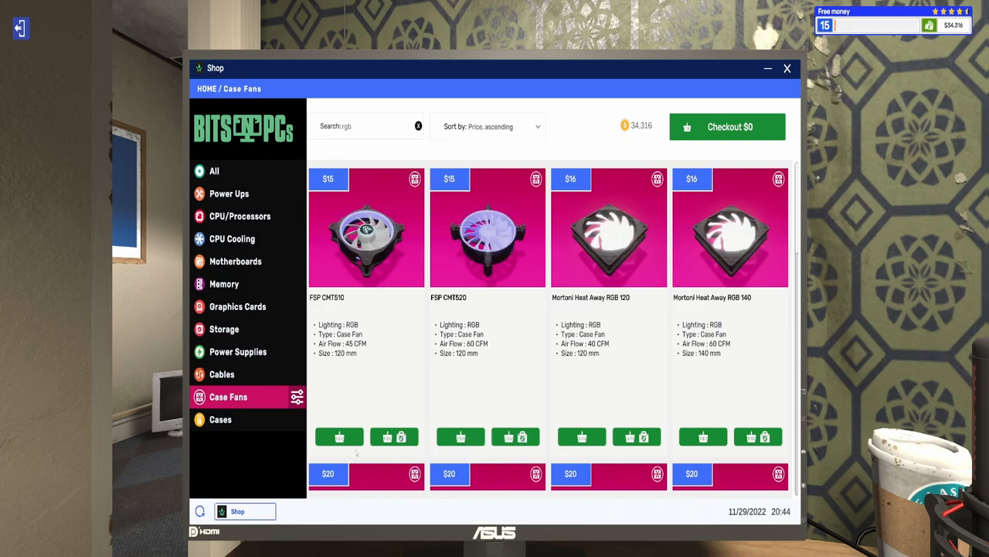
pyautogui.click(394, 437)
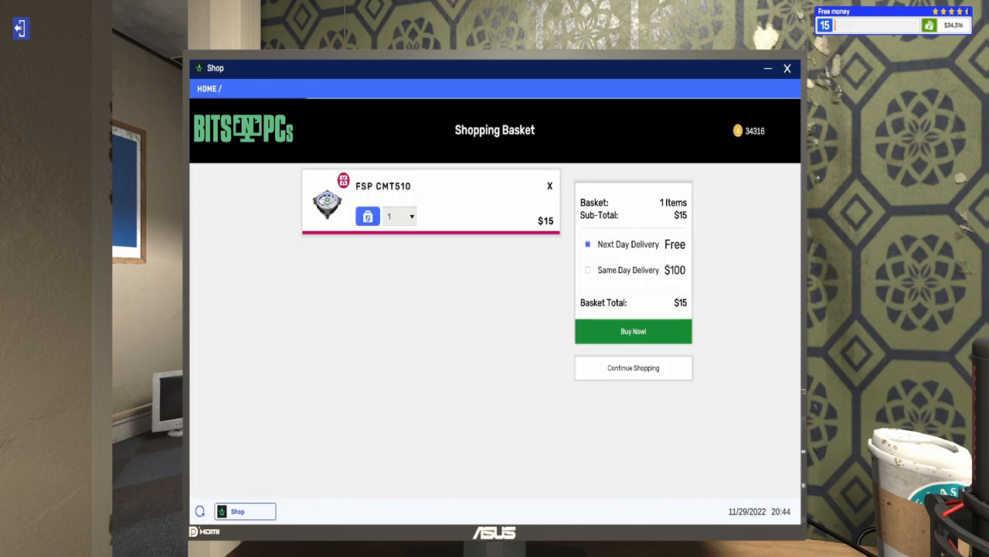
pyautogui.click(633, 331)
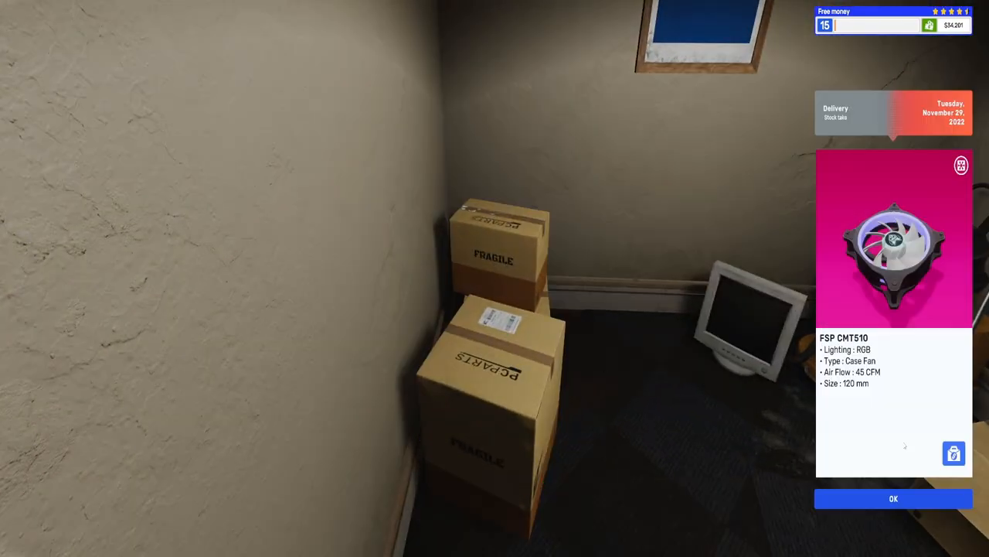
# Step: Acknowledge the fan delivery and scroll back up at the bench
pyautogui.click(894, 497)
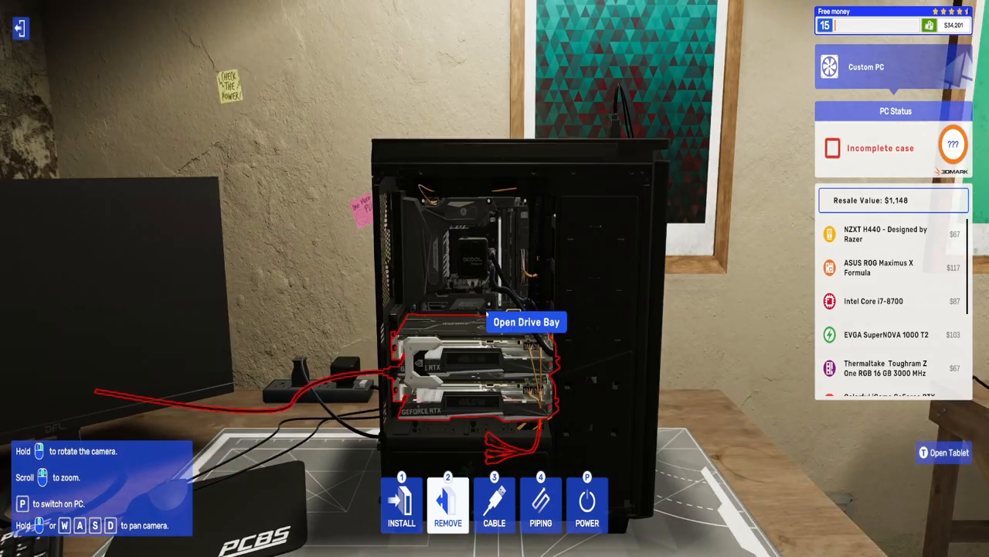
pyautogui.scroll(3)
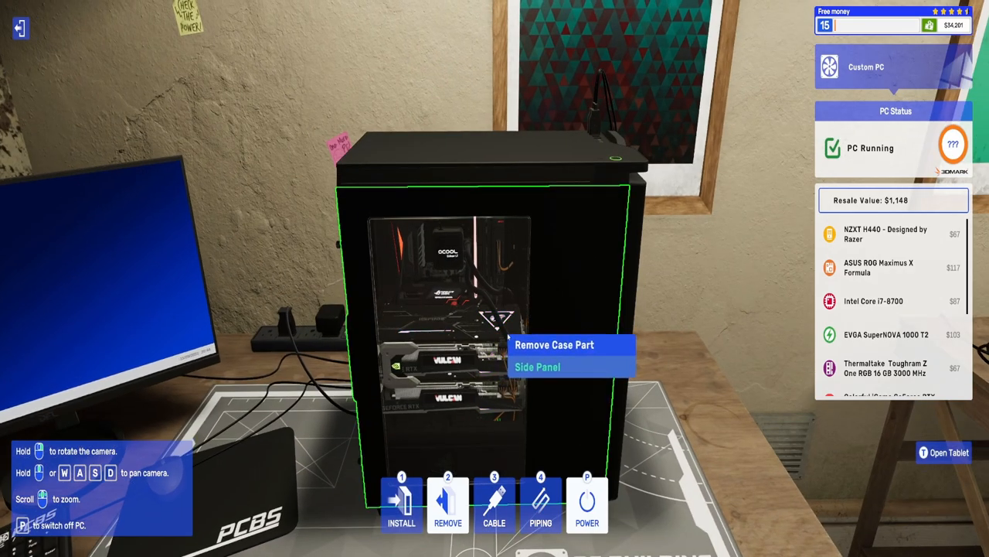
pyautogui.moveTo(538, 367)
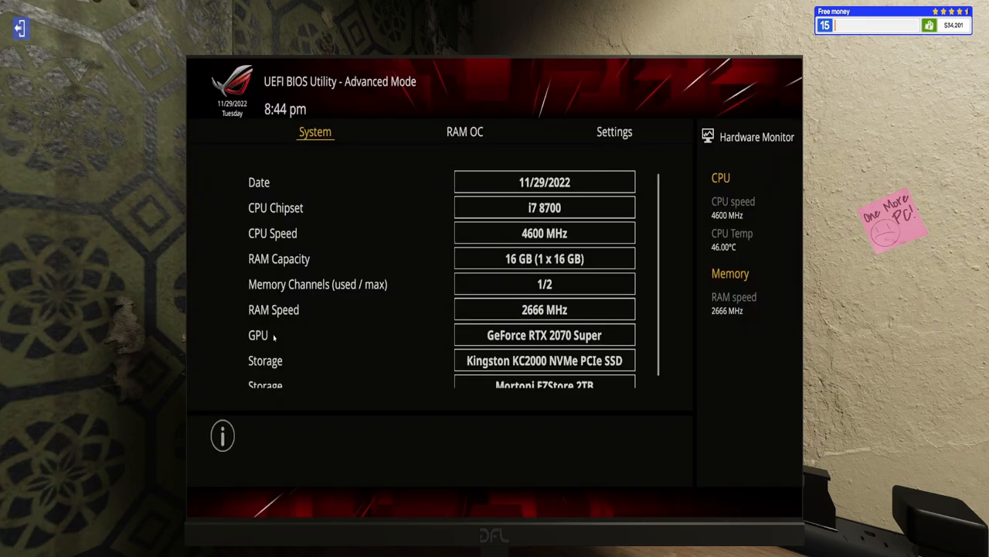
# Step: Turn XMP On under RAM OC, then apply and restart from Settings
pyautogui.click(464, 132)
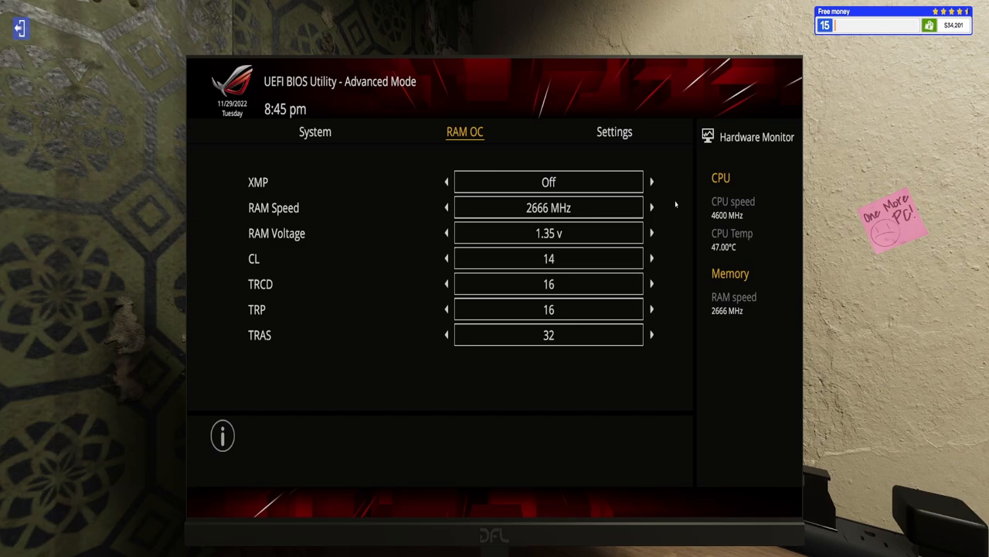
pyautogui.click(652, 181)
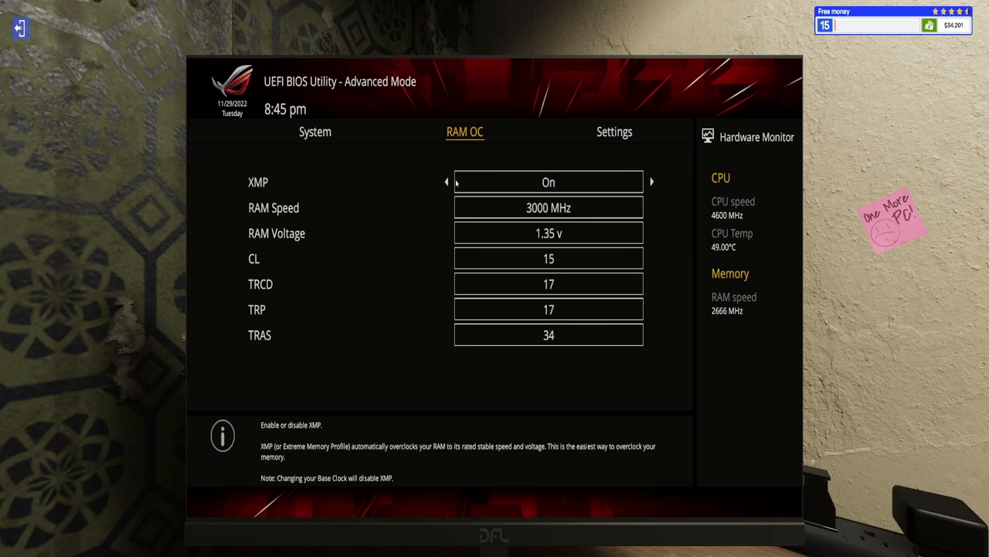
pyautogui.click(314, 131)
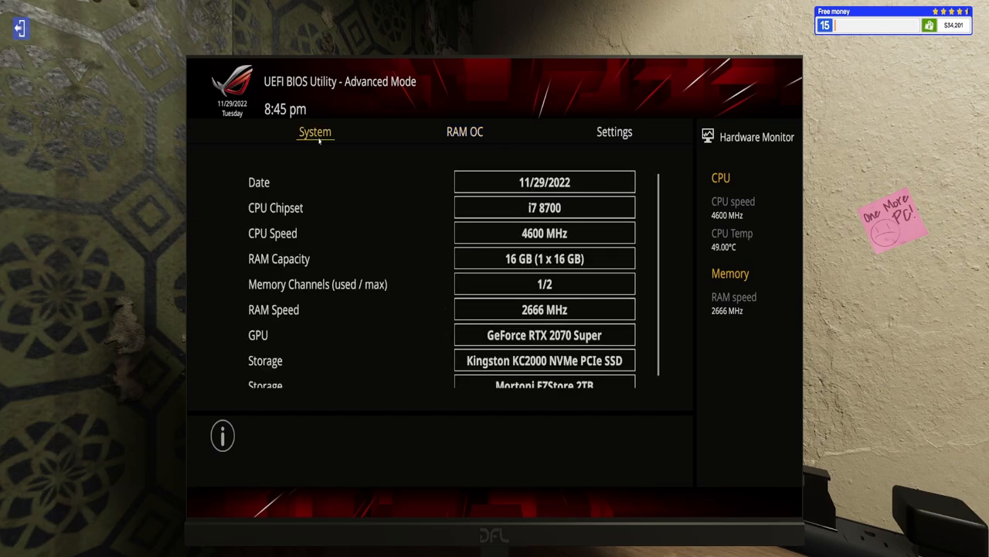
pyautogui.click(614, 132)
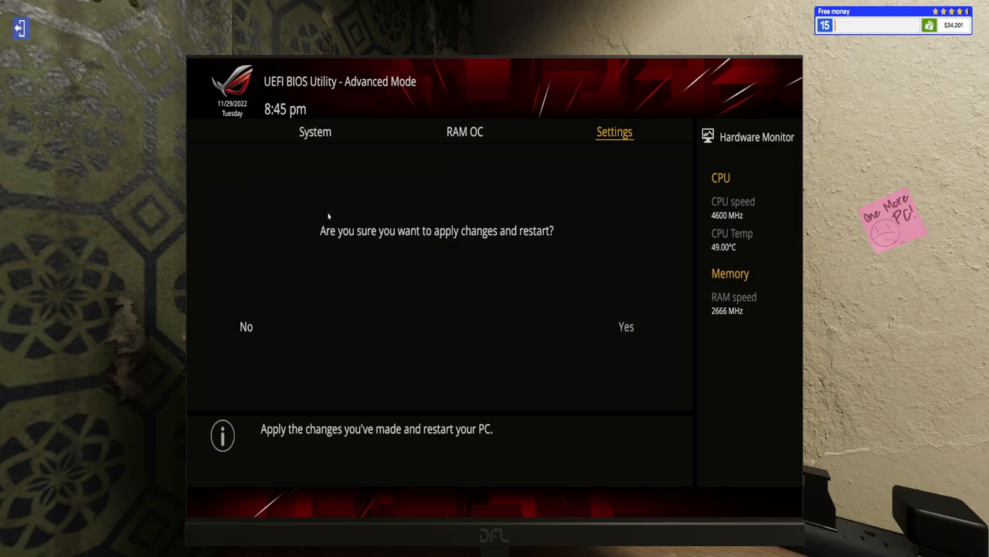
pyautogui.click(626, 325)
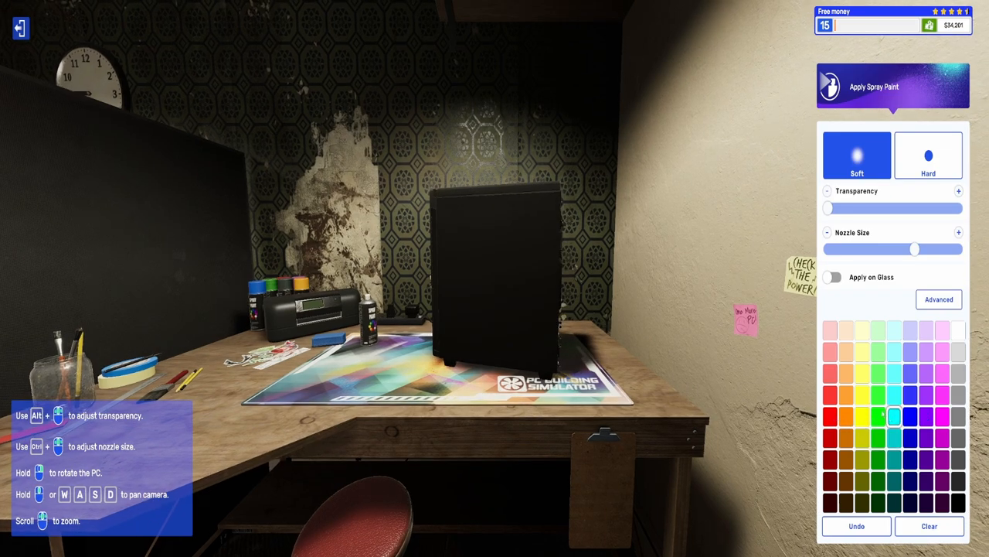
# Step: Leave the spray-paint station and carry the PC toward the display pedestal
pyautogui.click(894, 373)
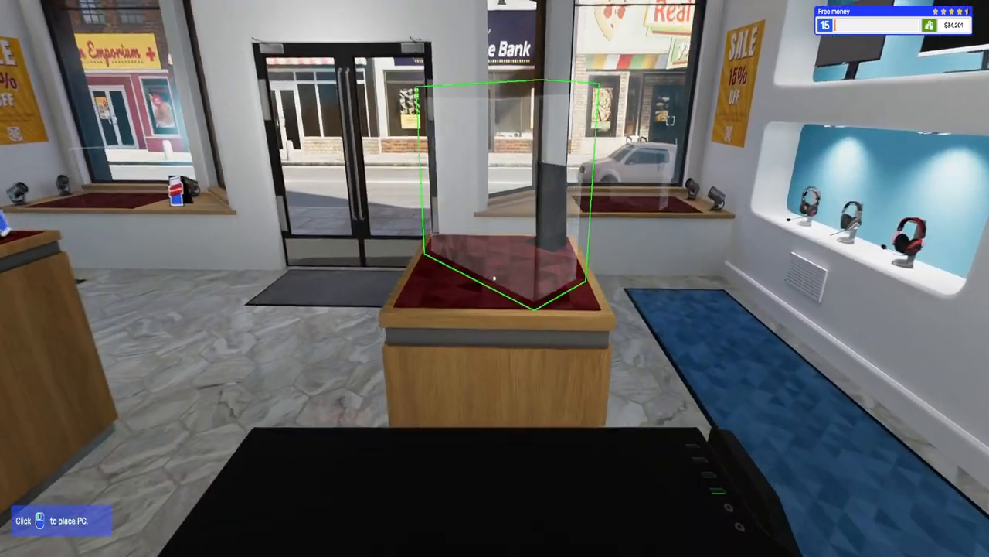
# Step: Place the PC on the shop display pedestal
pyautogui.click(494, 278)
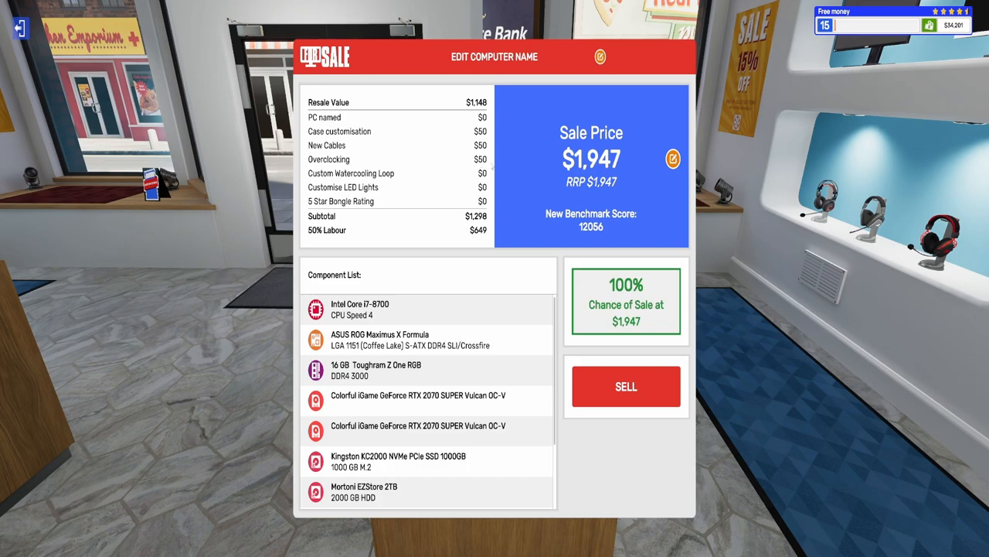
pyautogui.moveTo(408, 157)
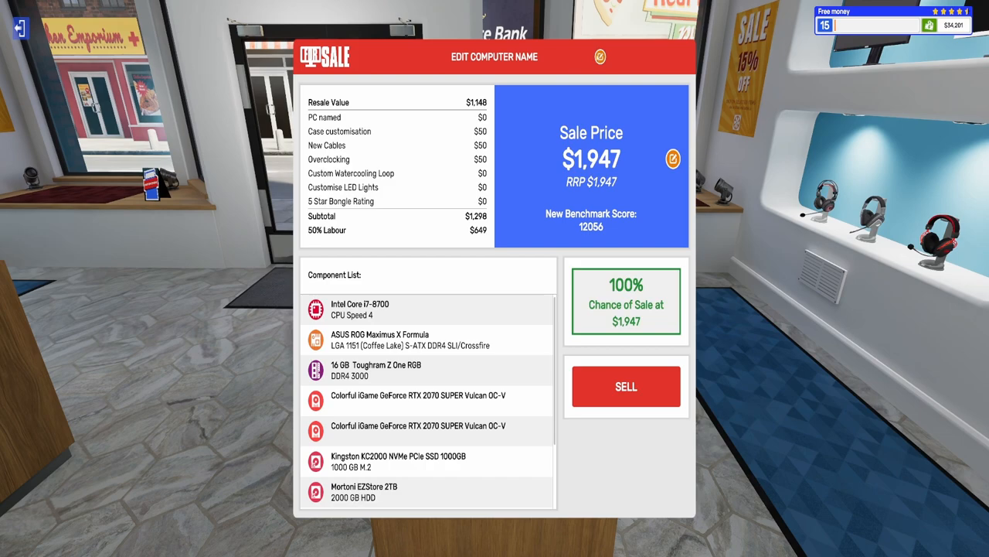
# Step: Rename the computer to 'T9000 FPS KILLA' and save the name
pyautogui.click(600, 56)
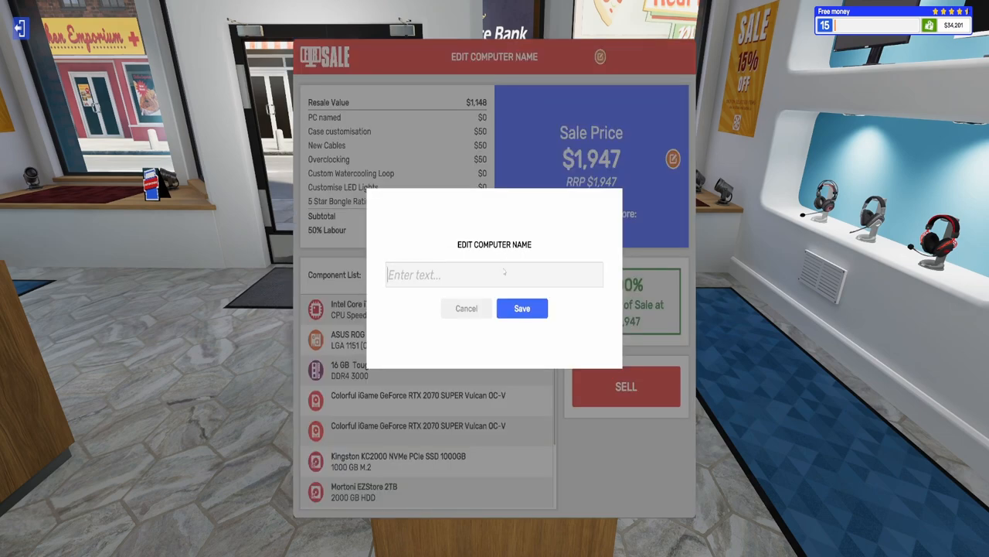
pyautogui.write('Please')
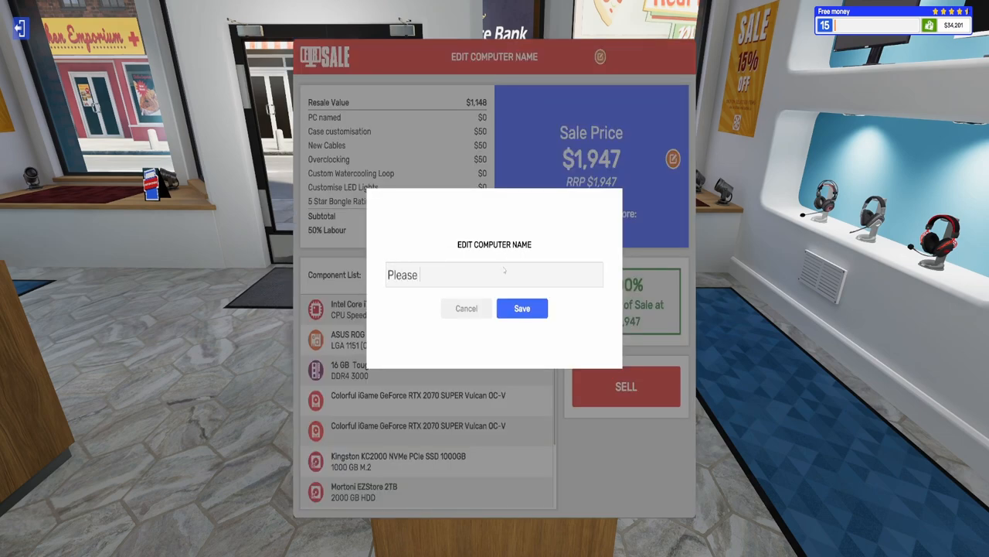
pyautogui.write('Buy')
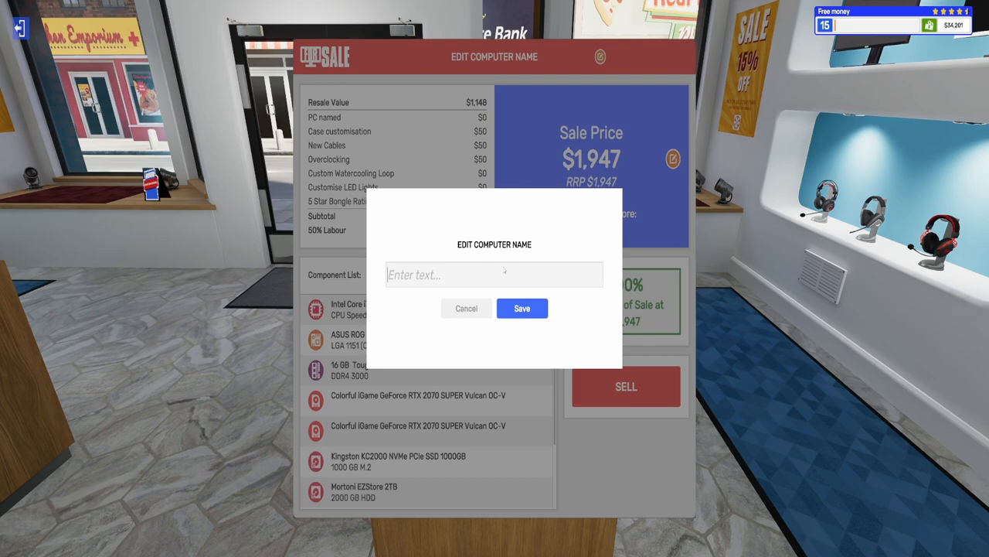
pyautogui.write('T9000')
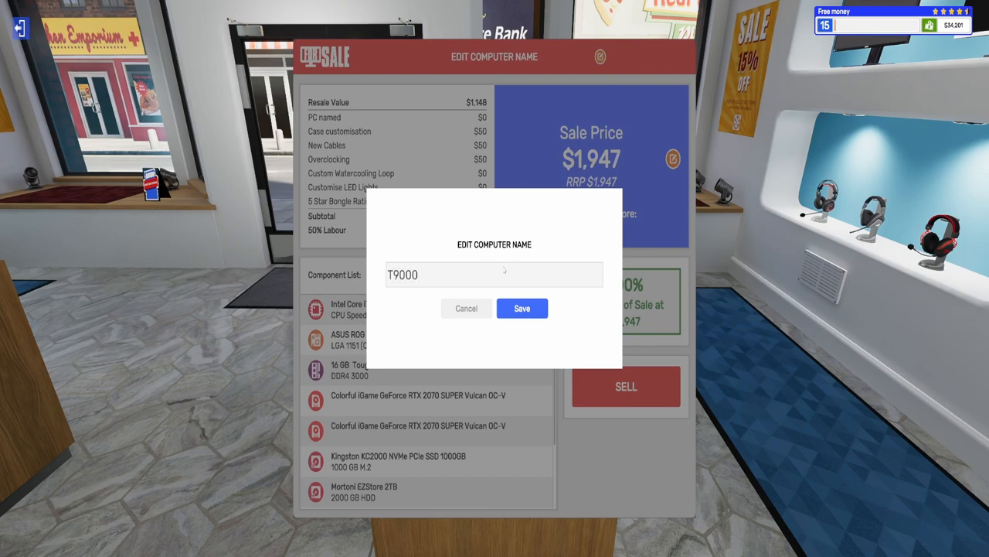
pyautogui.write('FPS K')
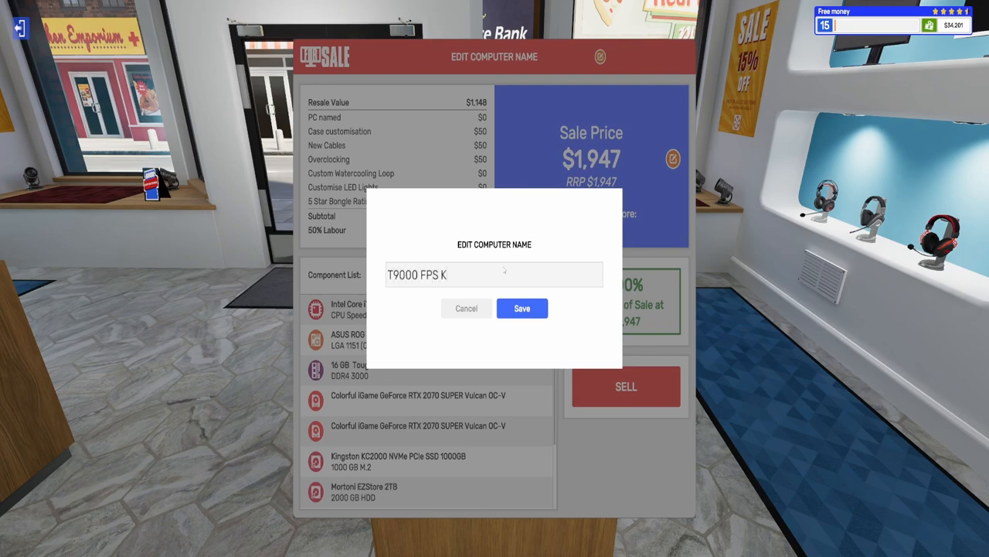
pyautogui.click(522, 307)
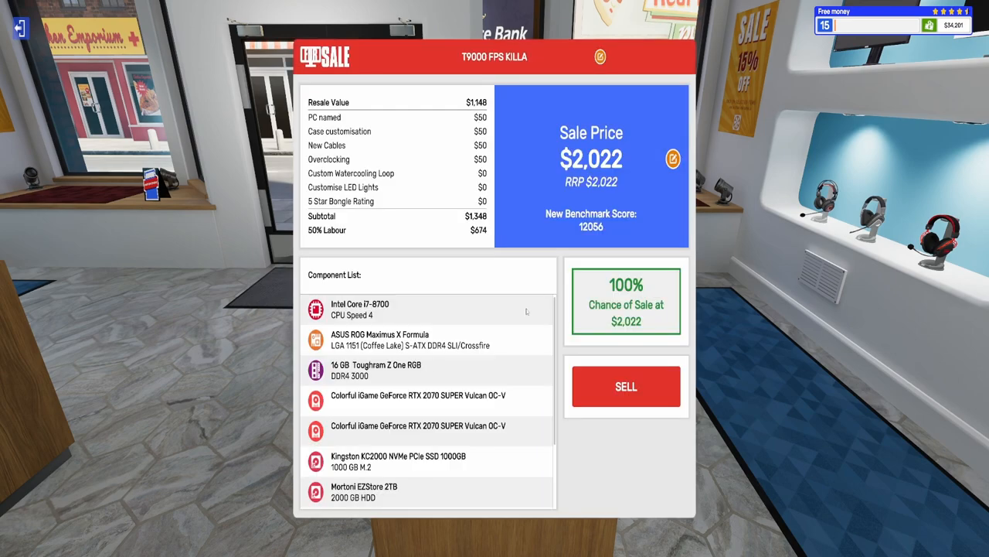
pyautogui.moveTo(616, 237)
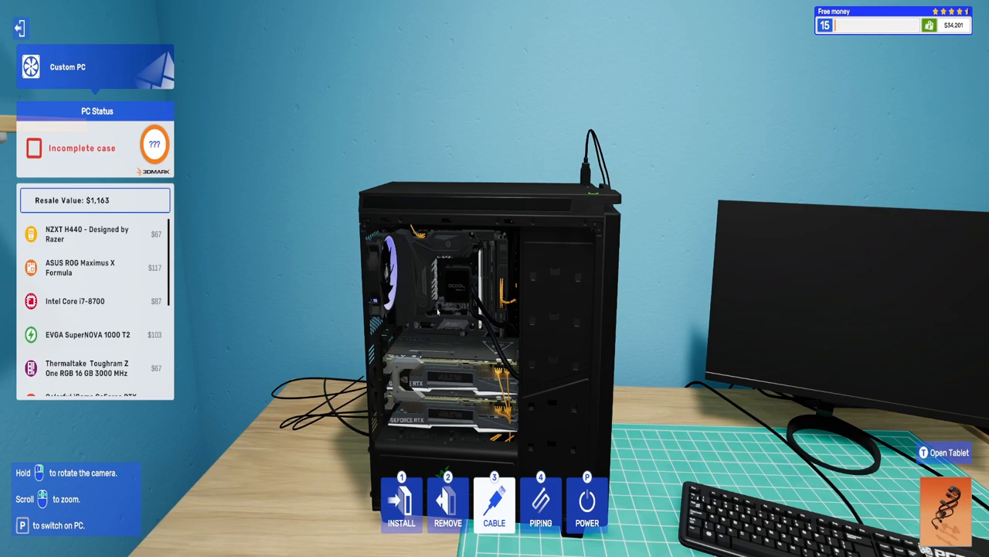
pyautogui.moveTo(401, 305)
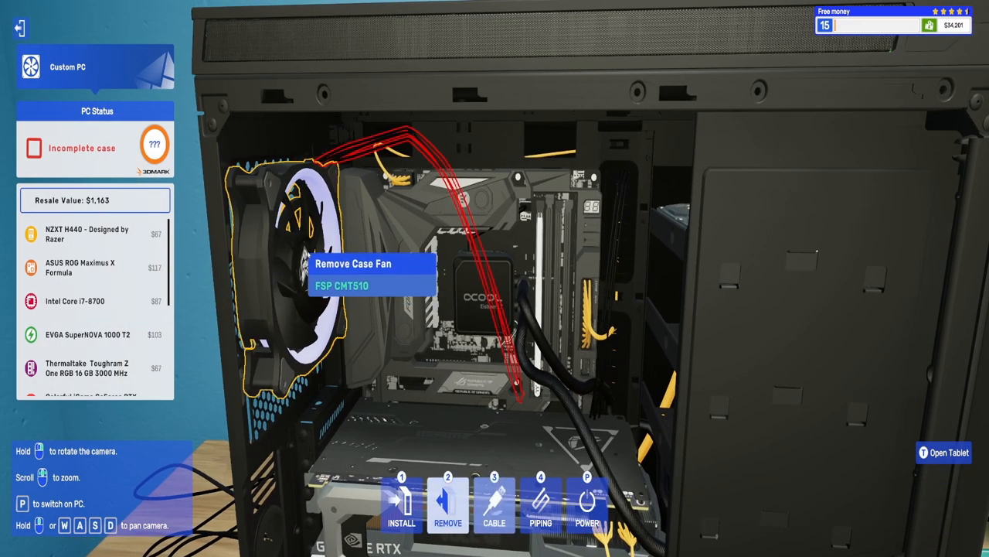
# Step: Reassemble the PC's case on the workbench and finish working at the bench
pyautogui.click(448, 502)
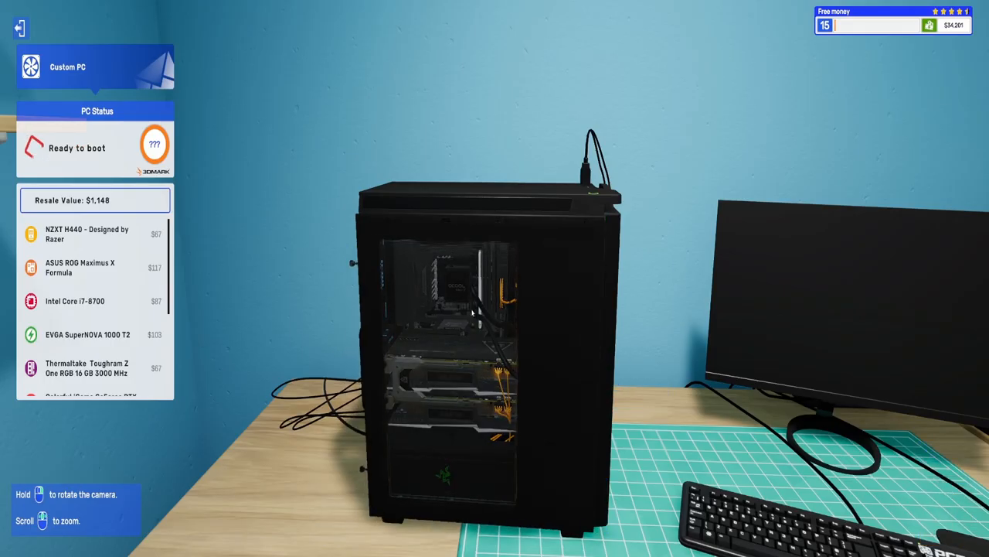
pyautogui.click(20, 27)
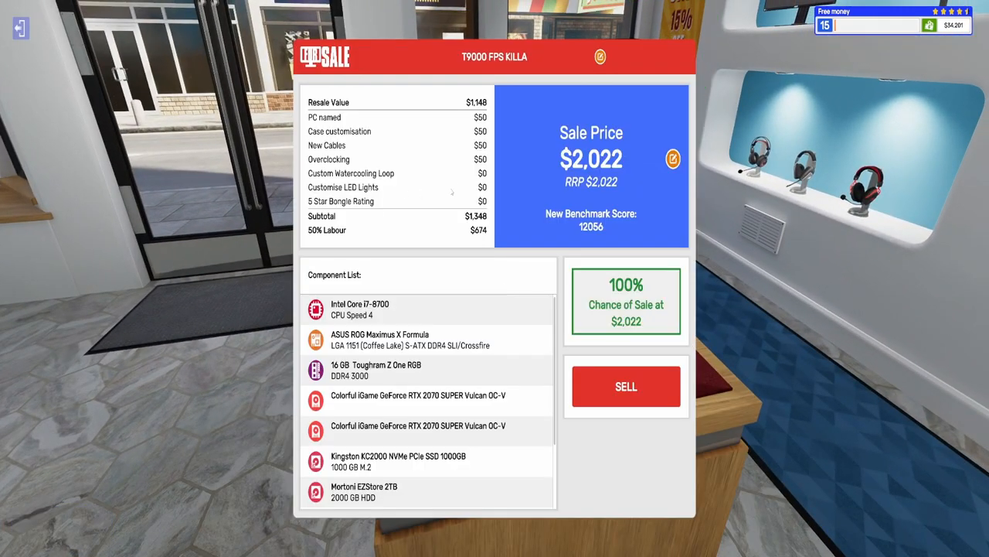
pyautogui.moveTo(408, 199)
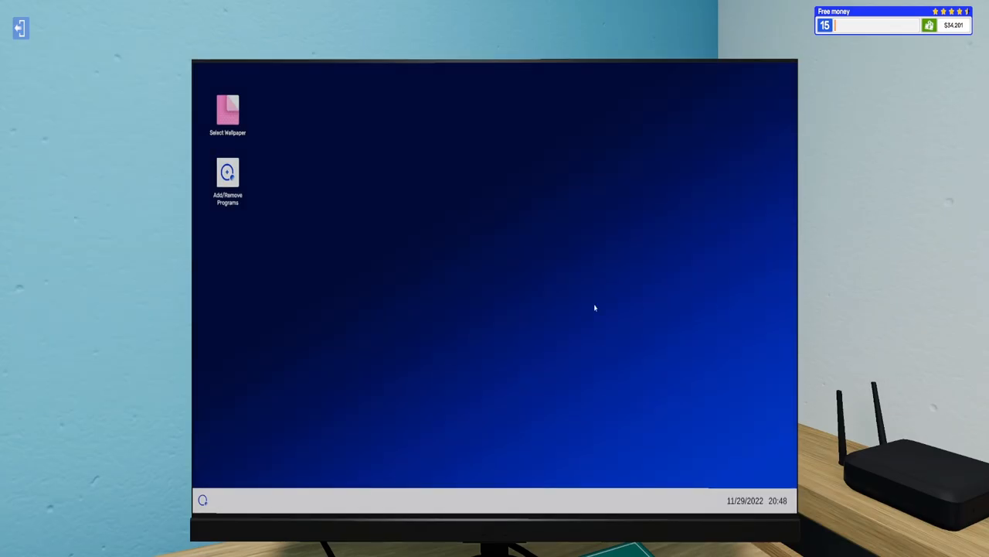
# Step: Install the Lighting app from Add/Remove Programs
pyautogui.doubleClick(227, 181)
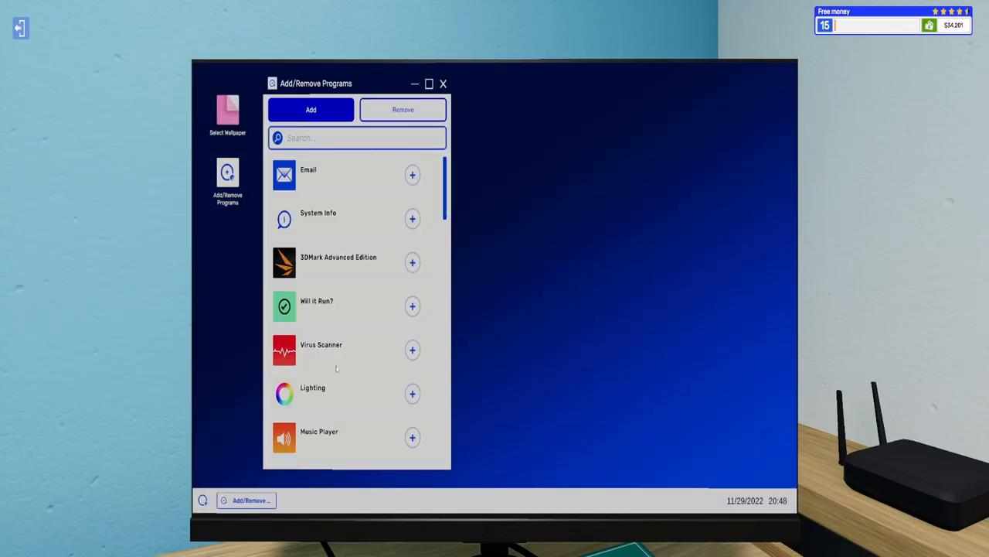
pyautogui.click(412, 394)
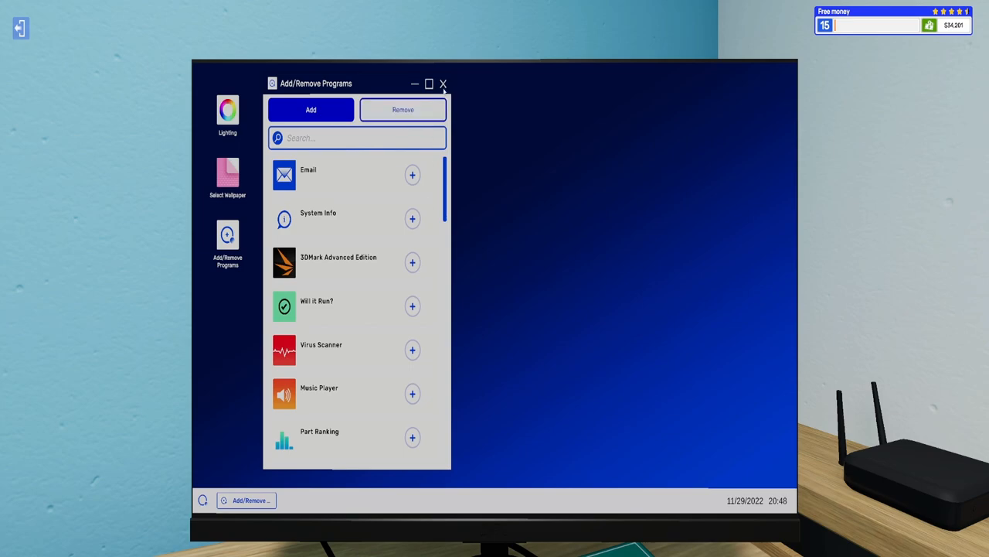
pyautogui.click(443, 84)
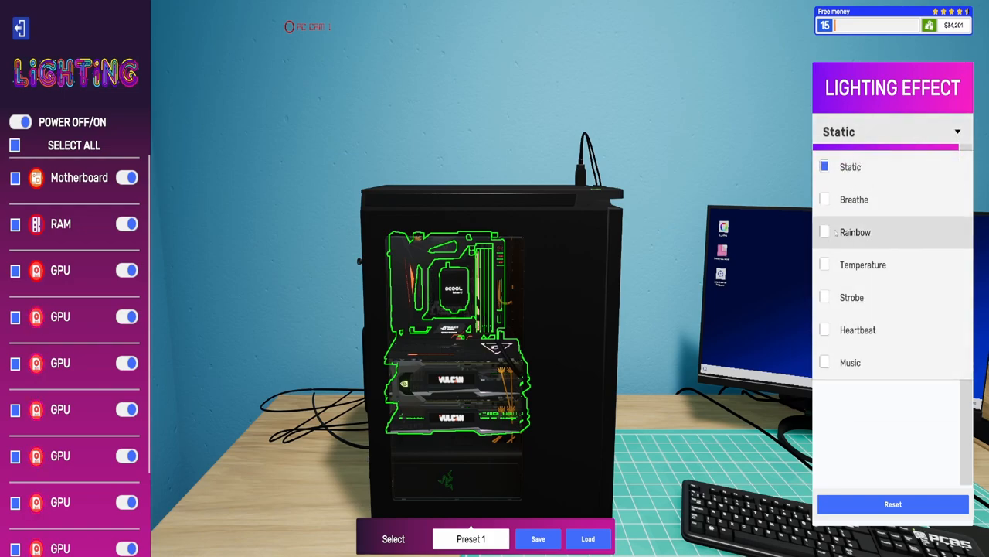
# Step: Choose the Rainbow lighting effect and change its direction setting
pyautogui.click(856, 232)
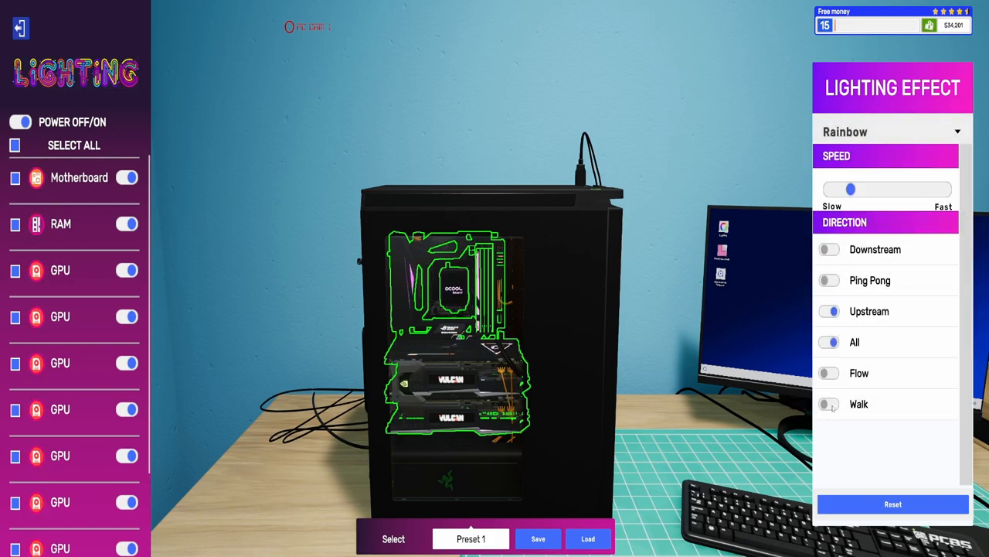
pyautogui.click(829, 403)
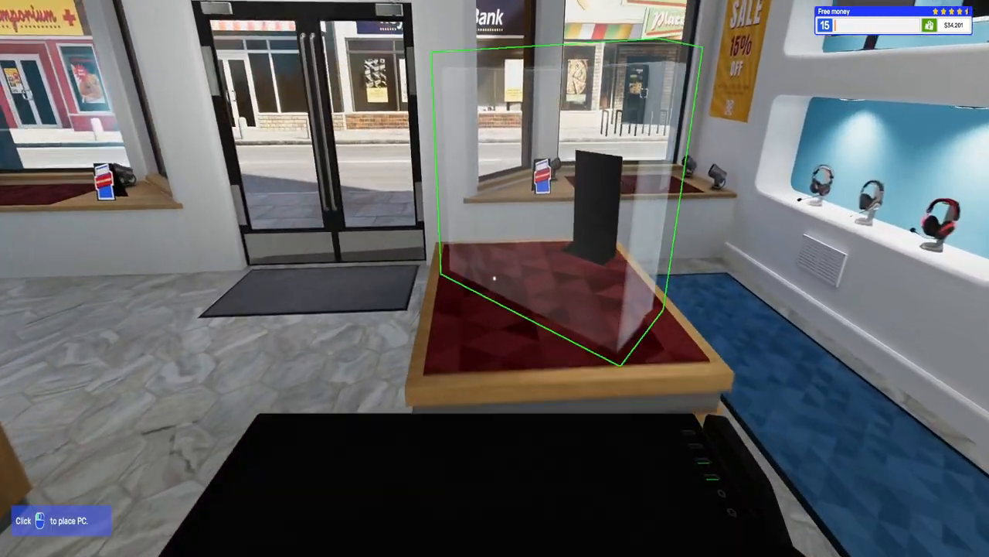
# Step: Place the PC back on the shop display stand
pyautogui.click(495, 278)
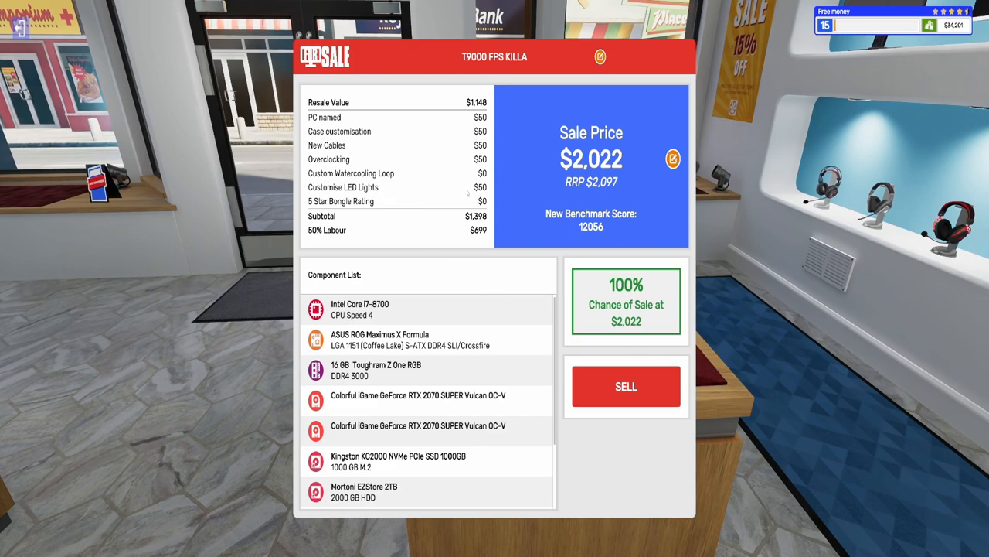
pyautogui.moveTo(498, 181)
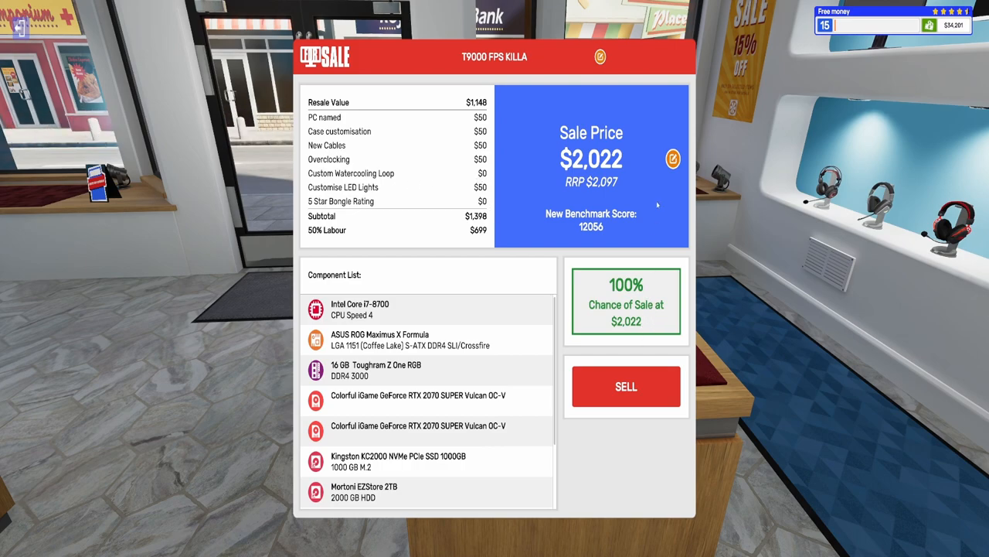
pyautogui.moveTo(632, 223)
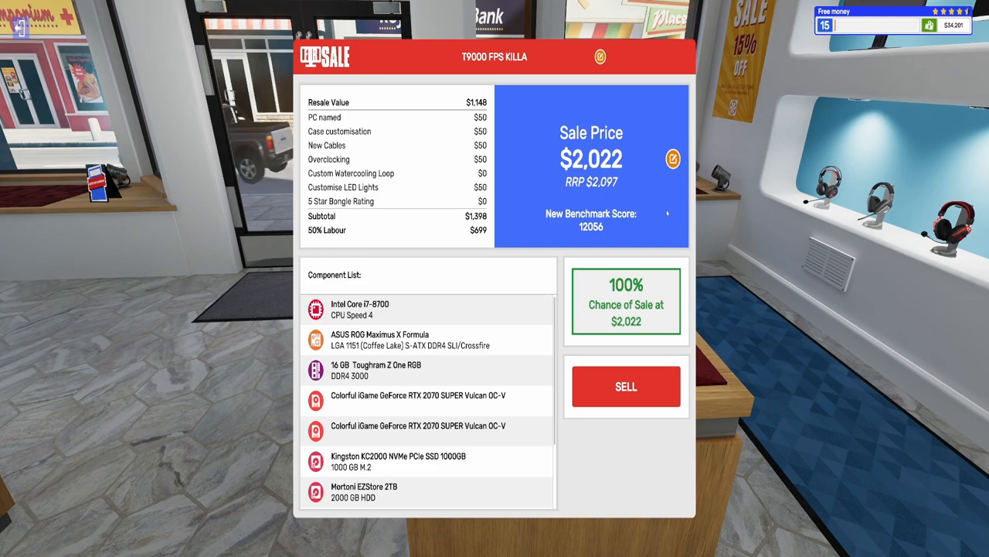
# Step: Change the T9000 FPS KILLA's sale price to $2,500
pyautogui.click(672, 160)
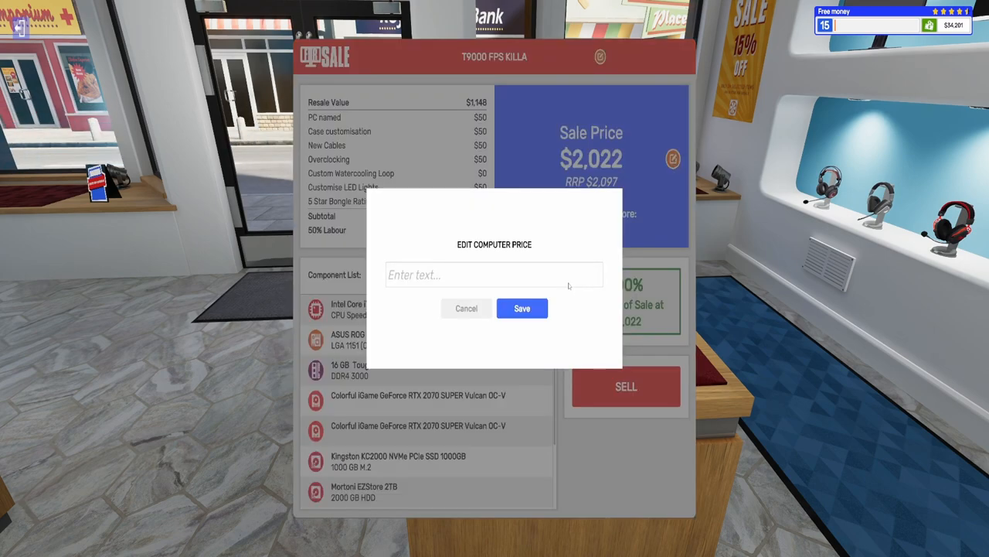
pyautogui.moveTo(545, 283)
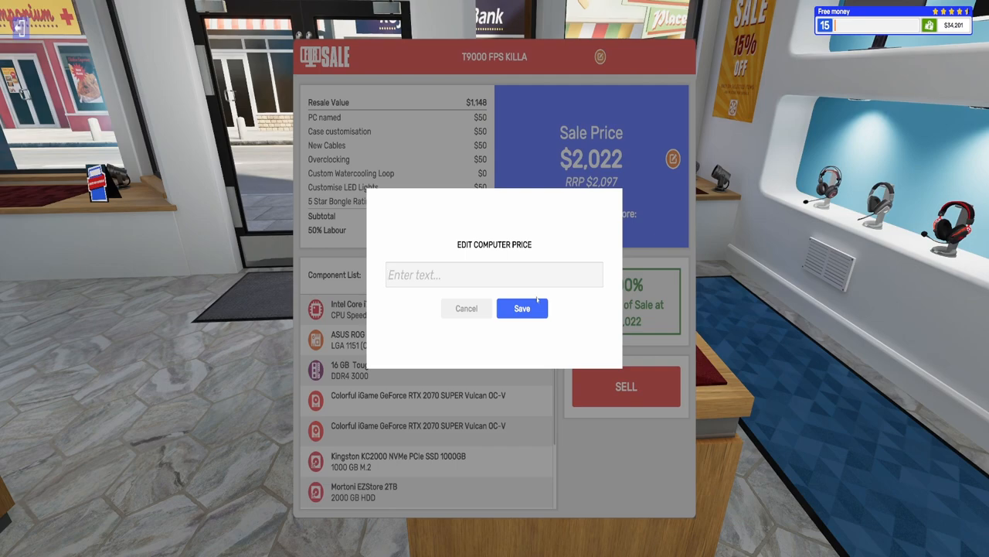
pyautogui.write('25600')
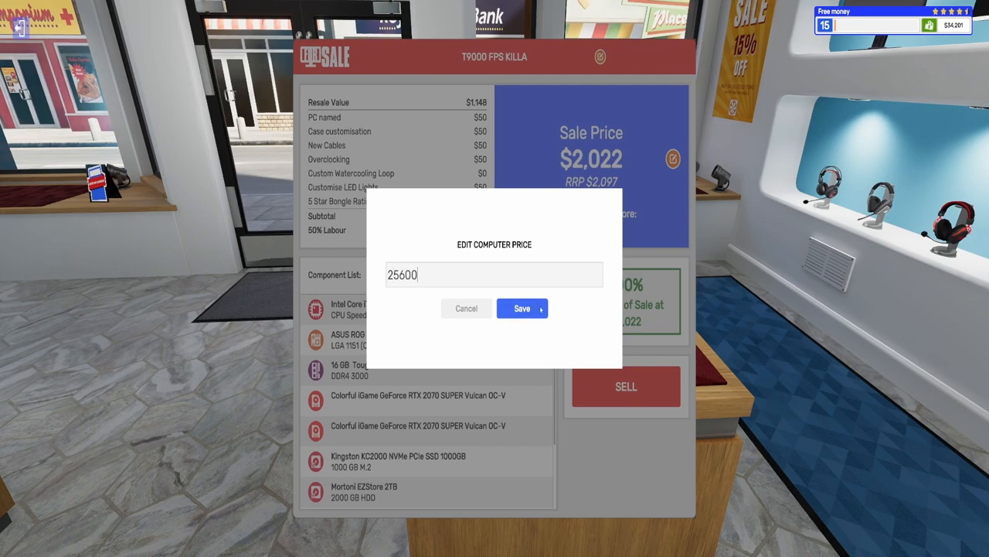
pyautogui.press('BackSpace')
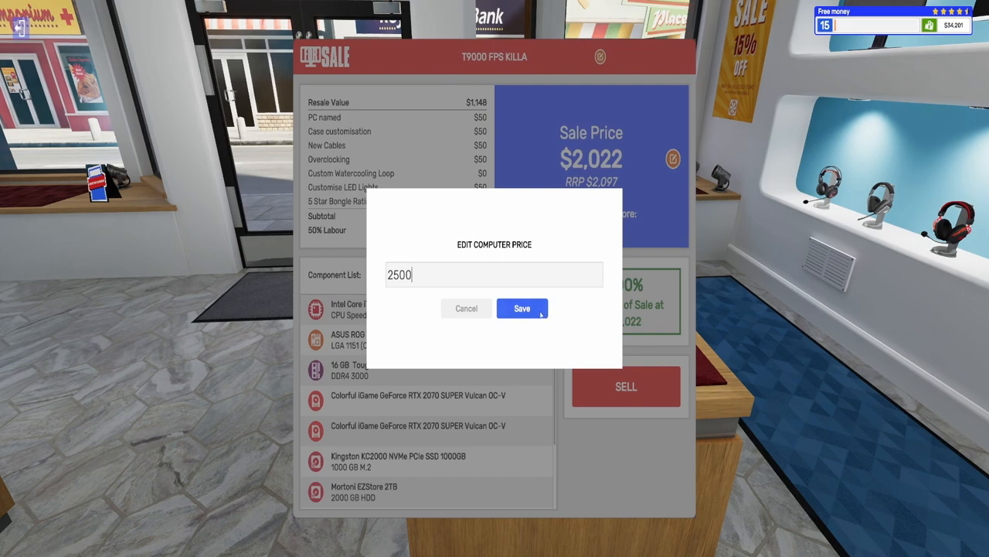
pyautogui.click(522, 309)
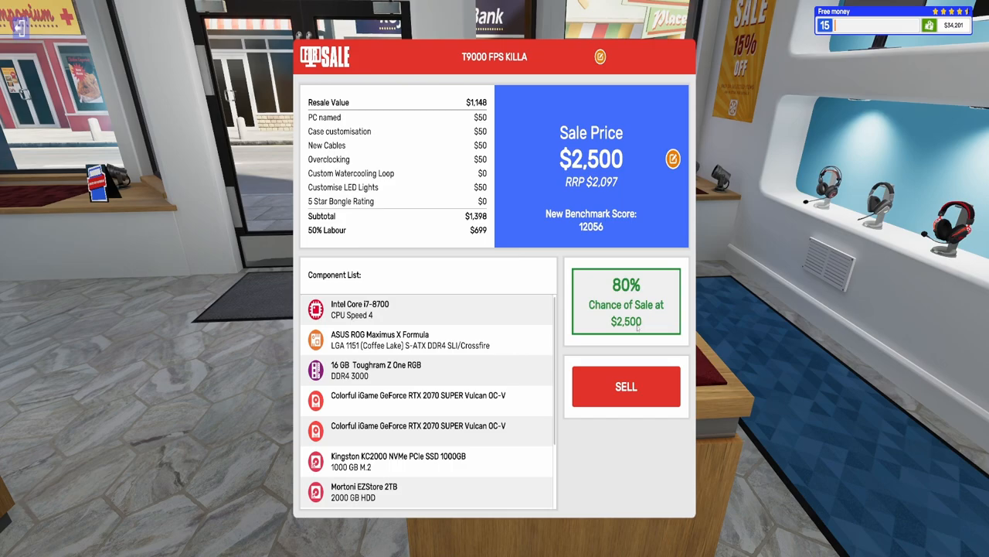
pyautogui.moveTo(626, 188)
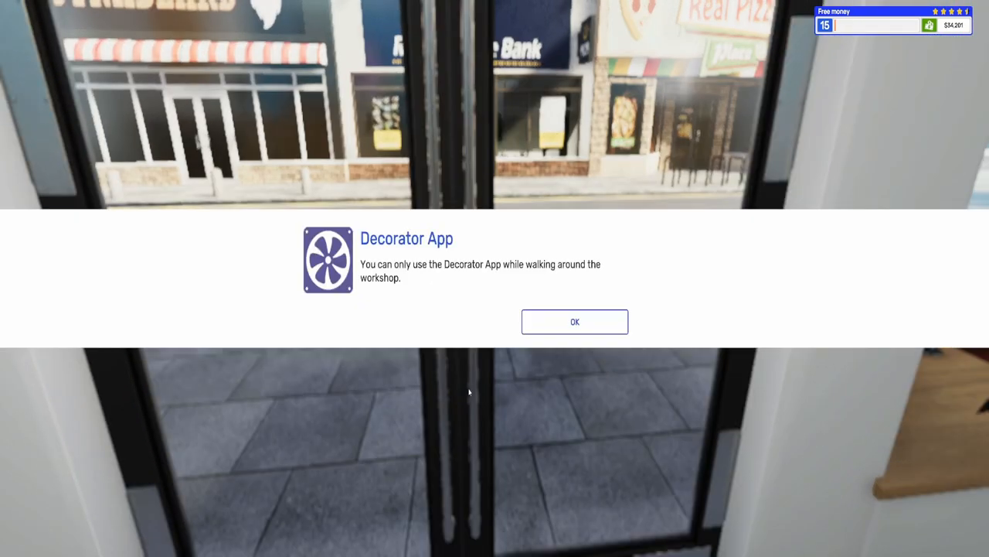
# Step: Browse the Spares'N'Repairs broken-PC listings, then put the tablet away
pyautogui.click(575, 321)
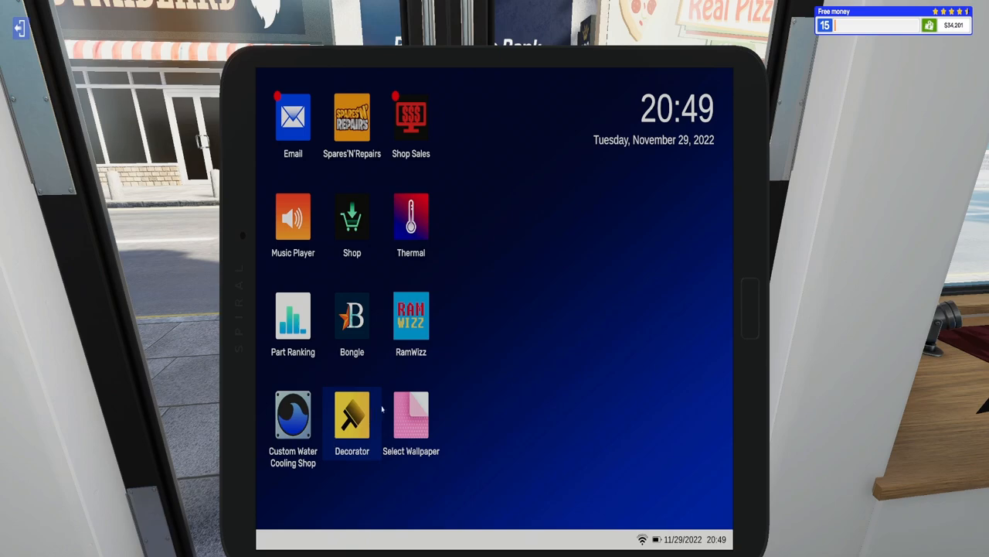
pyautogui.click(351, 118)
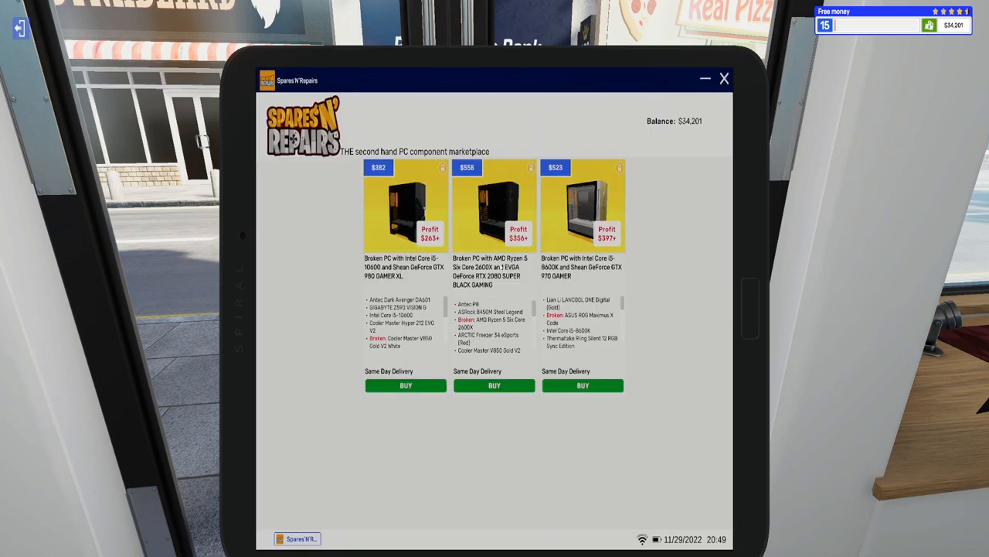
pyautogui.moveTo(651, 350)
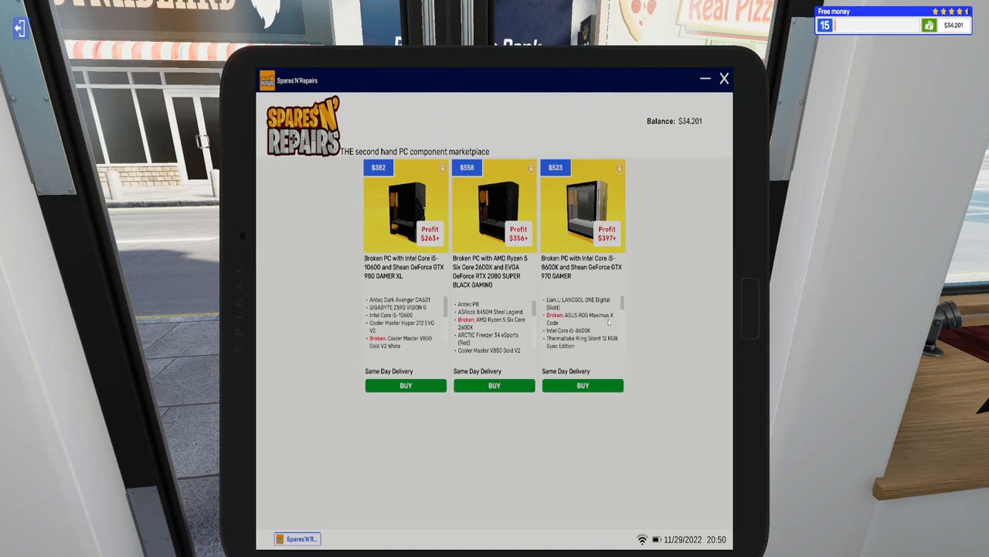
pyautogui.scroll(-3)
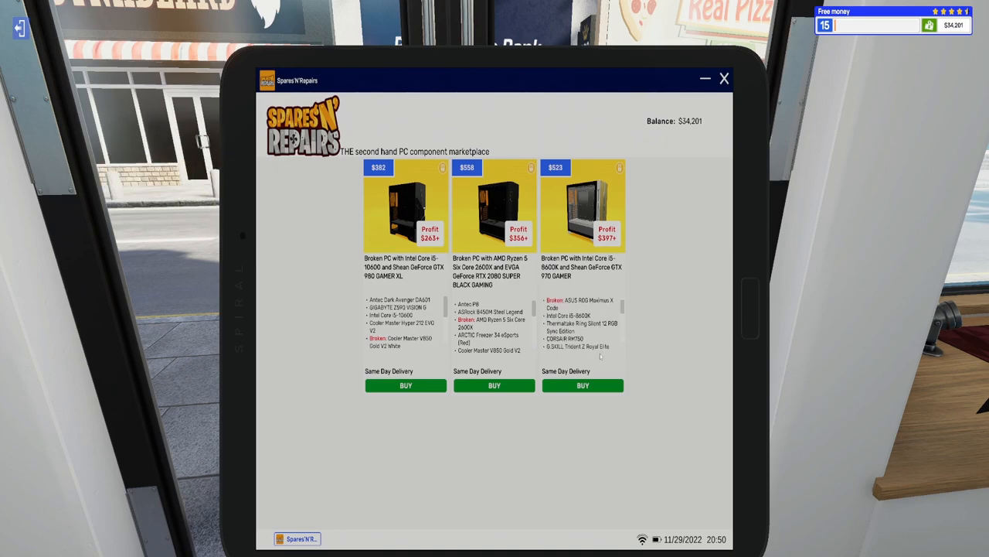
pyautogui.scroll(-3)
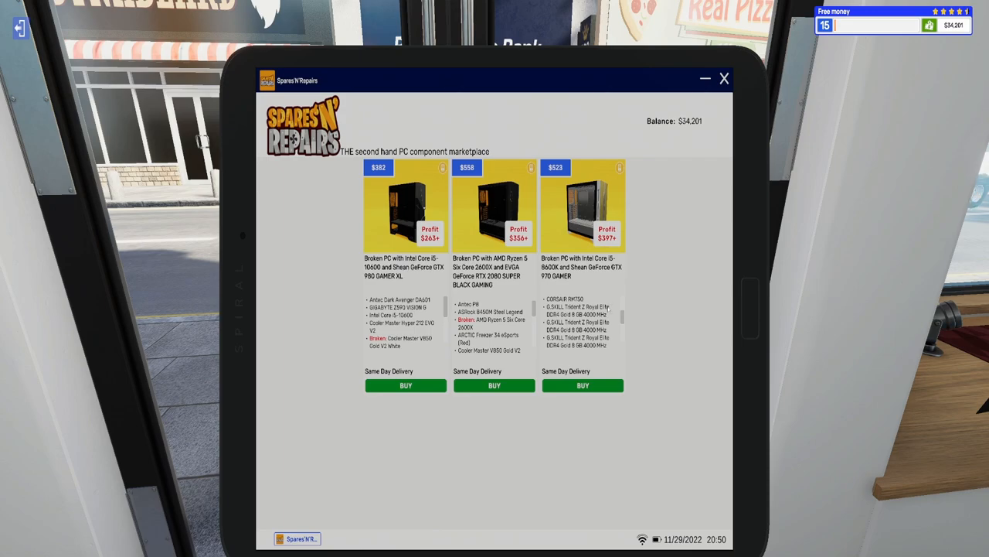
pyautogui.scroll(-3)
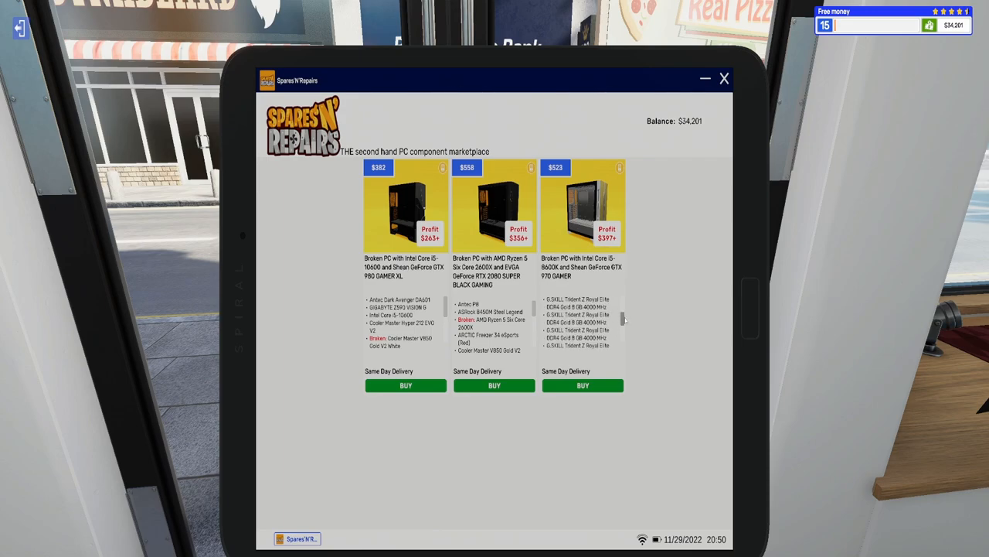
pyautogui.scroll(-3)
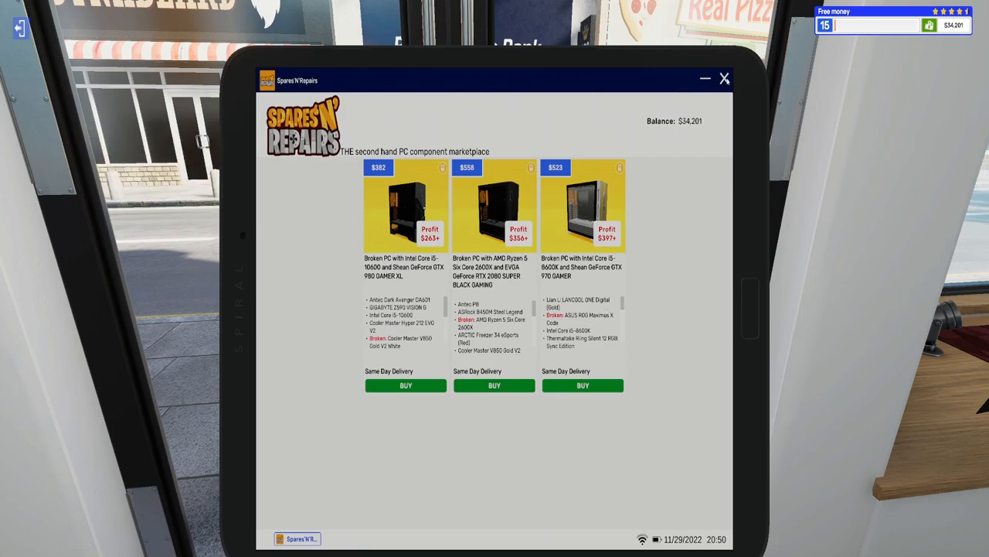
pyautogui.click(725, 78)
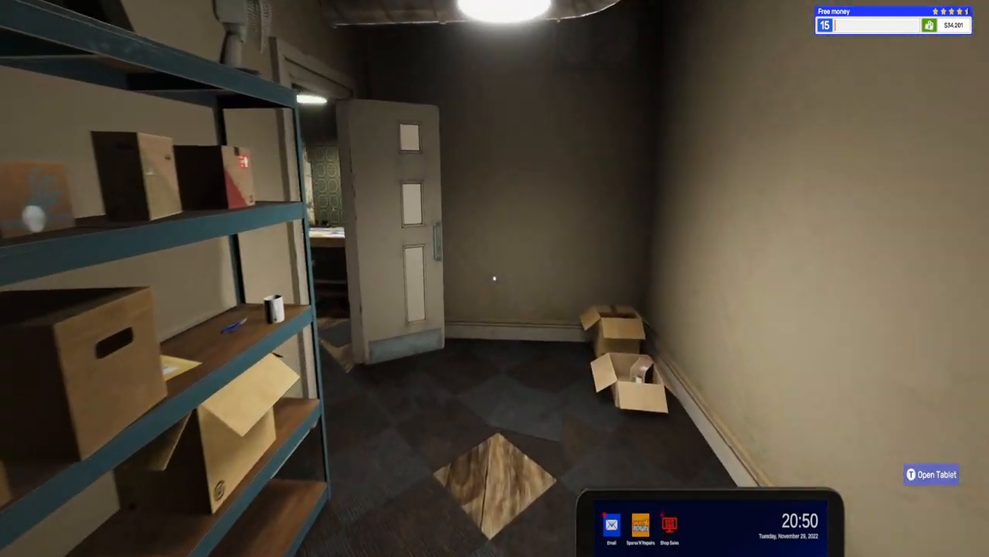
pyautogui.moveTo(495, 278)
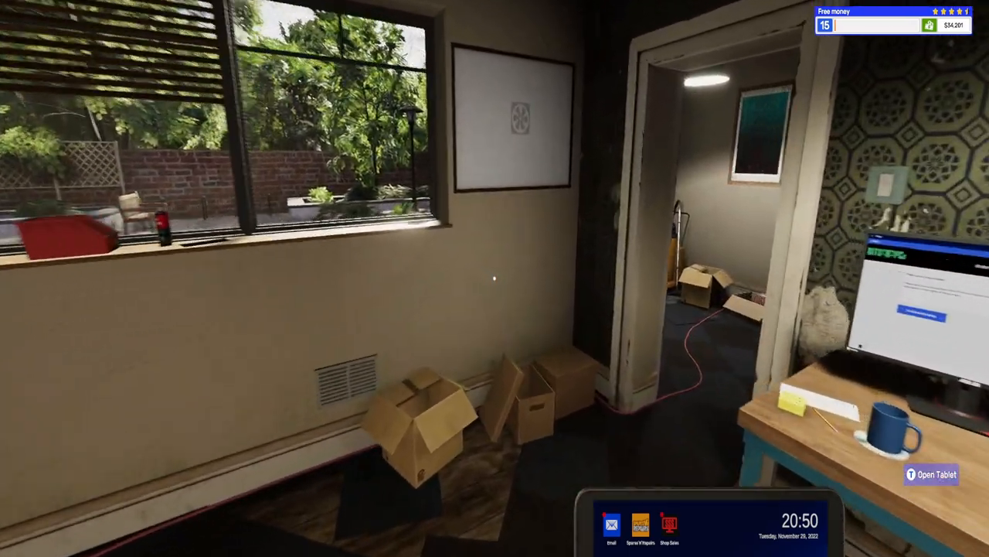
pyautogui.moveTo(495, 278)
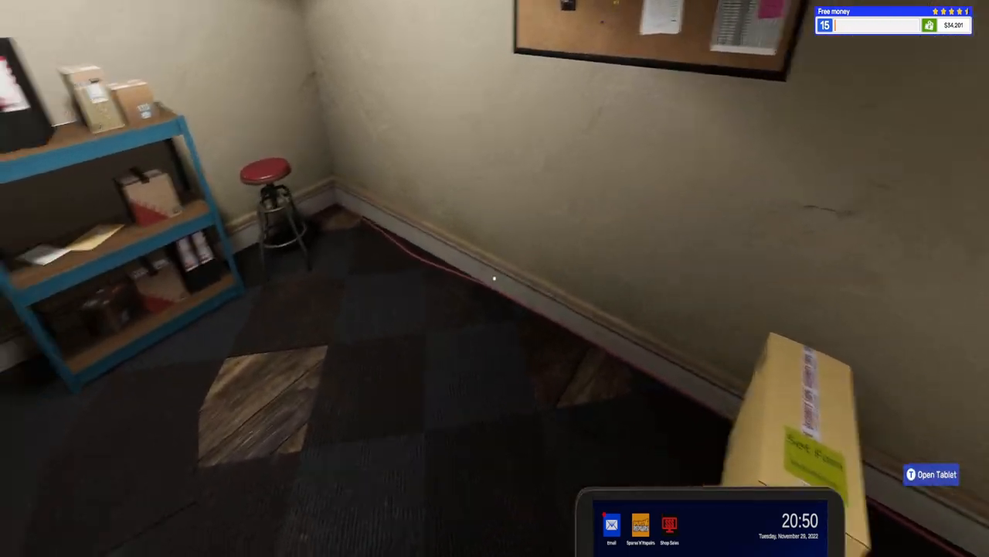
# Step: Bring up the tablet on its home screen after walking into the next room
pyautogui.click(641, 526)
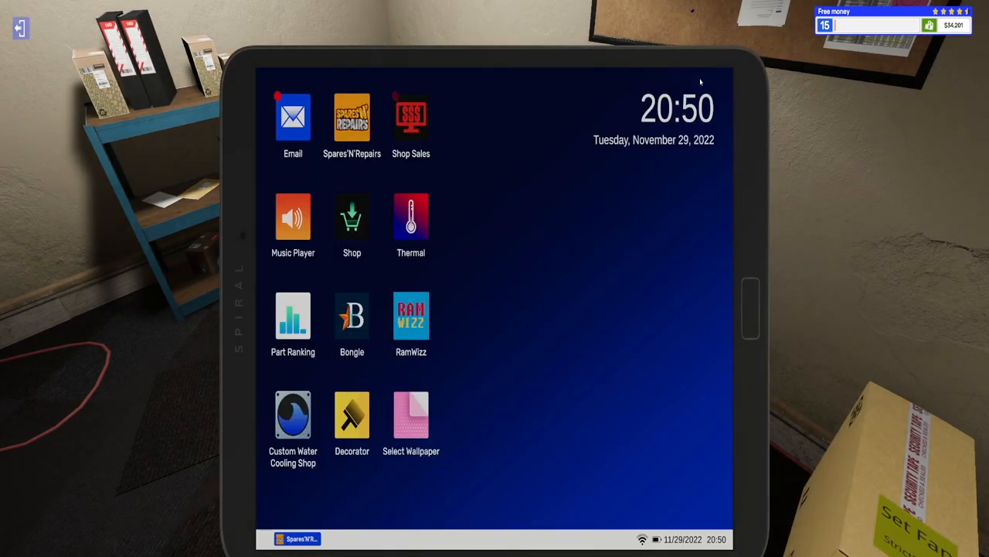
# Step: Search the parts shop for 'asus rog maxim', rechecking the broken PC's listing
pyautogui.click(352, 224)
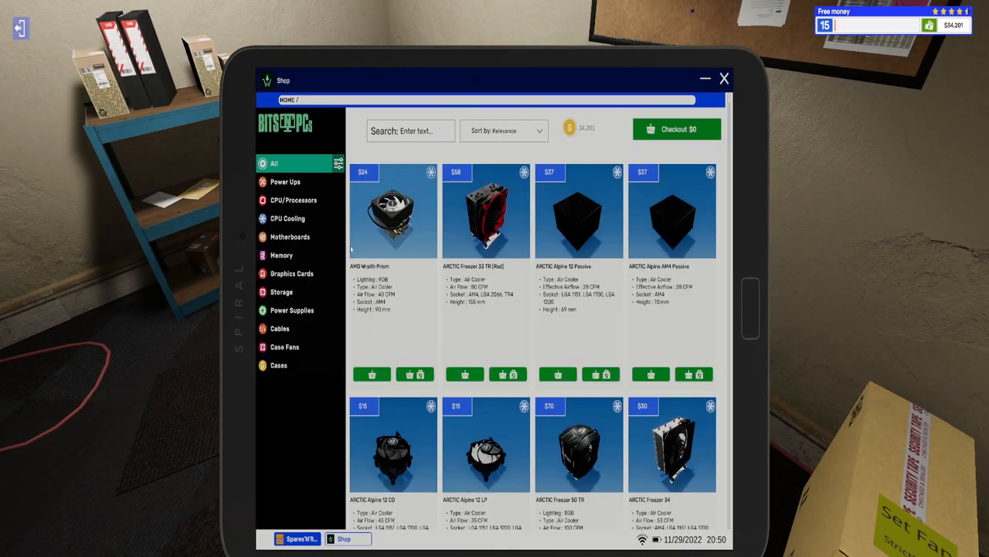
pyautogui.click(410, 130)
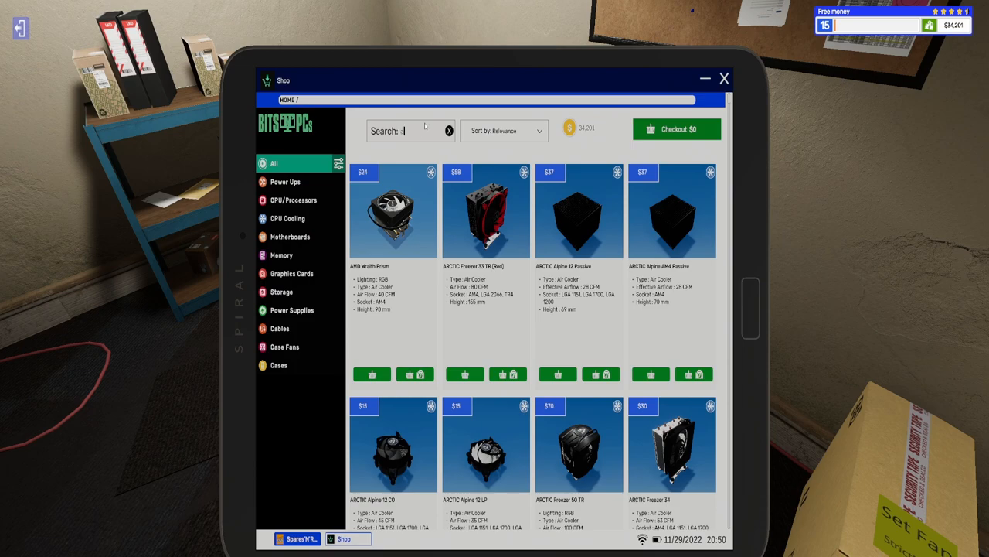
pyautogui.write('asus rog')
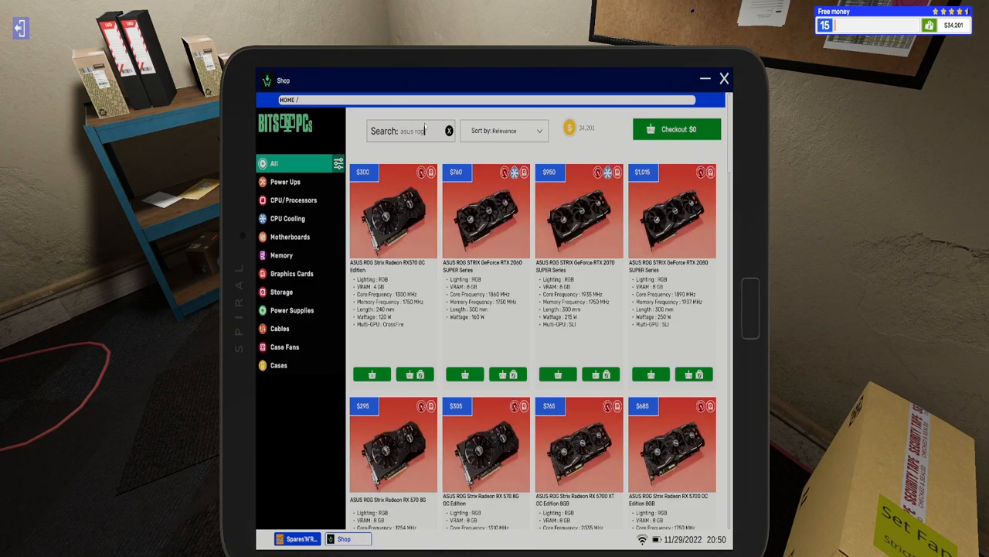
pyautogui.write('maxim')
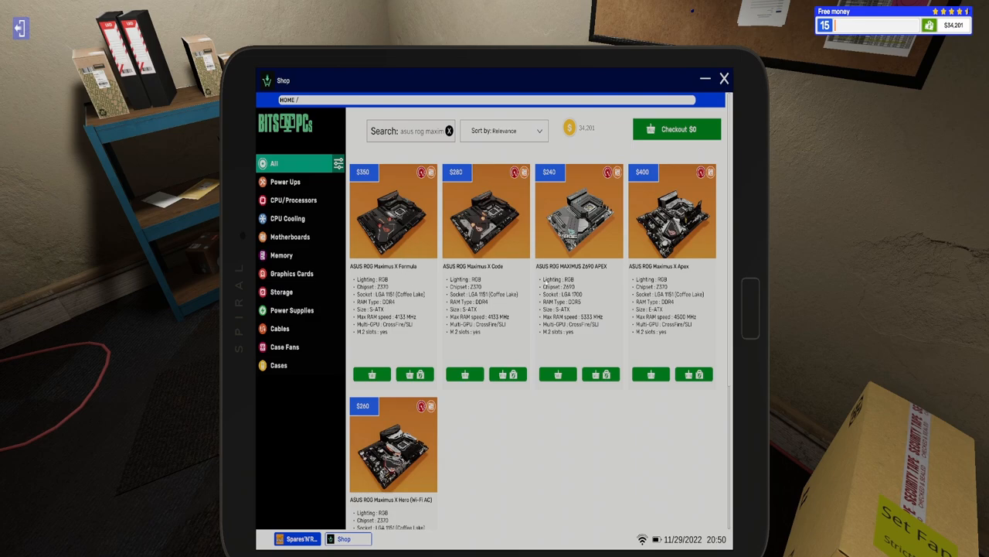
pyautogui.click(297, 538)
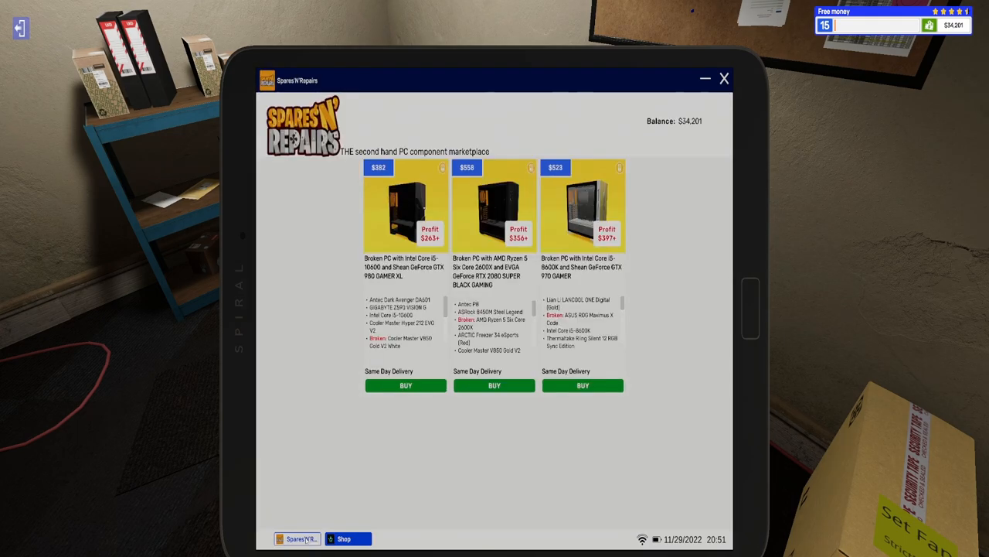
pyautogui.moveTo(398, 551)
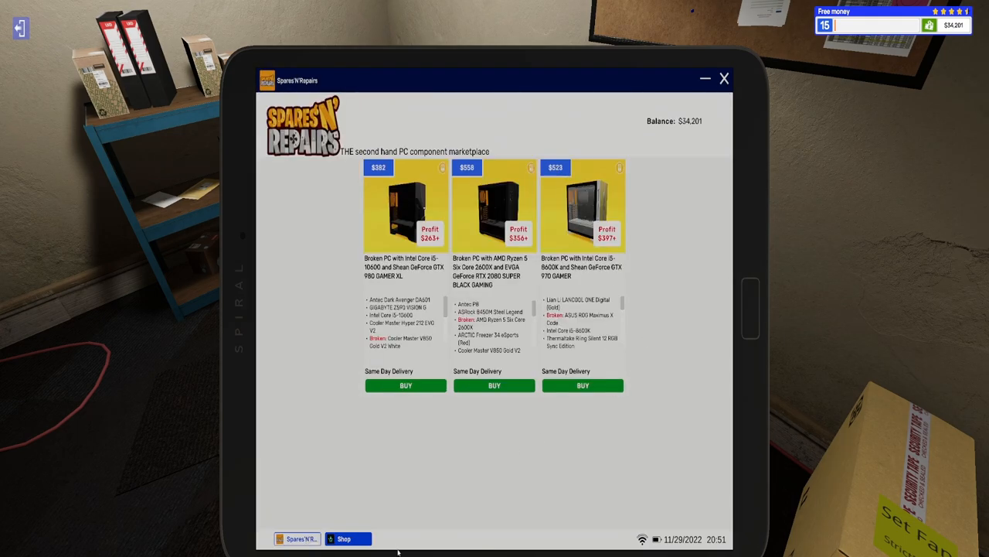
pyautogui.click(344, 538)
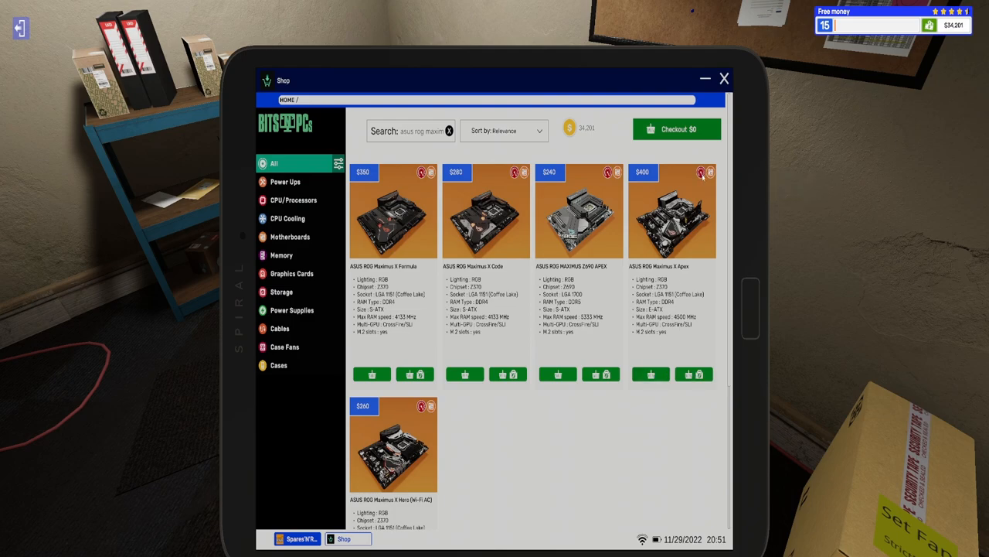
# Step: Buy the ASUS ROG Maximus X Apex with free next-day delivery
pyautogui.click(652, 374)
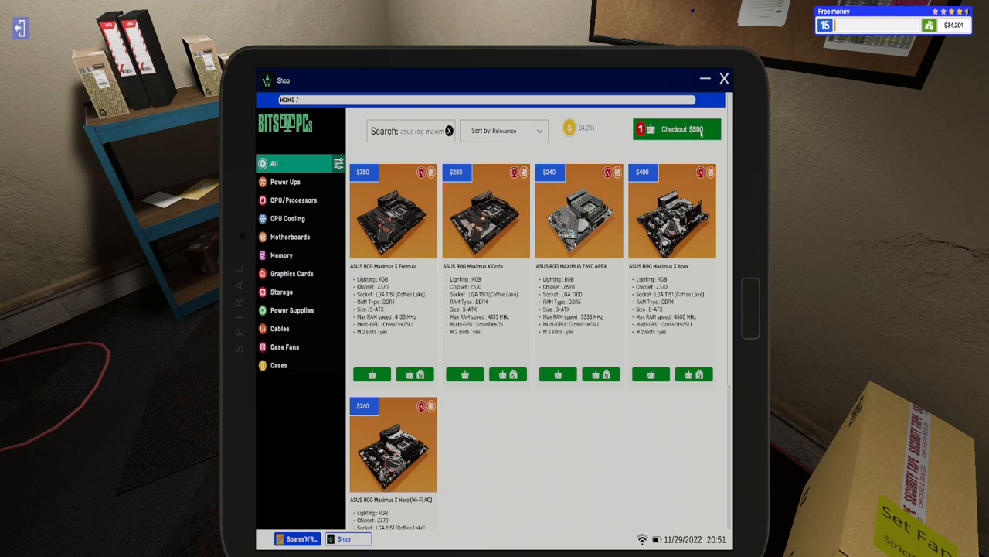
pyautogui.click(676, 129)
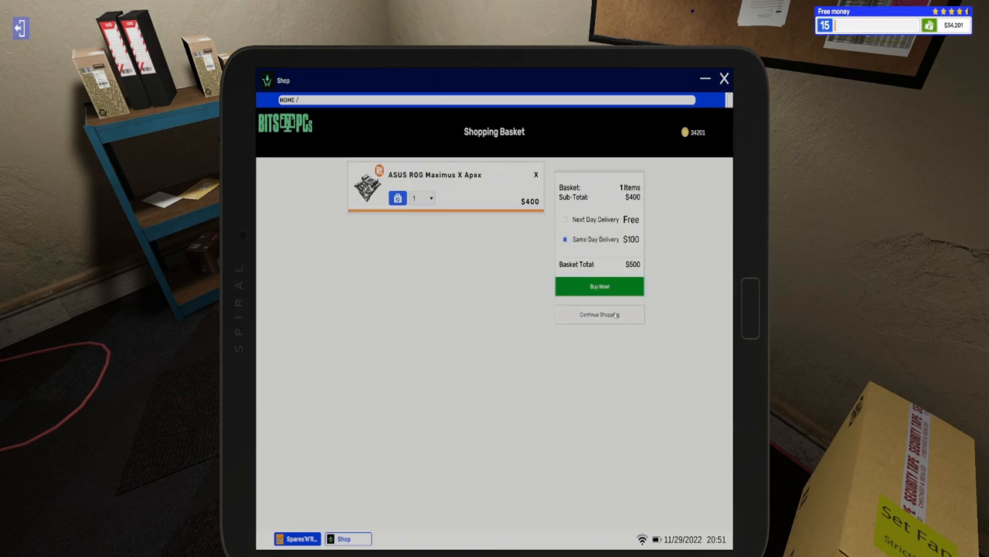
pyautogui.click(565, 220)
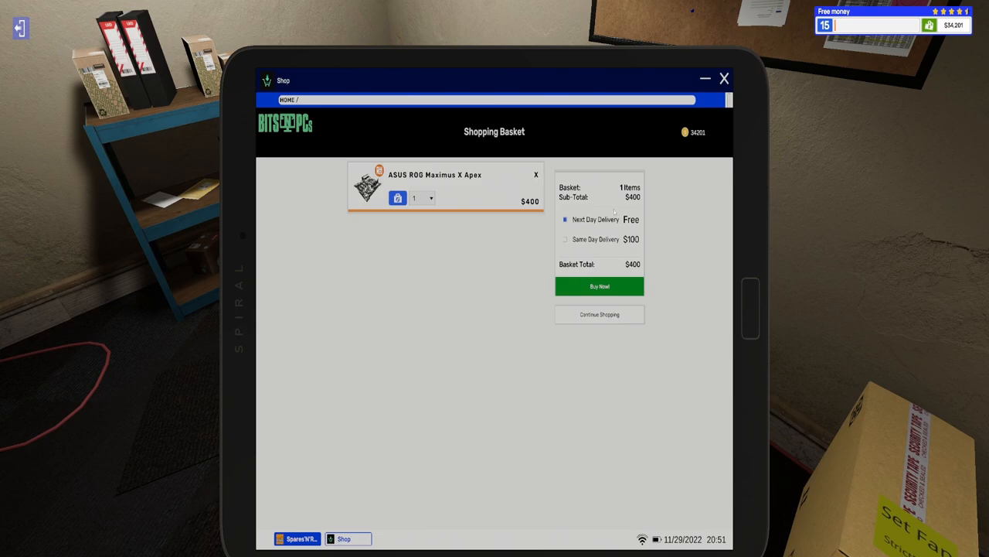
pyautogui.click(565, 239)
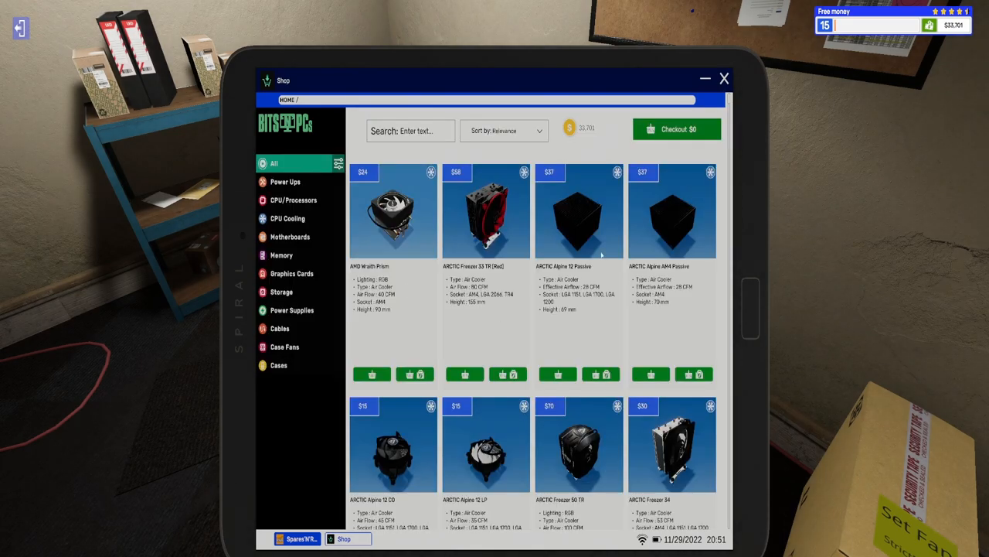
pyautogui.click(723, 78)
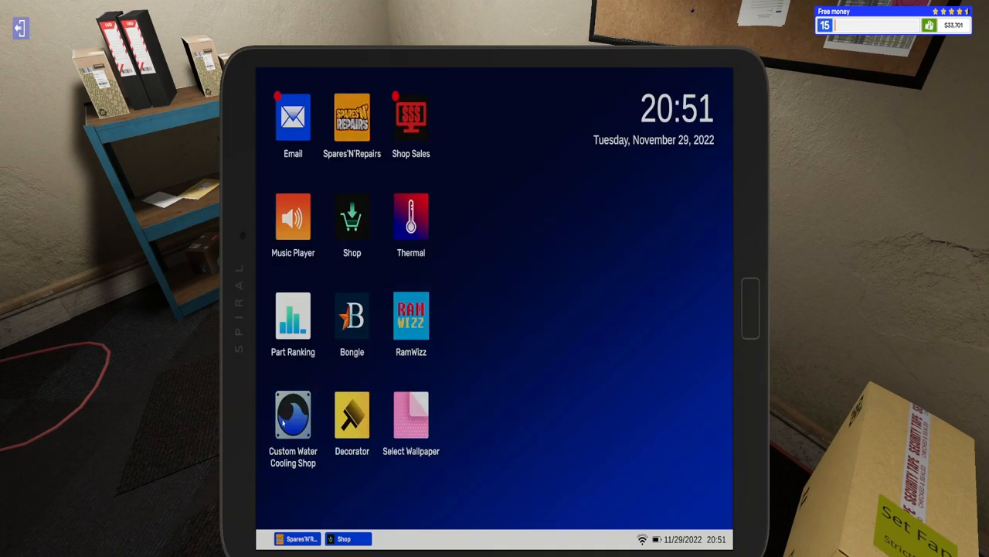
# Step: Add the Alphacool NexXxoS ST30 120 radiator and Eisstation DC-Ultra reservoir to the basket
pyautogui.doubleClick(293, 415)
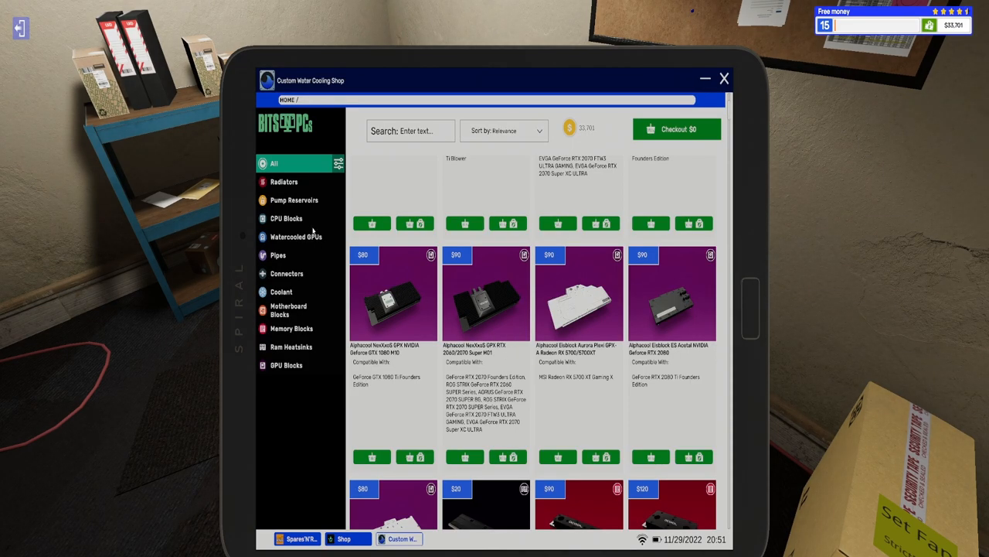
pyautogui.click(283, 181)
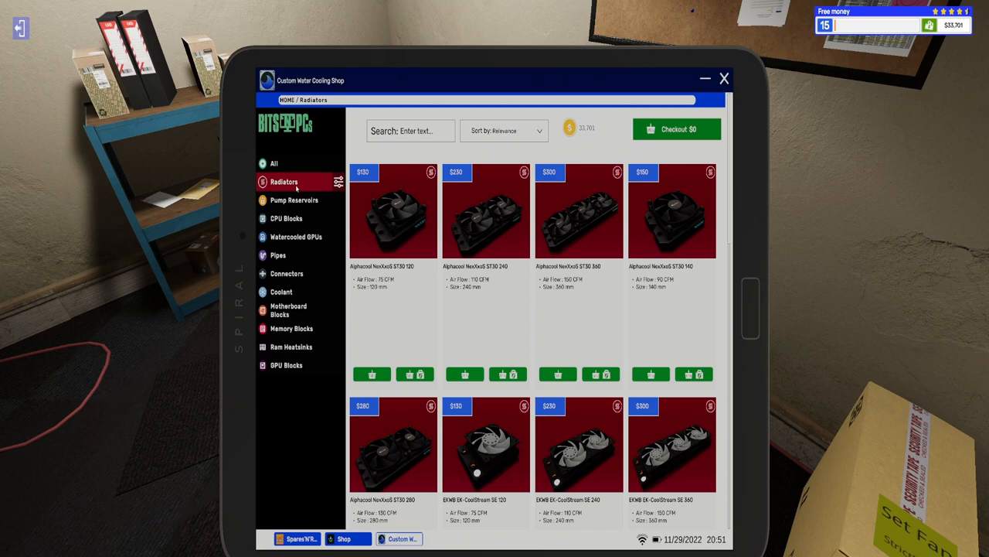
pyautogui.moveTo(373, 374)
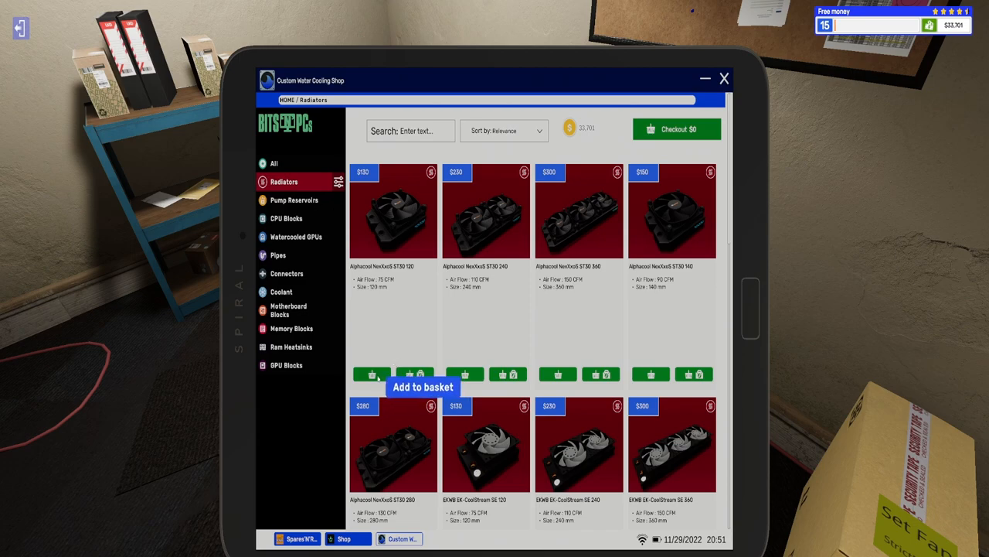
pyautogui.click(294, 199)
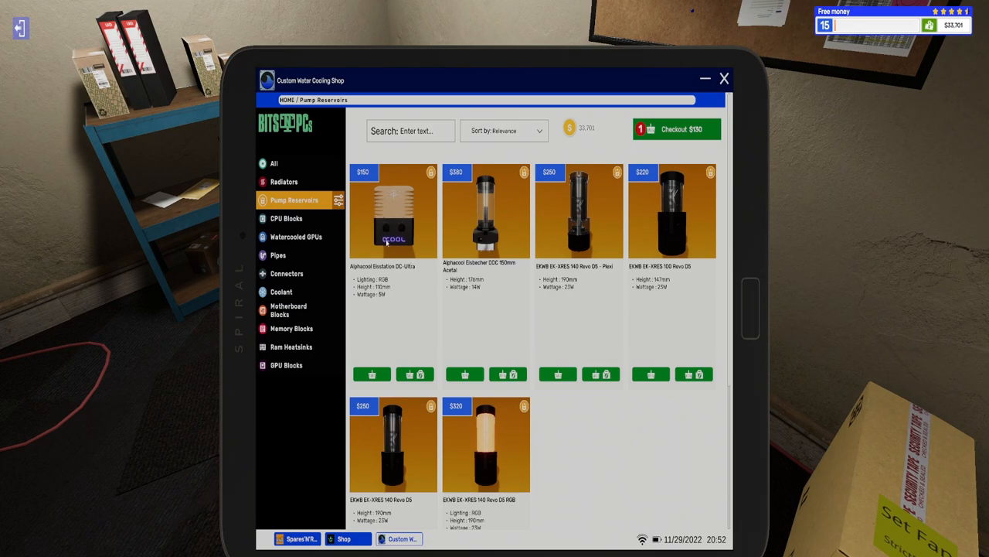
pyautogui.moveTo(372, 374)
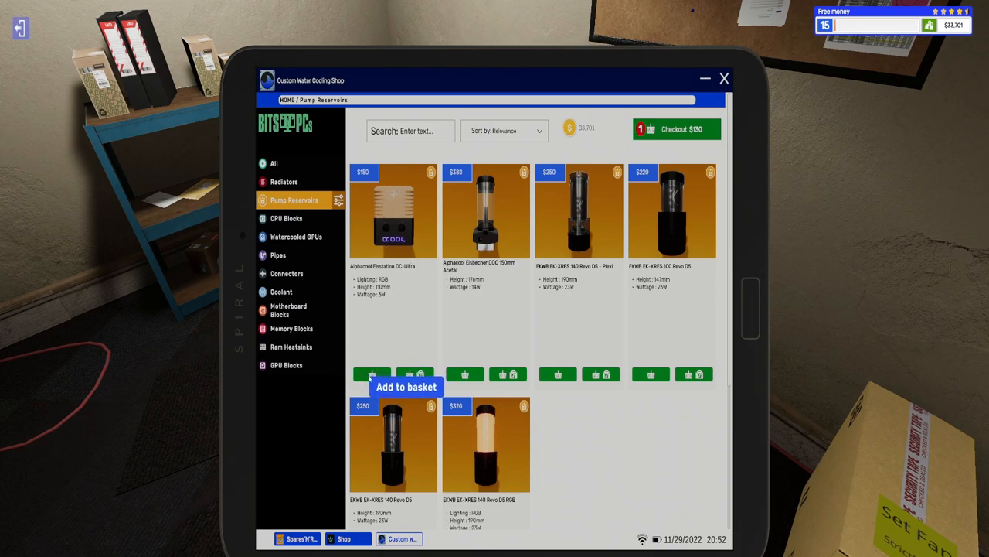
pyautogui.click(372, 374)
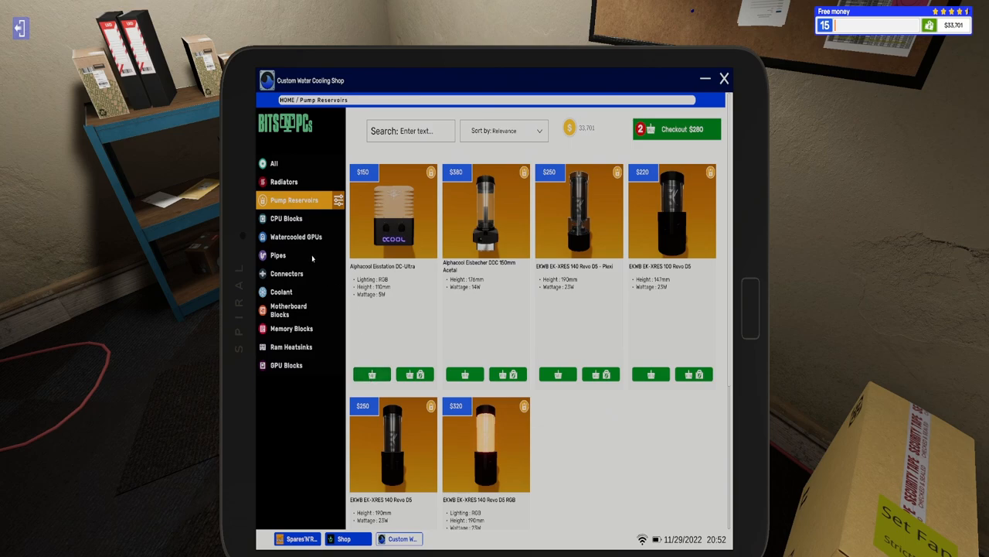
# Step: Add the EKWB EK-Supremacy EVO Nickel CPU block and review the $650 basket
pyautogui.click(286, 218)
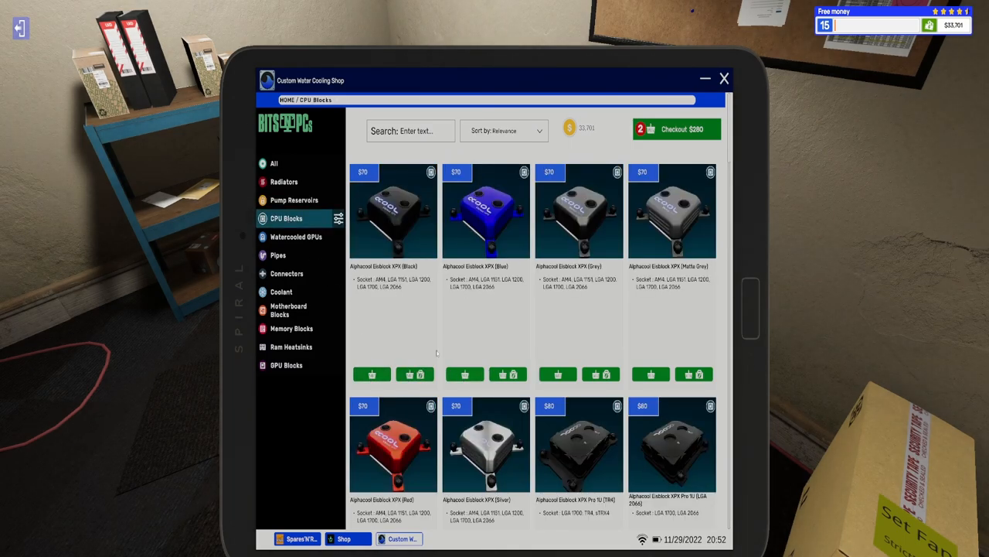
pyautogui.scroll(-3)
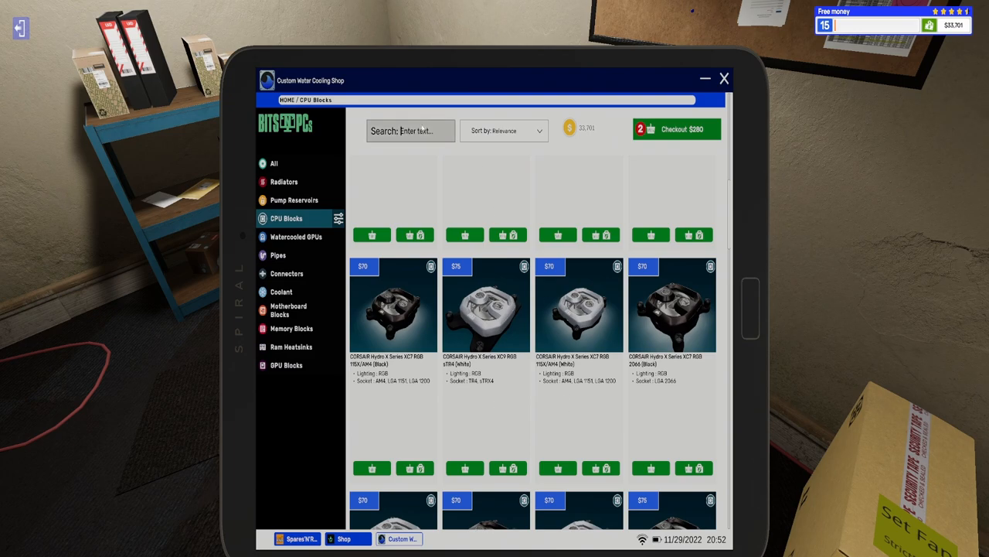
pyautogui.write('1151')
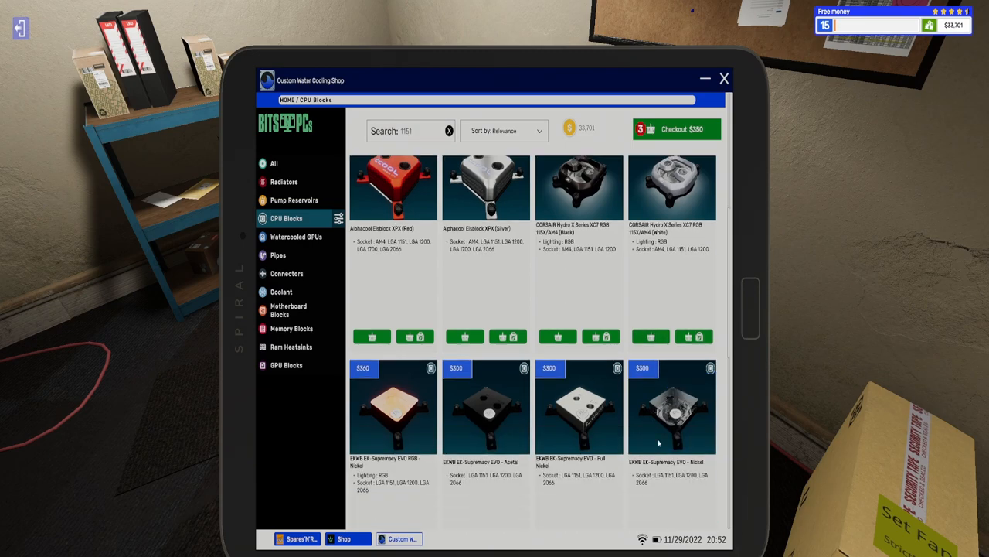
pyautogui.scroll(-3)
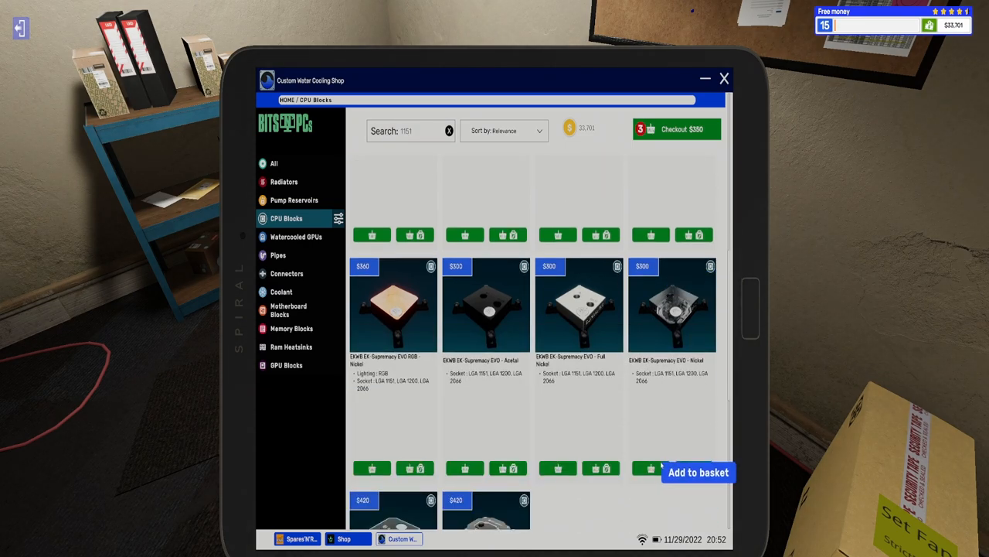
pyautogui.click(651, 468)
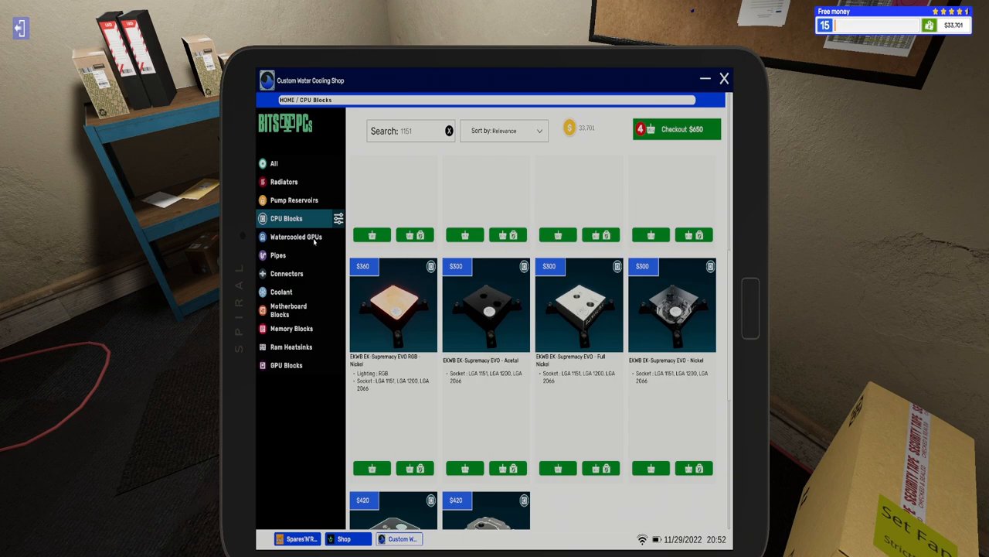
pyautogui.moveTo(460, 525)
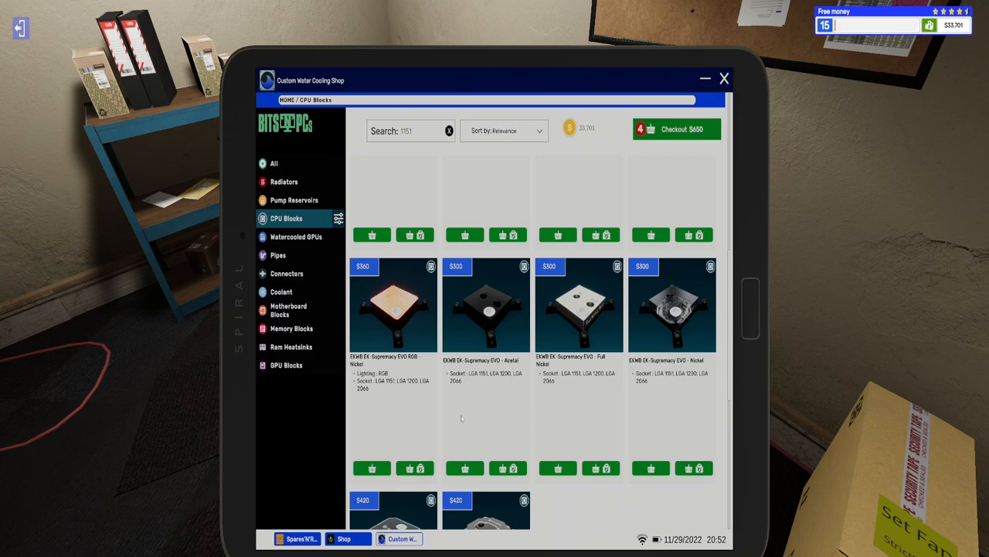
pyautogui.click(677, 129)
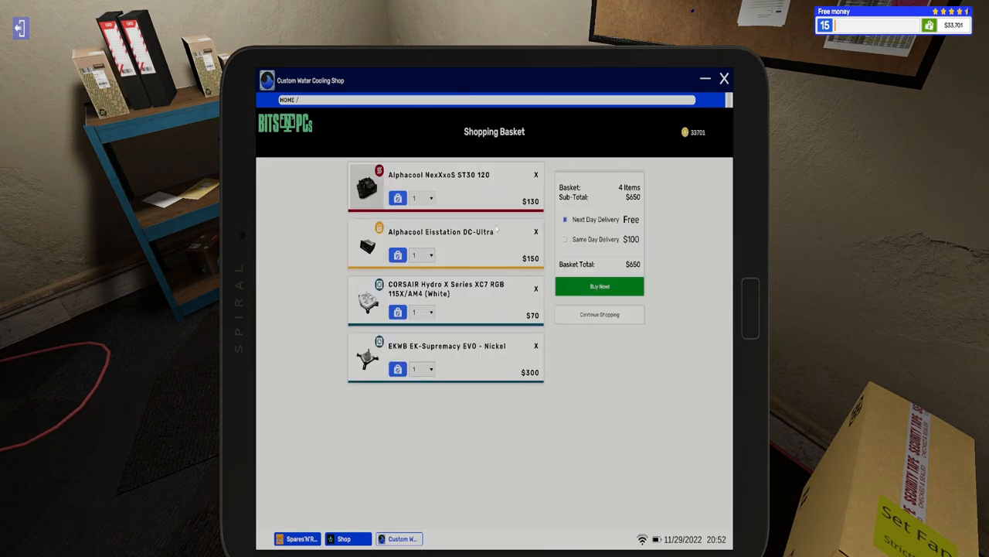
pyautogui.moveTo(538, 294)
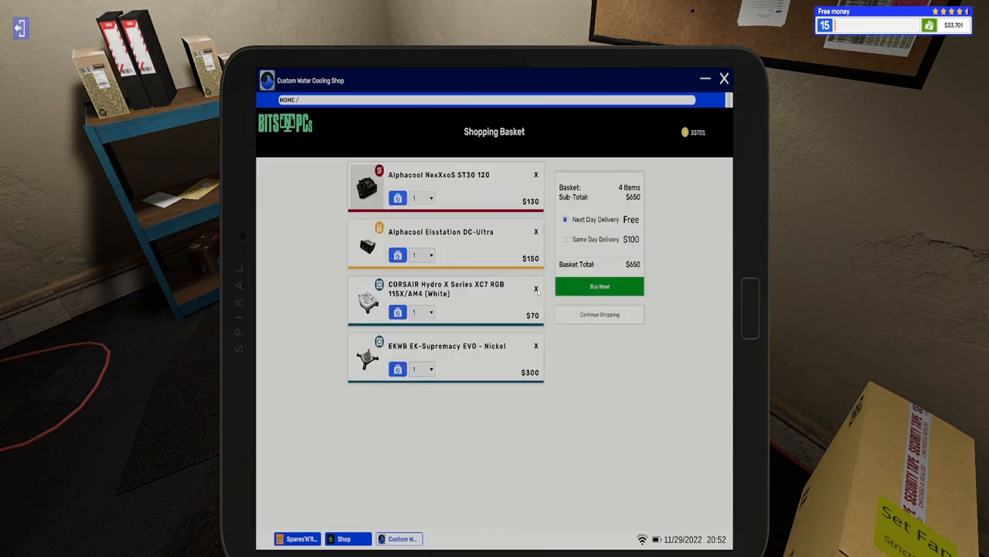
# Step: Drop the CORSAIR XC7 block and order the rest with same-day delivery for $680
pyautogui.click(535, 289)
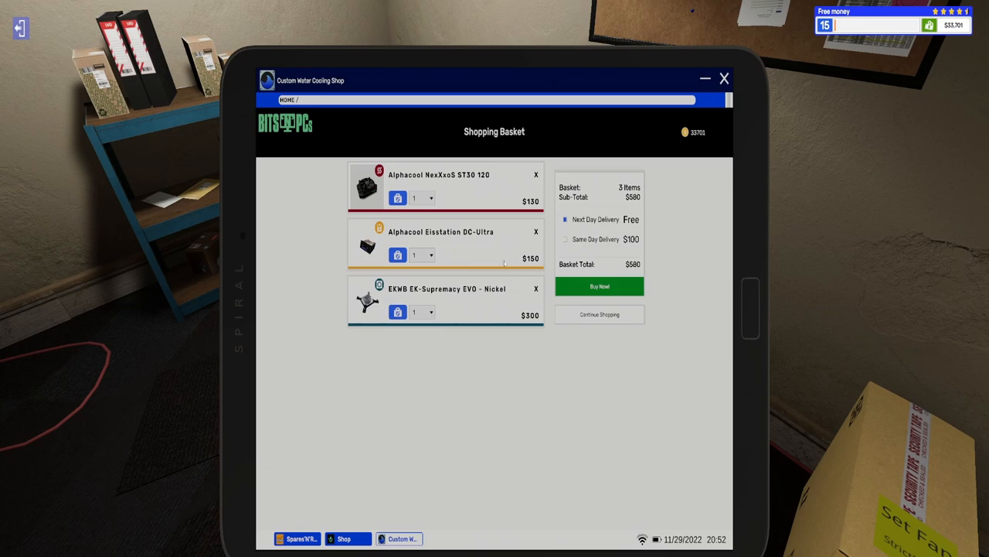
pyautogui.moveTo(453, 246)
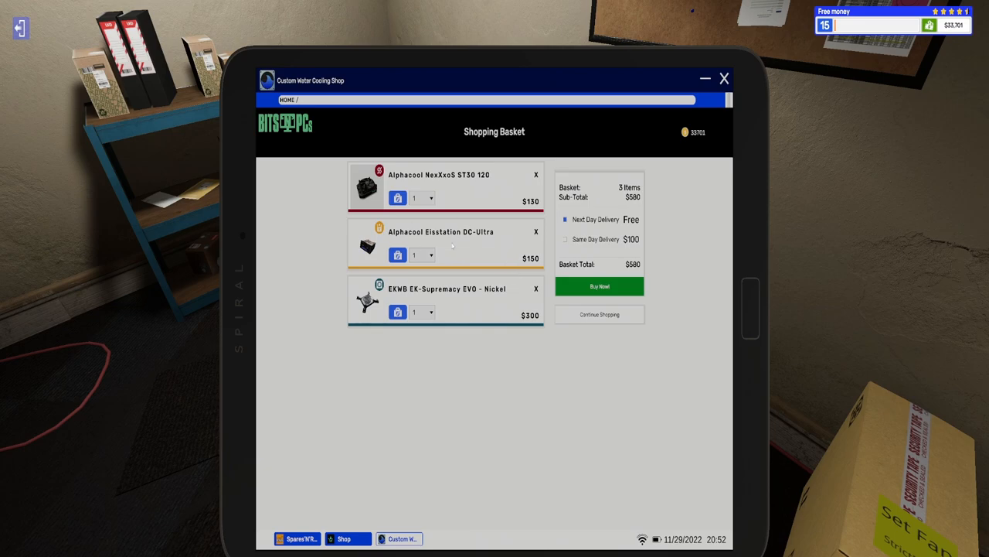
pyautogui.moveTo(455, 296)
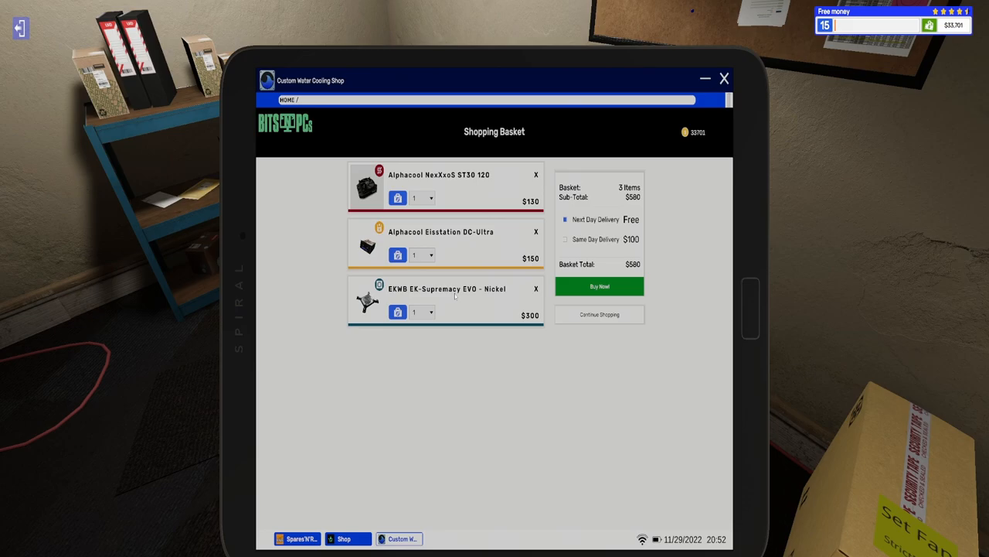
pyautogui.click(565, 239)
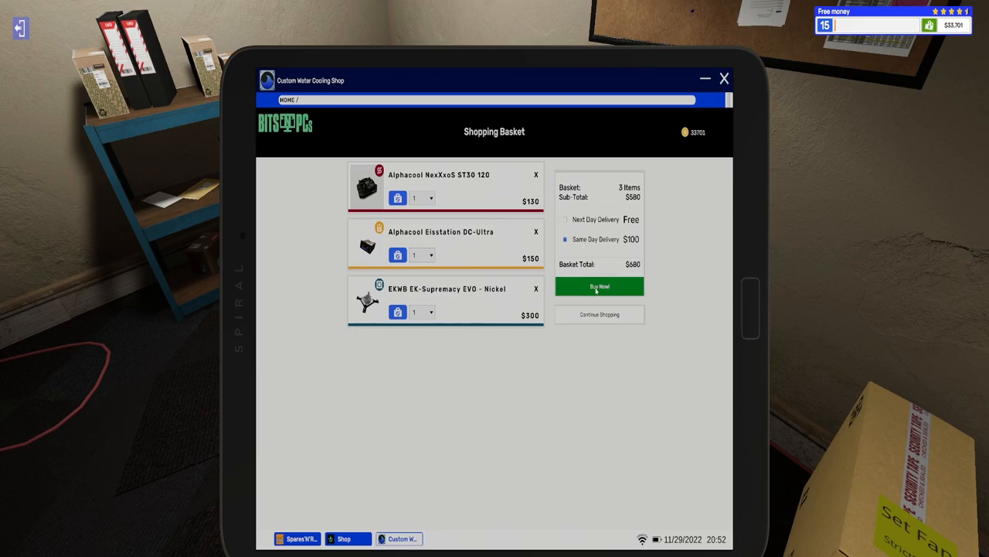
pyautogui.click(600, 287)
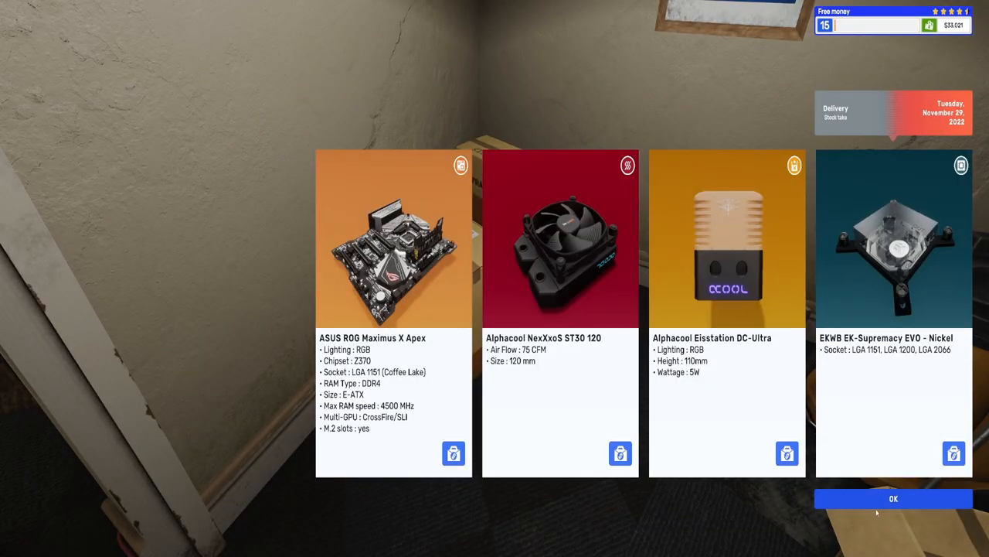
pyautogui.click(894, 499)
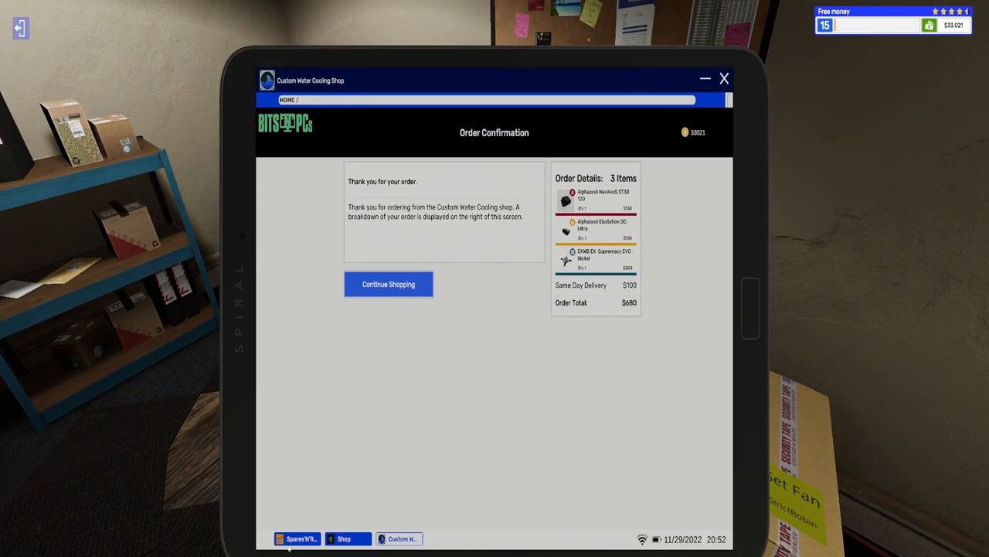
pyautogui.click(298, 538)
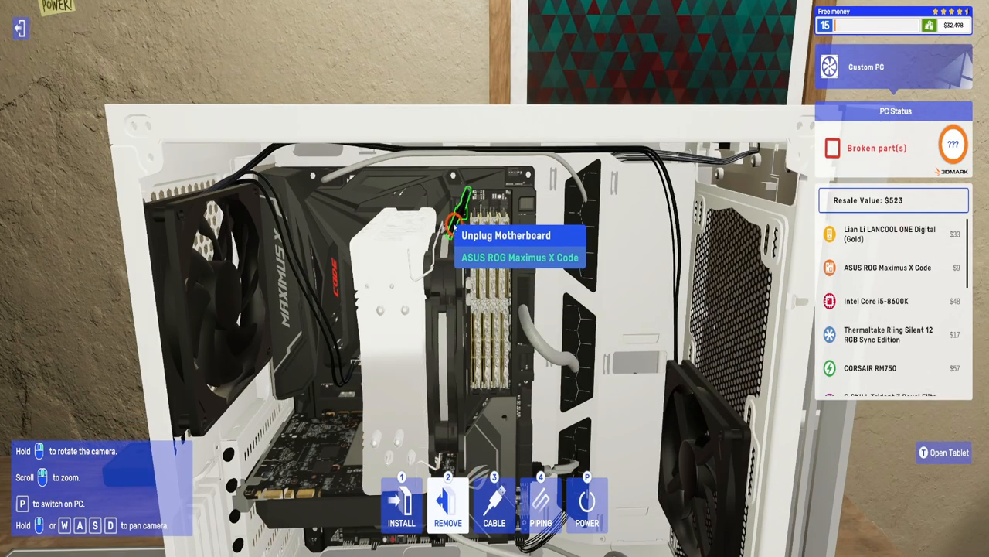
# Step: Unplug the motherboard, fit the EKWB nickel CPU block, remove the side panel, then use the desk computer
pyautogui.click(943, 453)
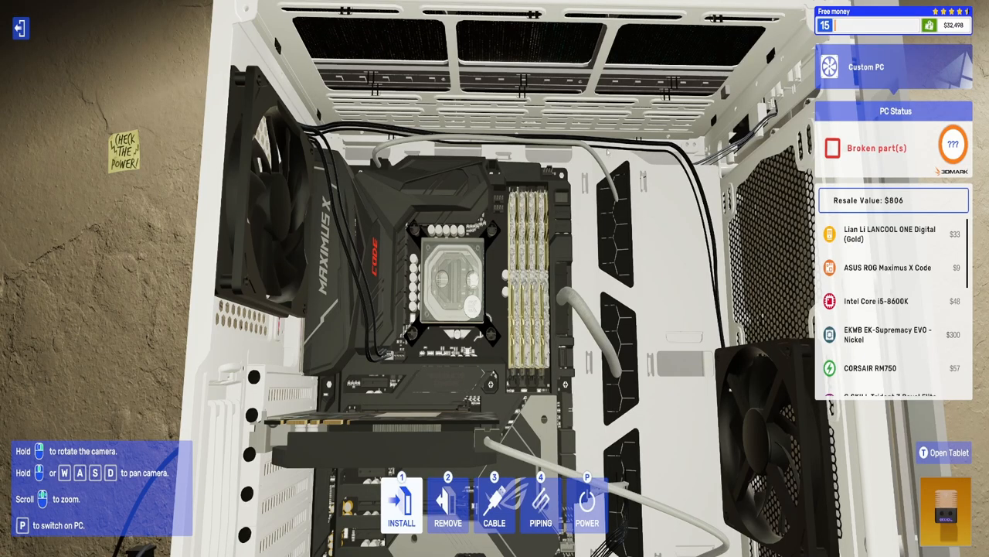
pyautogui.scroll(-3)
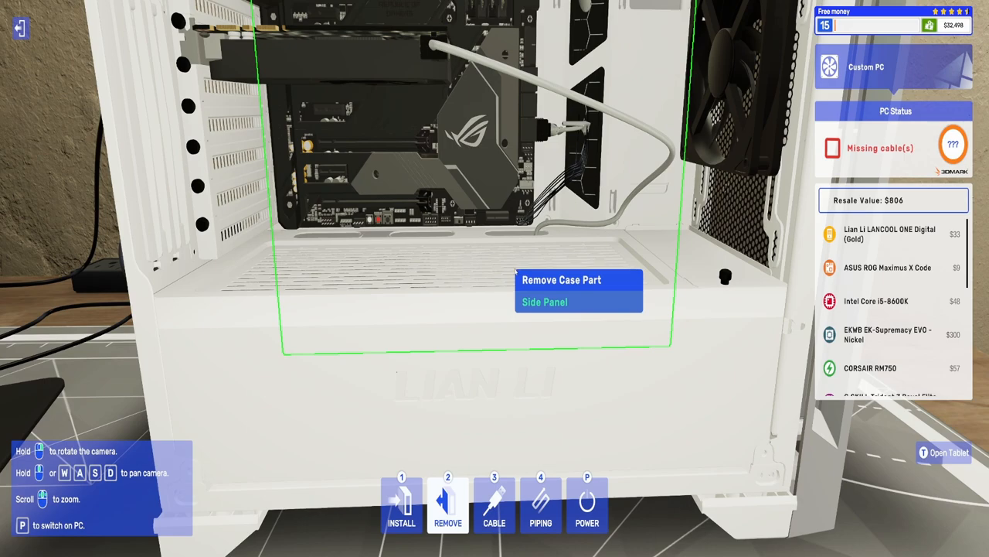
pyautogui.click(944, 452)
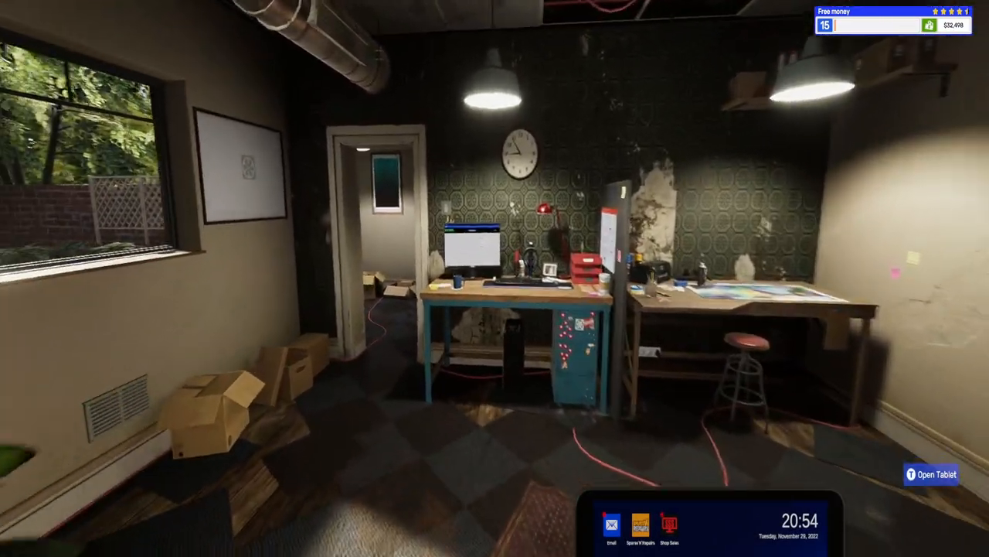
pyautogui.click(670, 523)
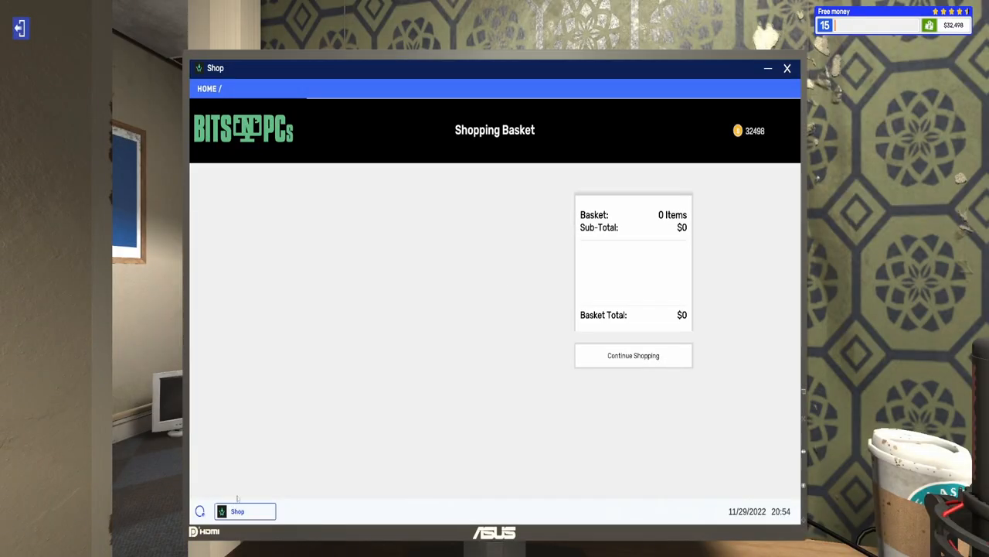
# Step: Buy the purple EKWB EK-WB Fitting from the Custom Water Cooling Shop's Connectors and accept delivery
pyautogui.click(767, 68)
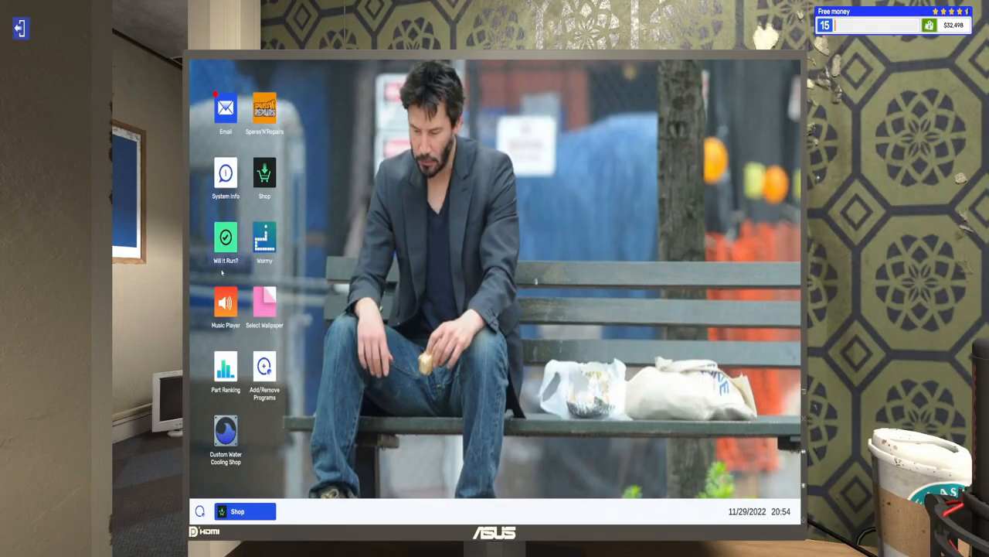
pyautogui.click(264, 178)
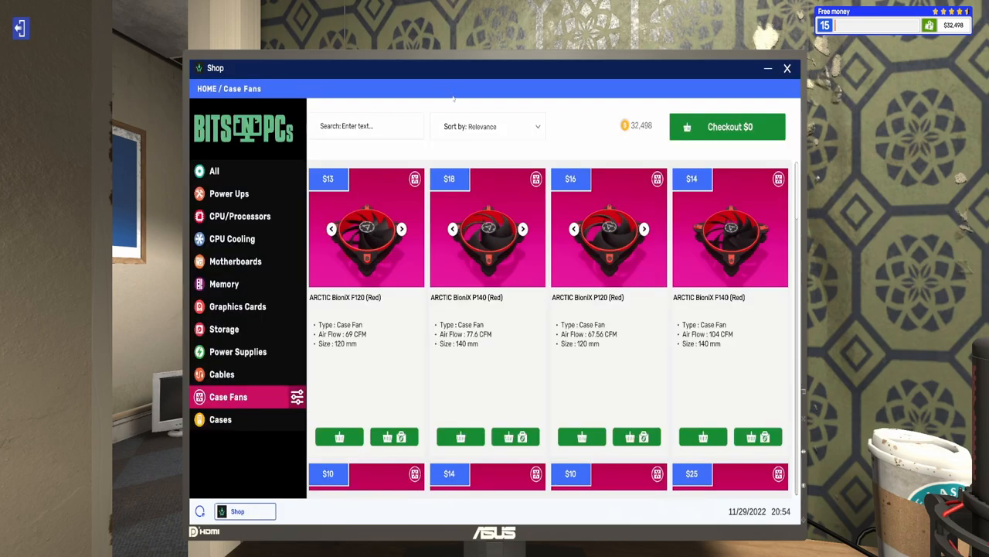
pyautogui.click(220, 419)
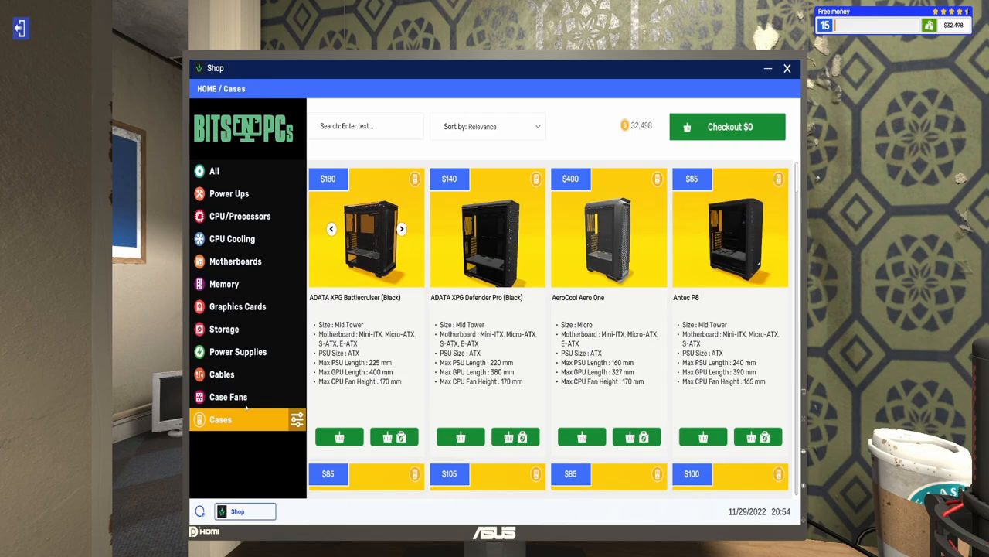
pyautogui.click(222, 374)
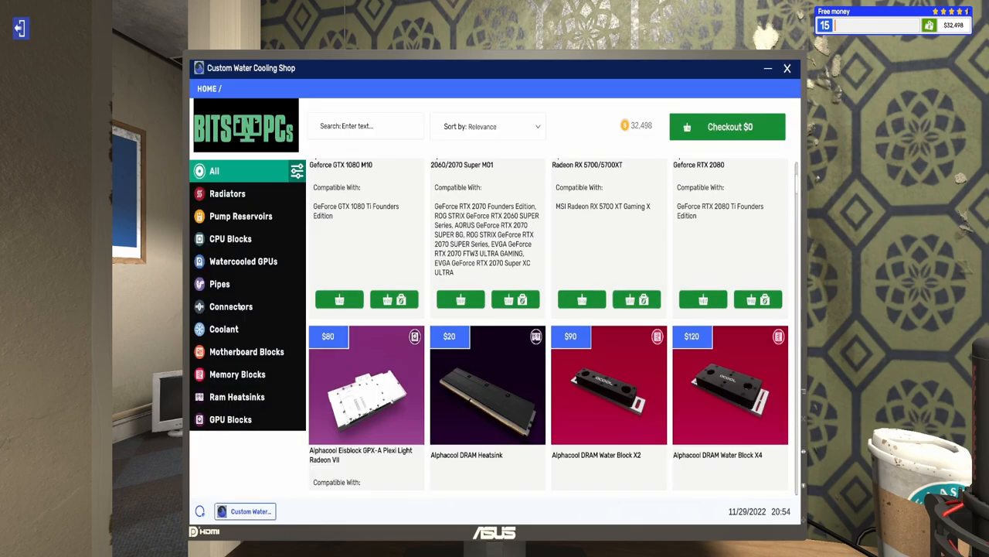
pyautogui.click(230, 306)
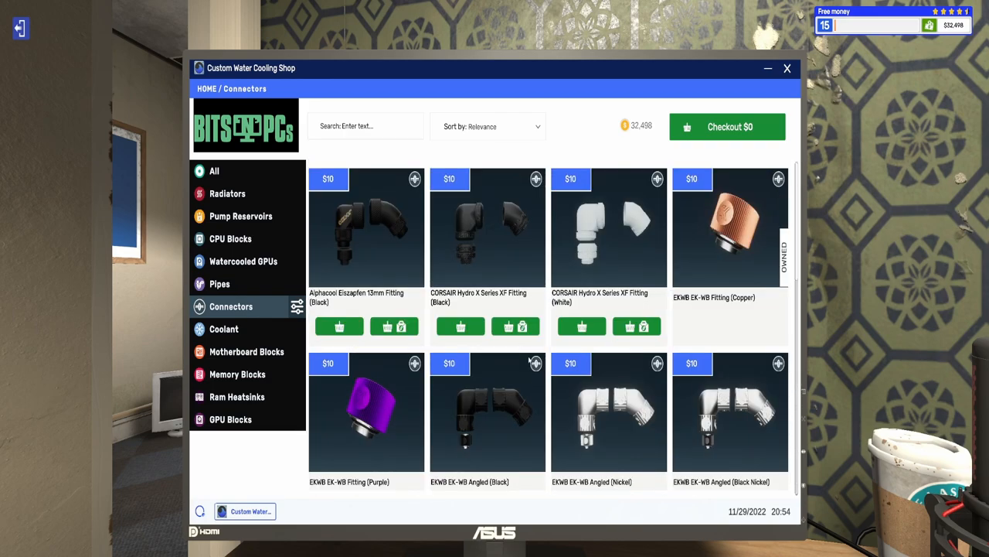
pyautogui.moveTo(746, 164)
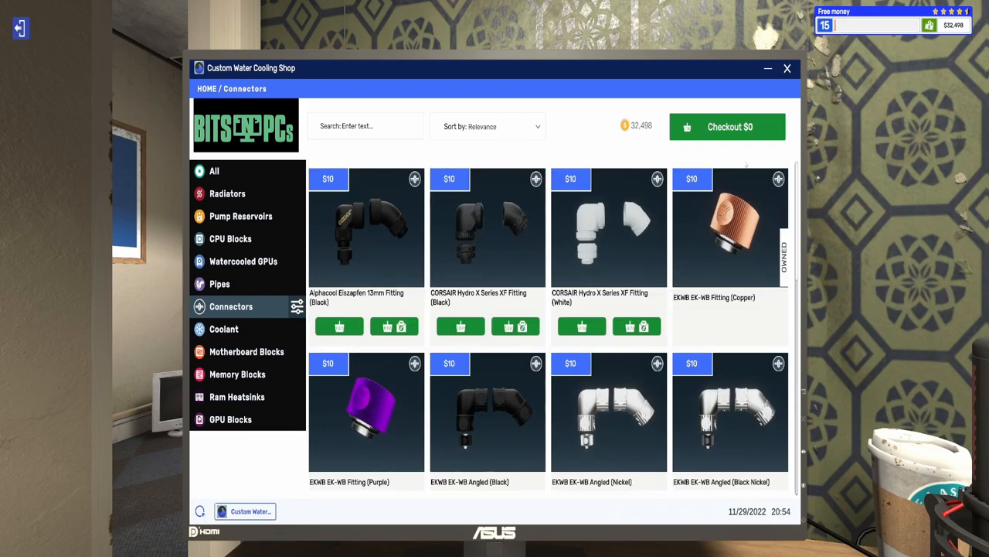
pyautogui.scroll(-3)
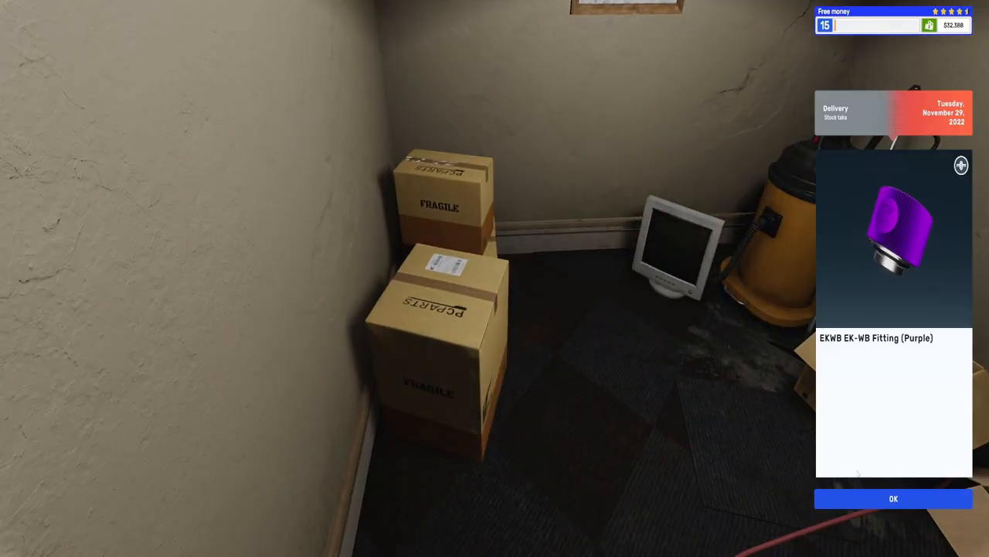
pyautogui.click(894, 498)
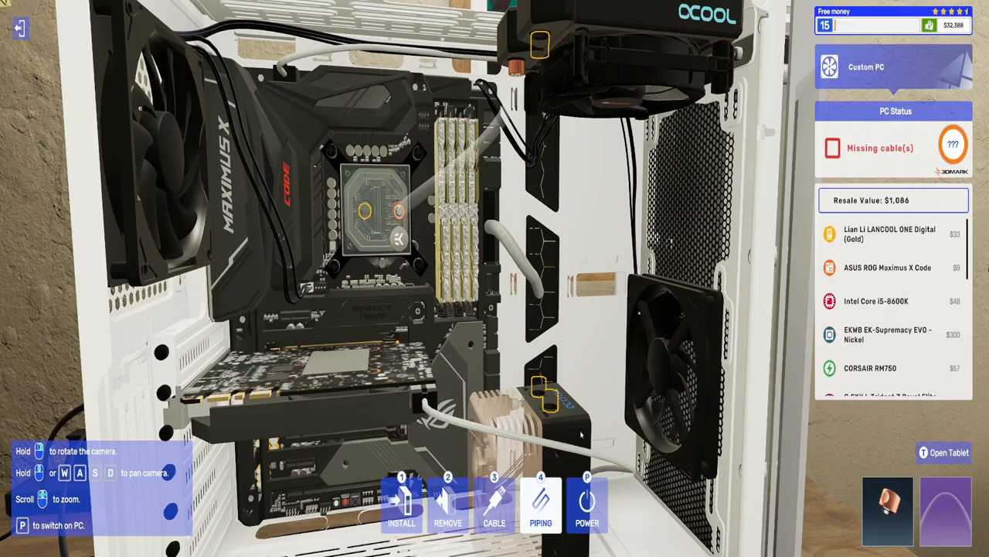
# Step: Mount the pump reservoir, then list owned coolants from a pipe port's inventory
pyautogui.click(448, 506)
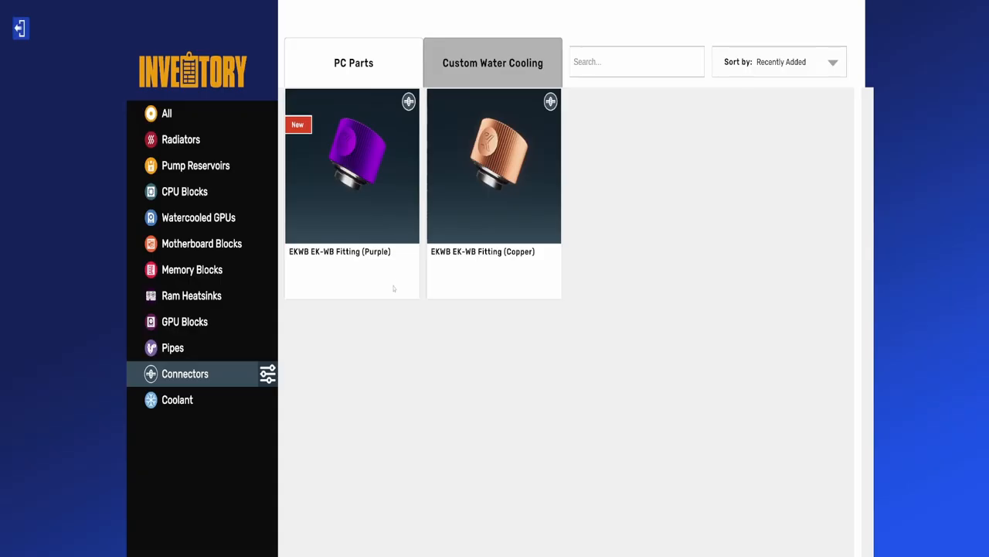
pyautogui.click(177, 399)
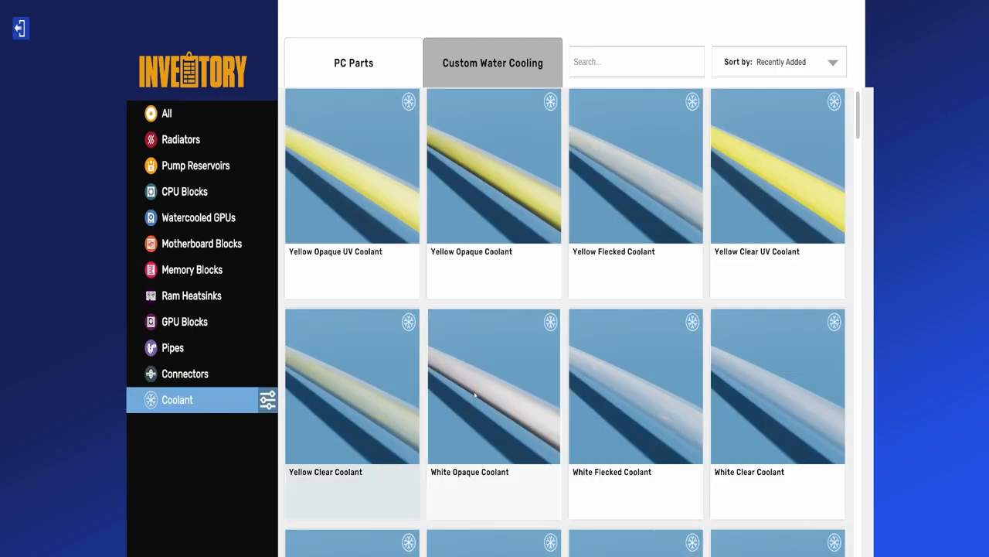
# Step: Attach purple fittings to the CPU block and reservoir ports in Piping mode
pyautogui.scroll(-3)
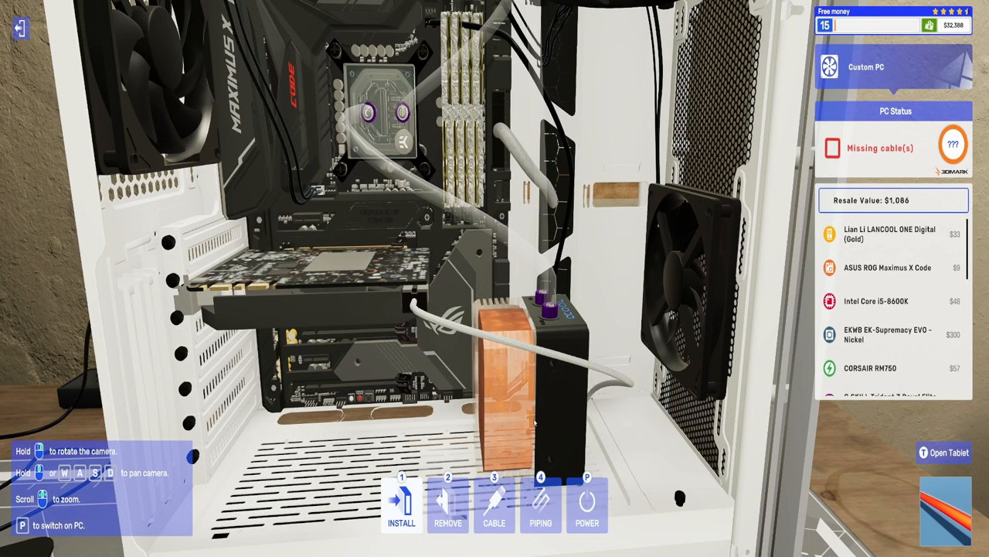
pyautogui.scroll(-3)
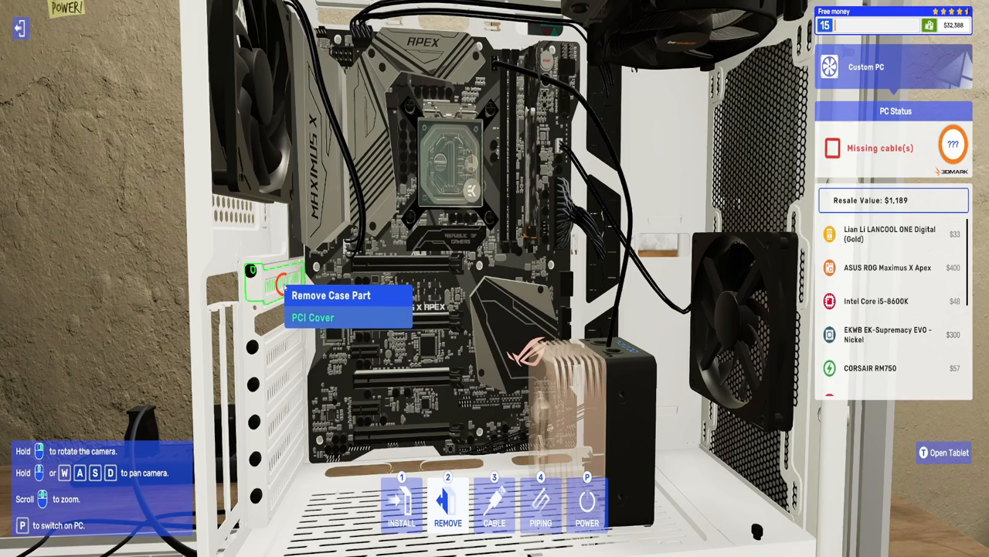
# Step: Remove a PCI slot cover, then view the empty Graphics Cards inventory category
pyautogui.click(312, 316)
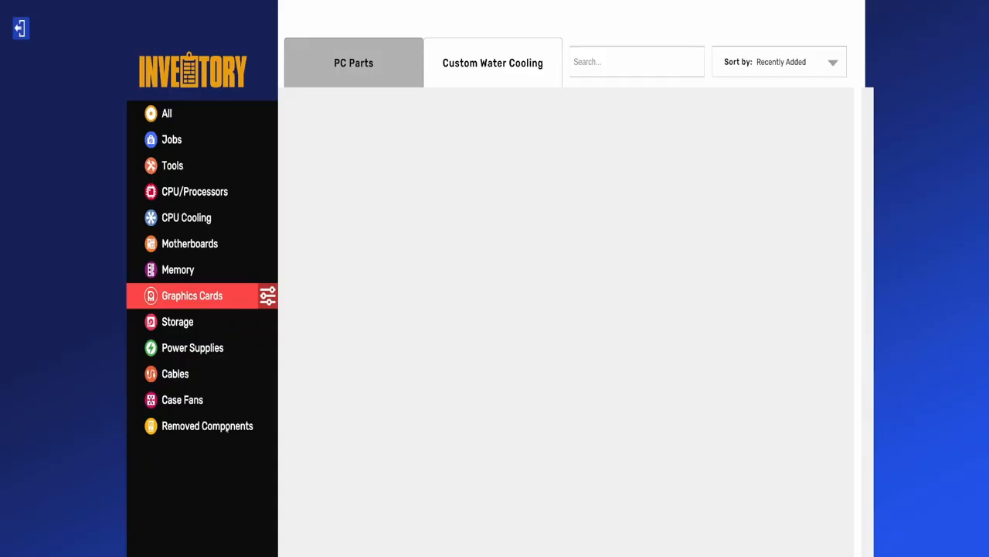
# Step: Fill the water-cooling loop with orange coolant and return to the case view
pyautogui.click(492, 63)
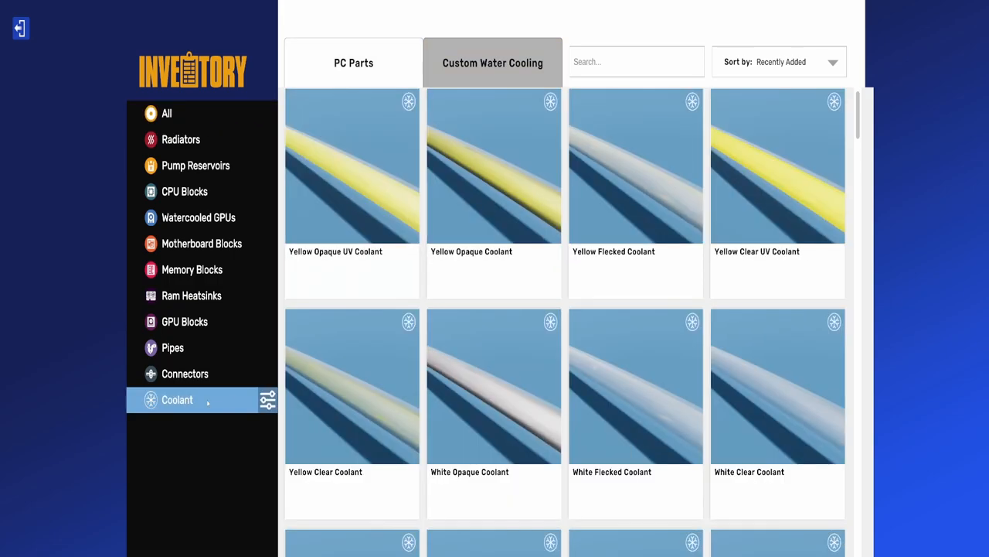
pyautogui.scroll(-3)
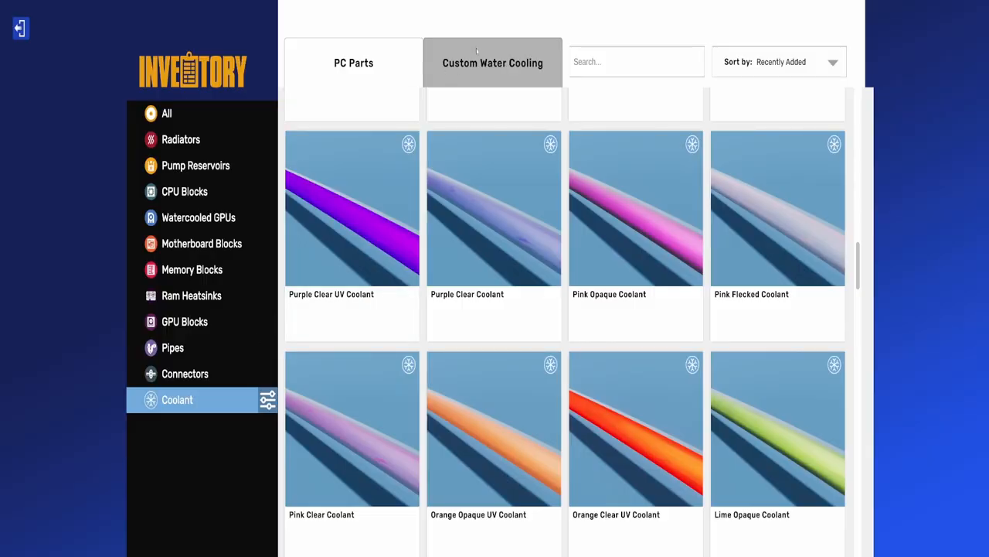
pyautogui.click(353, 63)
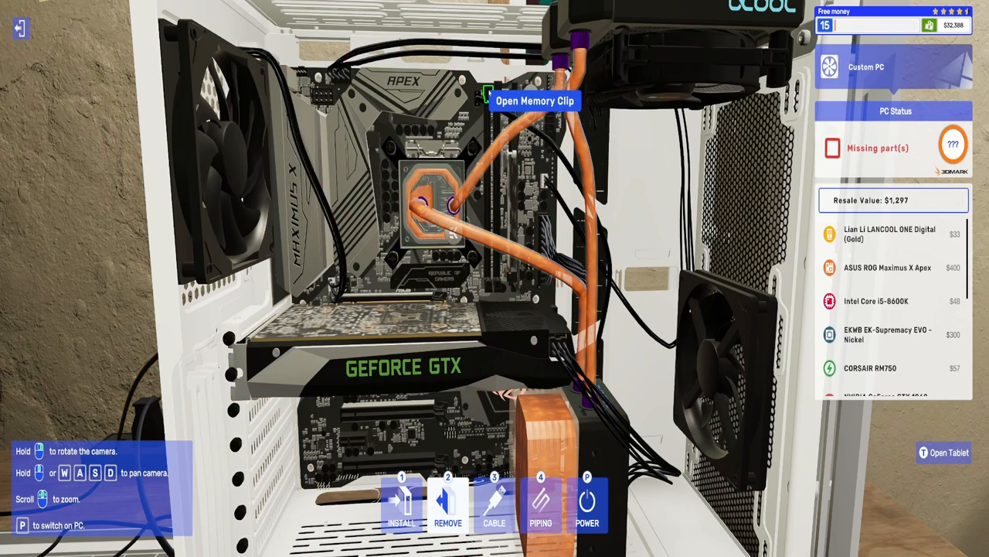
pyautogui.moveTo(489, 286)
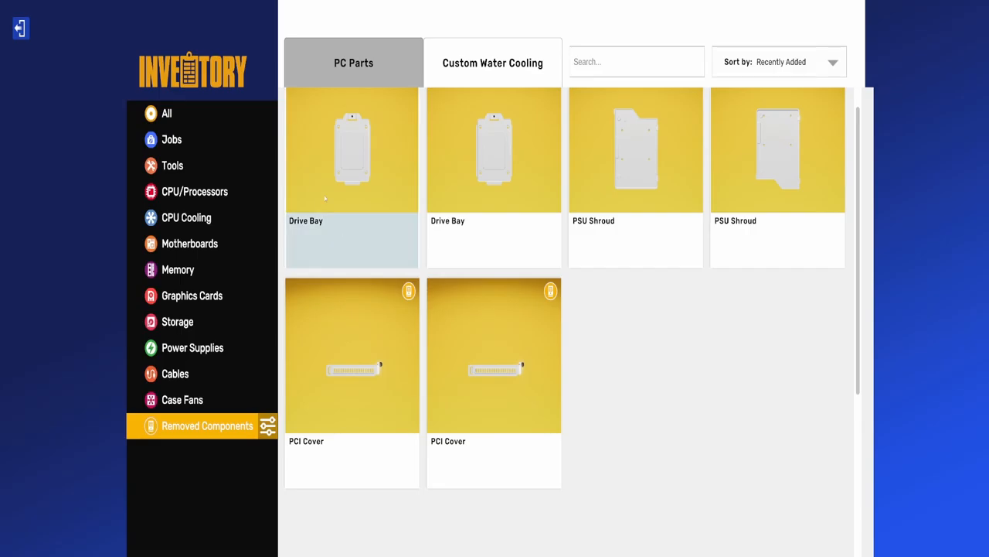
# Step: Check Removed Components, then open the PC's Lighting app on the Breathe effect
pyautogui.click(172, 165)
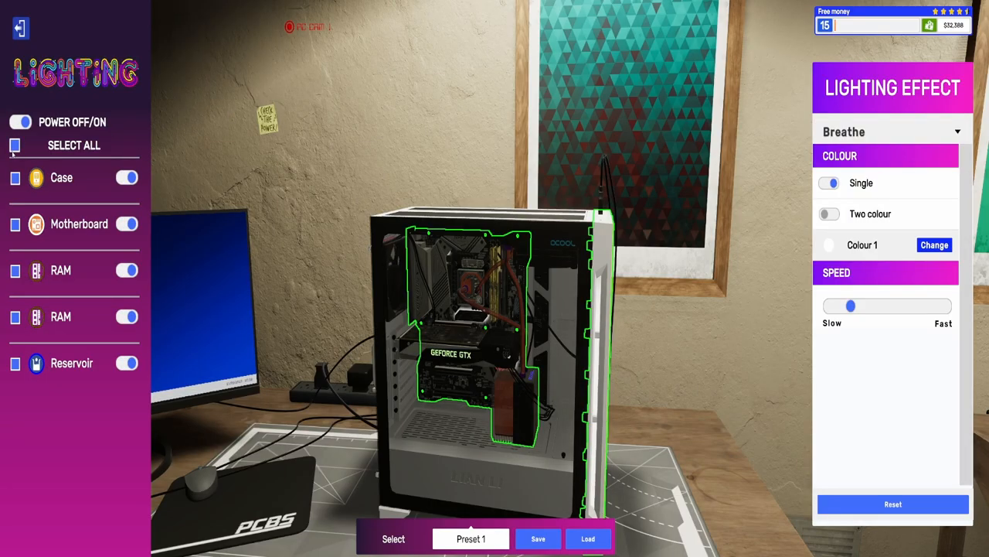
# Step: Set the PC lighting to a two-colour Strobe effect with red as colour 1
pyautogui.click(889, 130)
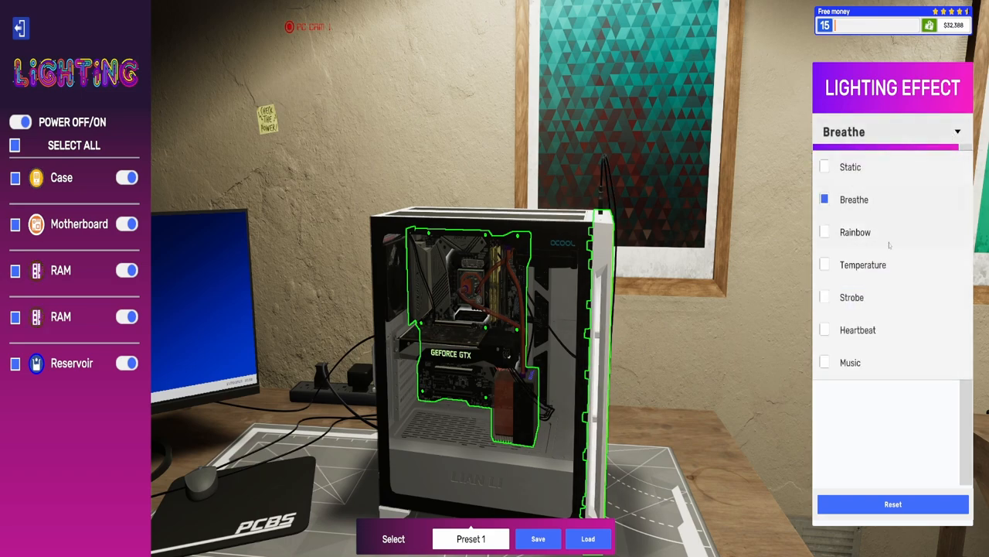
pyautogui.click(856, 232)
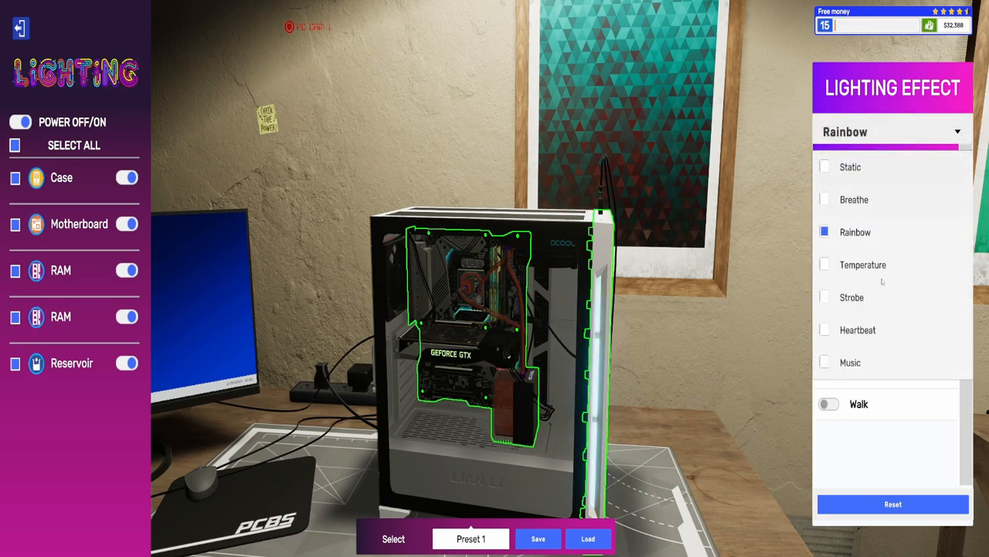
pyautogui.click(851, 297)
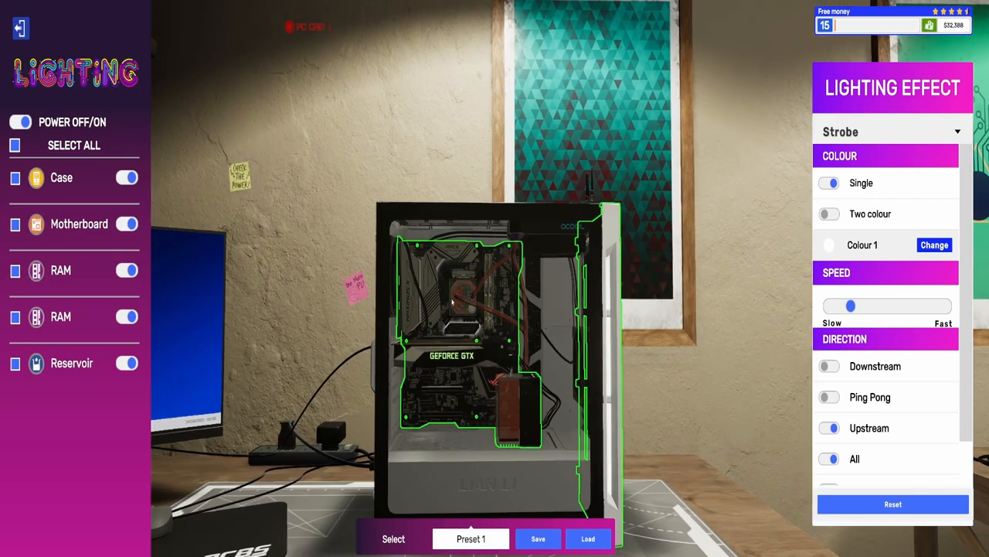
pyautogui.click(934, 244)
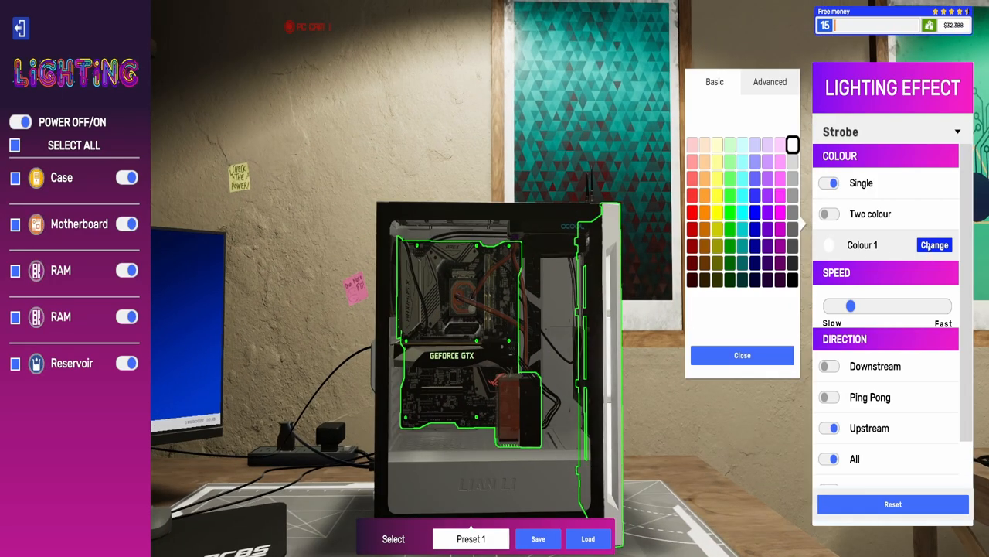
pyautogui.click(829, 214)
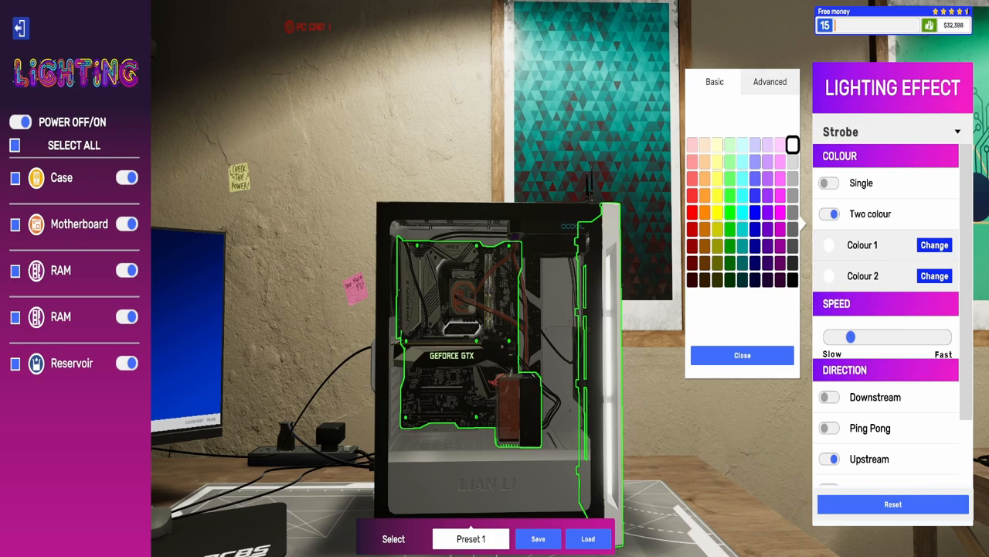
pyautogui.click(692, 213)
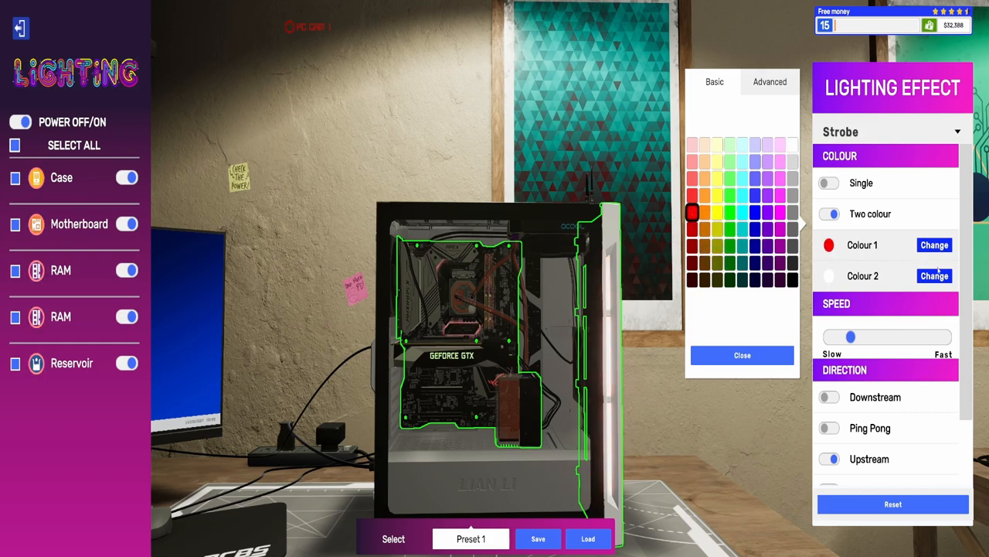
pyautogui.click(755, 245)
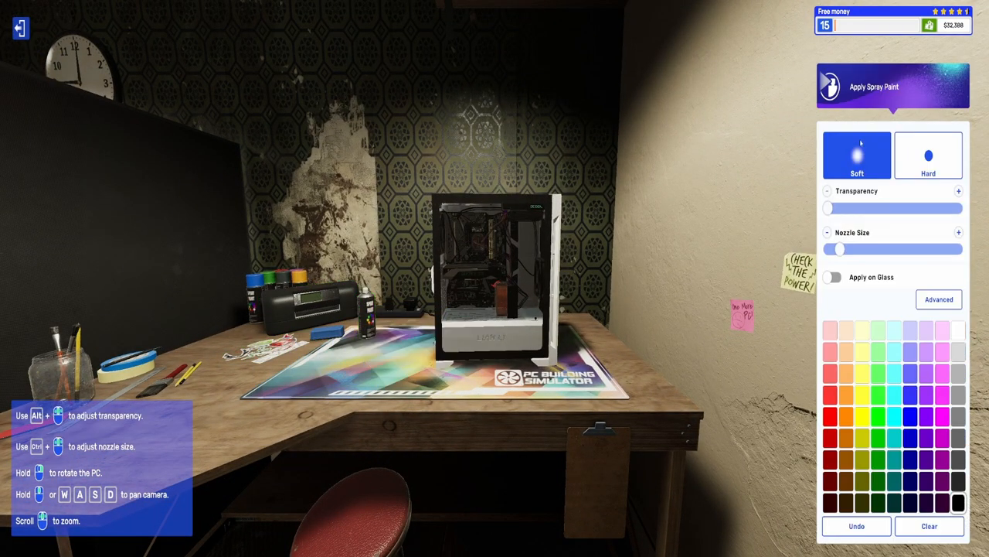
# Step: Spray a large hard-edged yellow circle on the side glass at maximum nozzle, then add detail
pyautogui.click(928, 155)
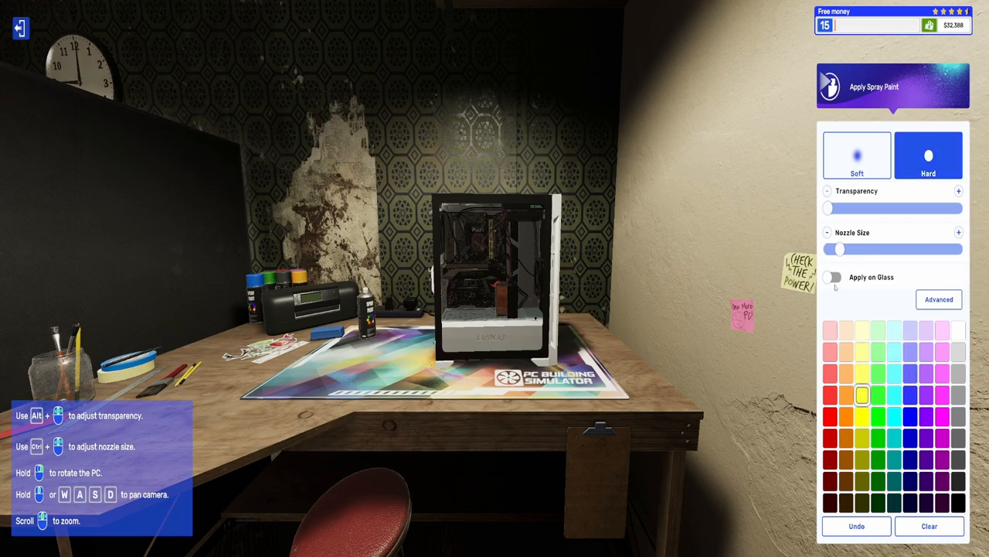
pyautogui.click(832, 277)
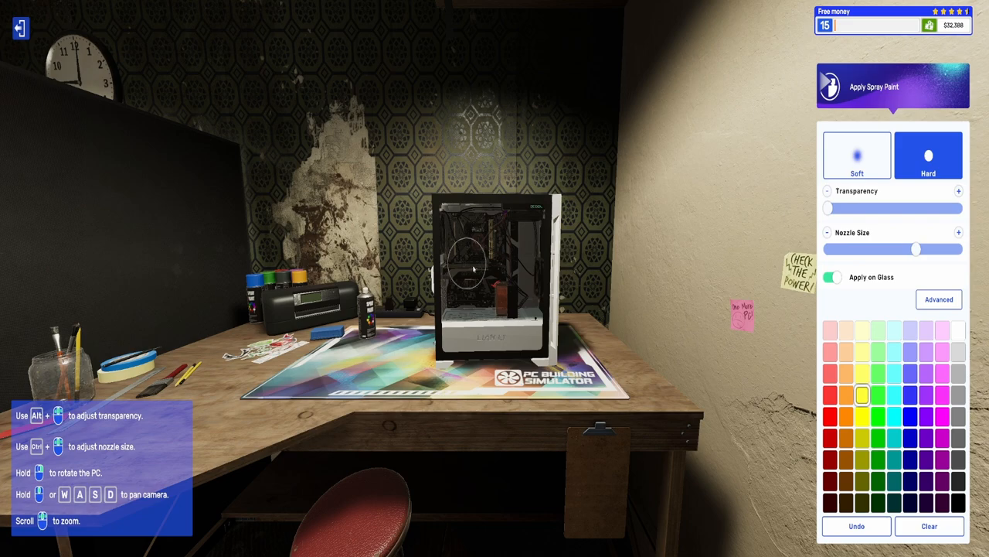
pyautogui.moveTo(916, 249); pyautogui.dragTo(958, 249)
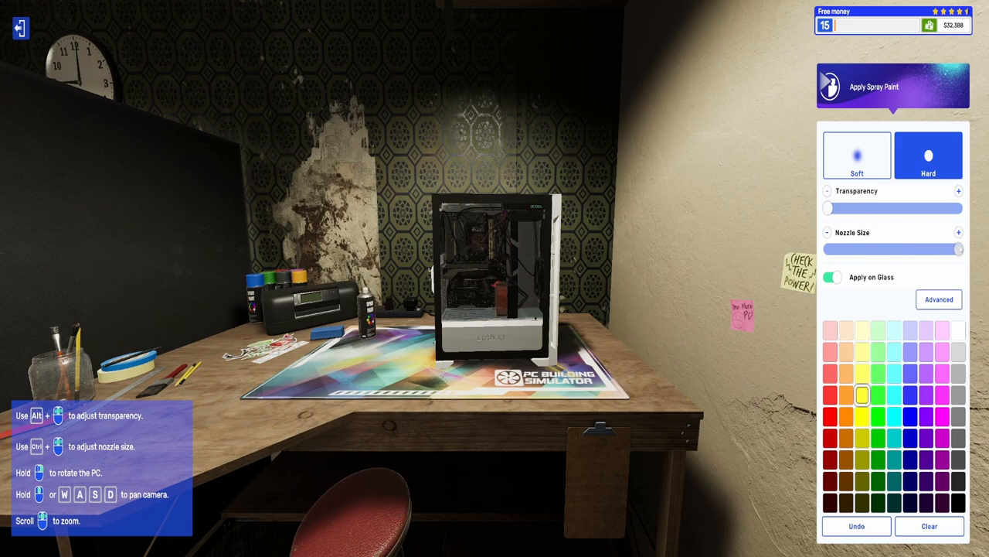
pyautogui.click(480, 266)
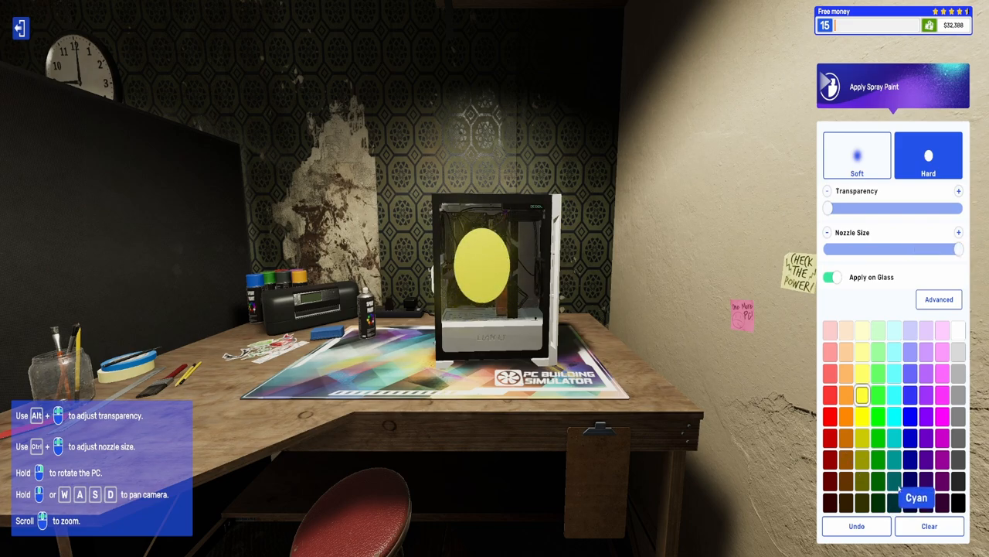
pyautogui.moveTo(958, 248); pyautogui.dragTo(850, 248)
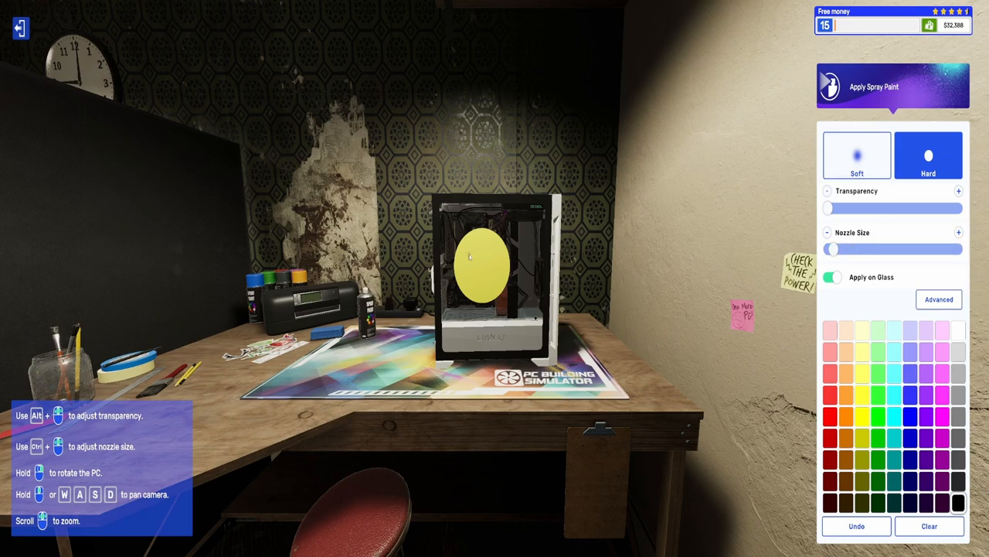
pyautogui.click(483, 255)
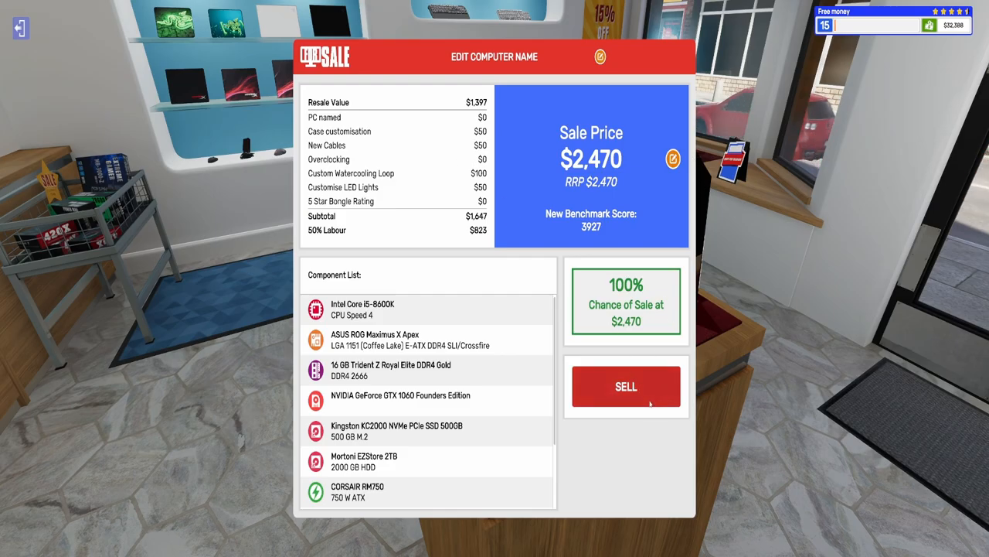
# Step: Boot the PC into BIOS and raise the CPU base clock to 101 MHz
pyautogui.click(625, 387)
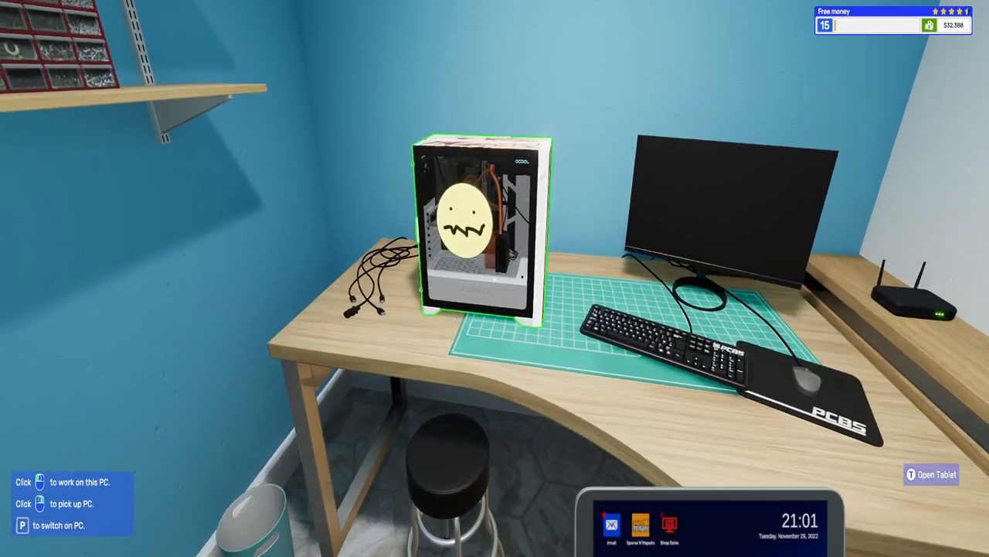
pyautogui.click(479, 224)
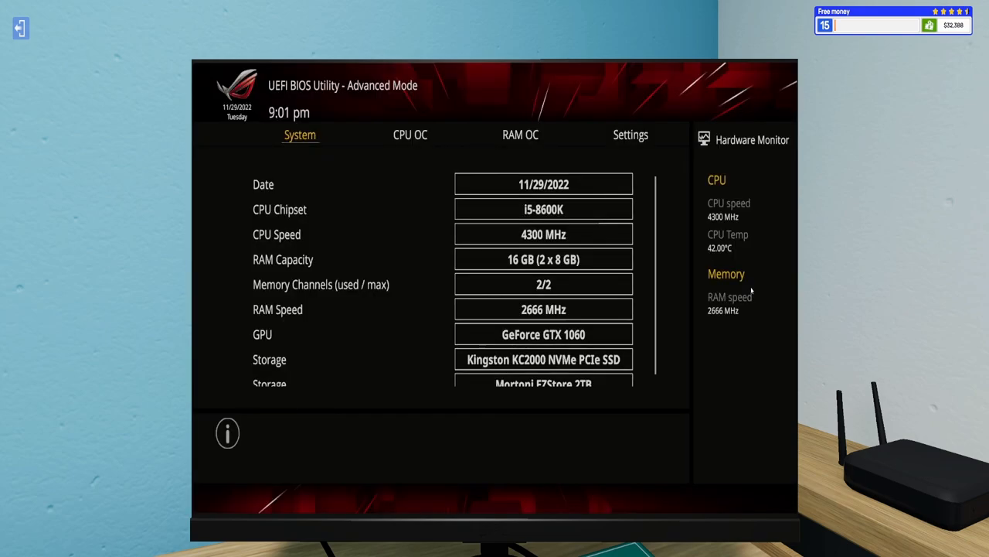
pyautogui.click(411, 135)
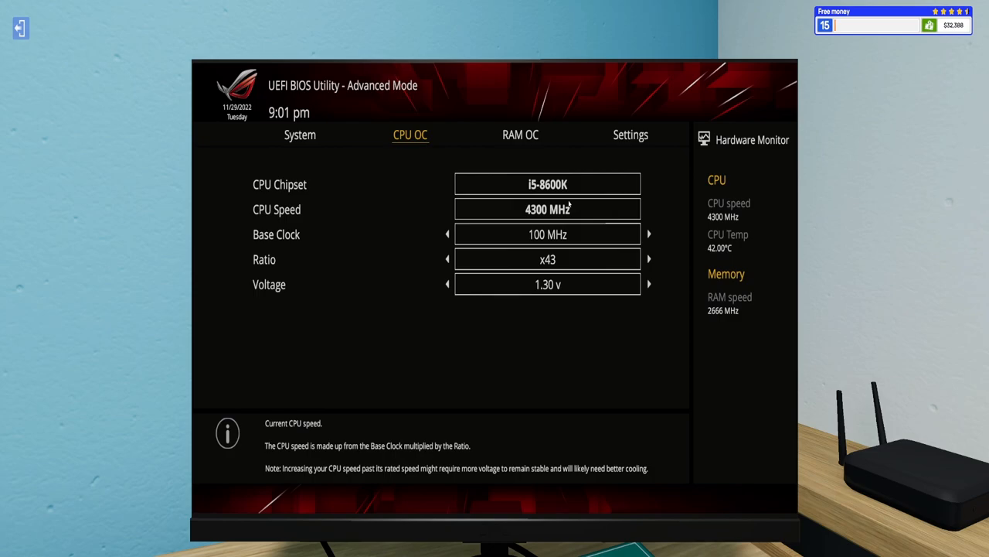
pyautogui.moveTo(636, 209)
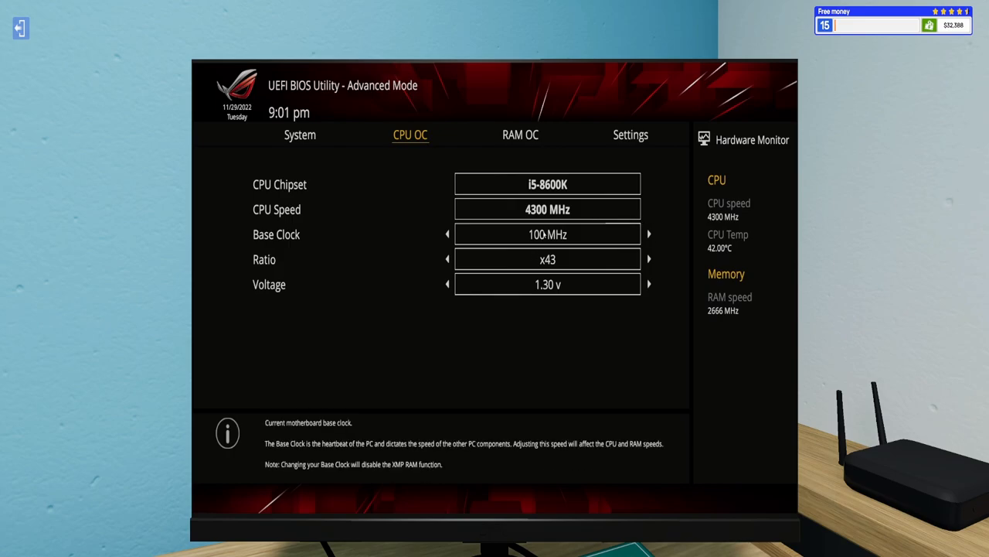
pyautogui.click(649, 234)
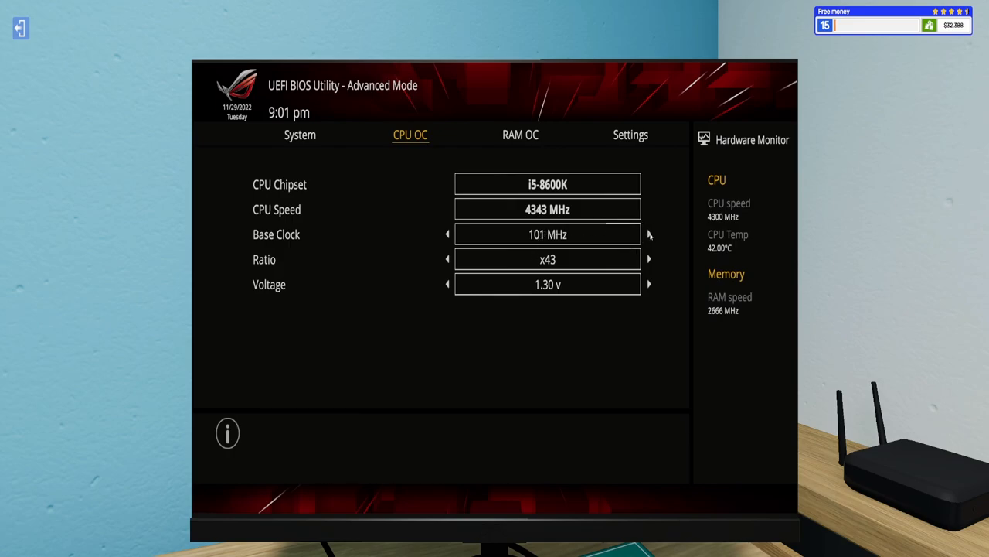
pyautogui.click(631, 134)
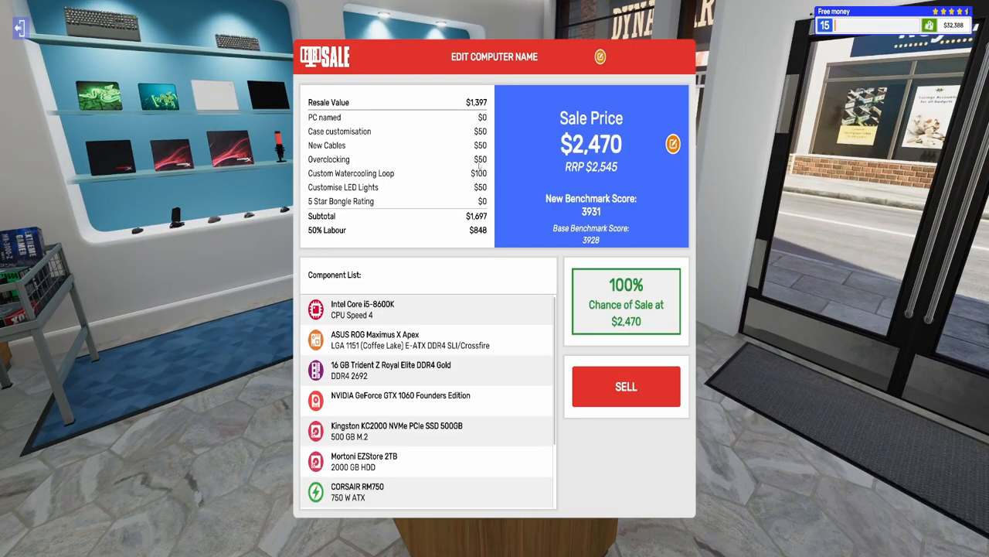
# Step: Rename the computer to MONEY BAGS
pyautogui.click(600, 57)
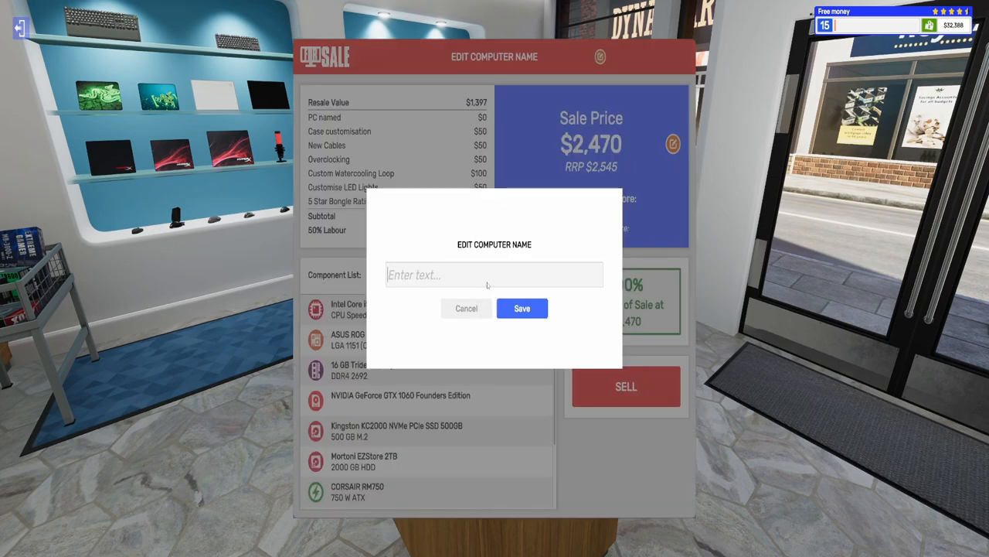
pyautogui.write('MONEY BAGS')
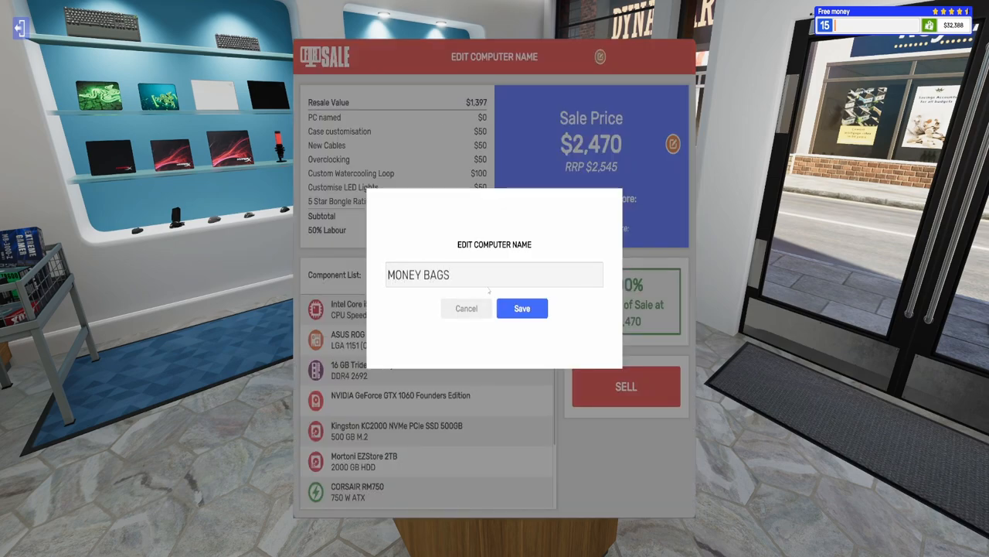
pyautogui.click(522, 307)
pyautogui.write('4')
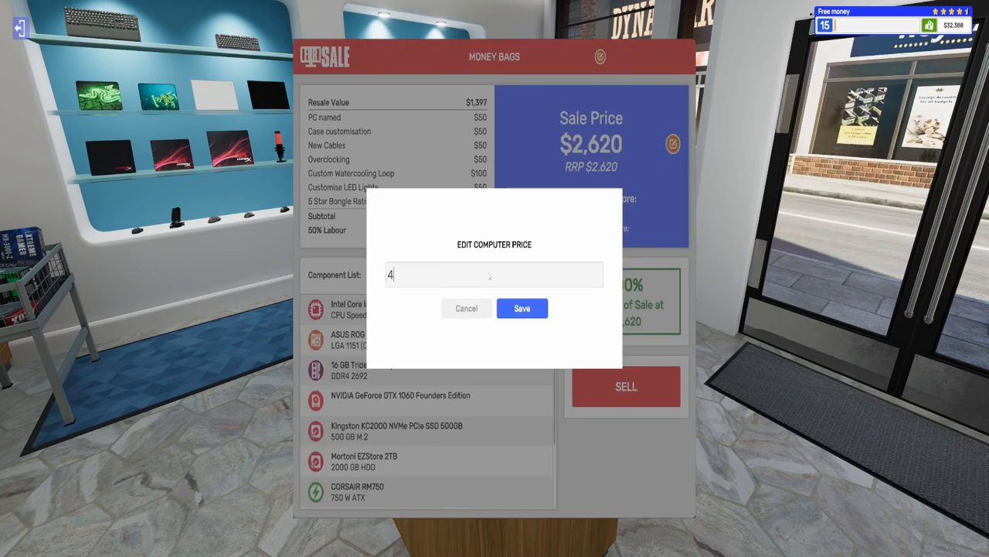
# Step: Set the sale price to $3,500 after the $4,000 price is rejected as too high
pyautogui.write('000')
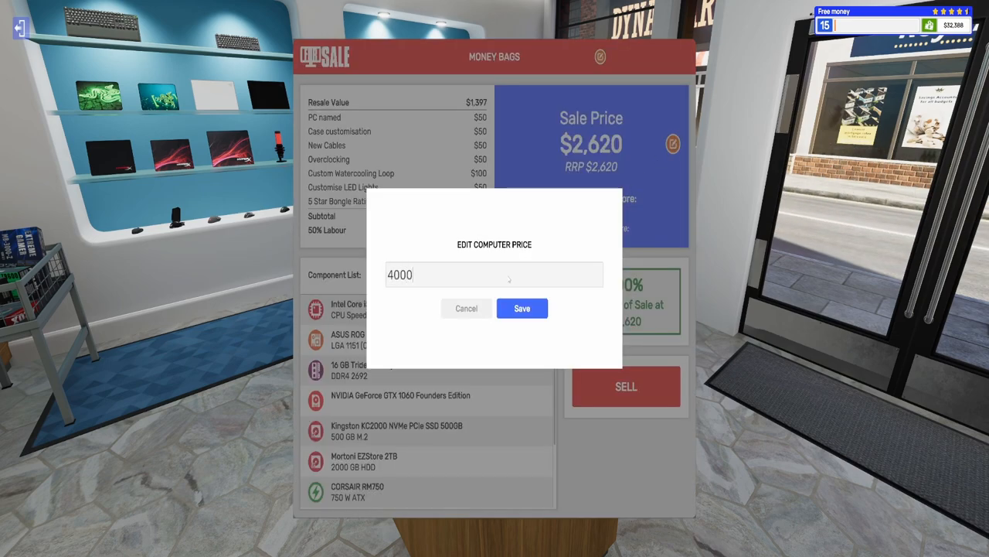
pyautogui.click(522, 307)
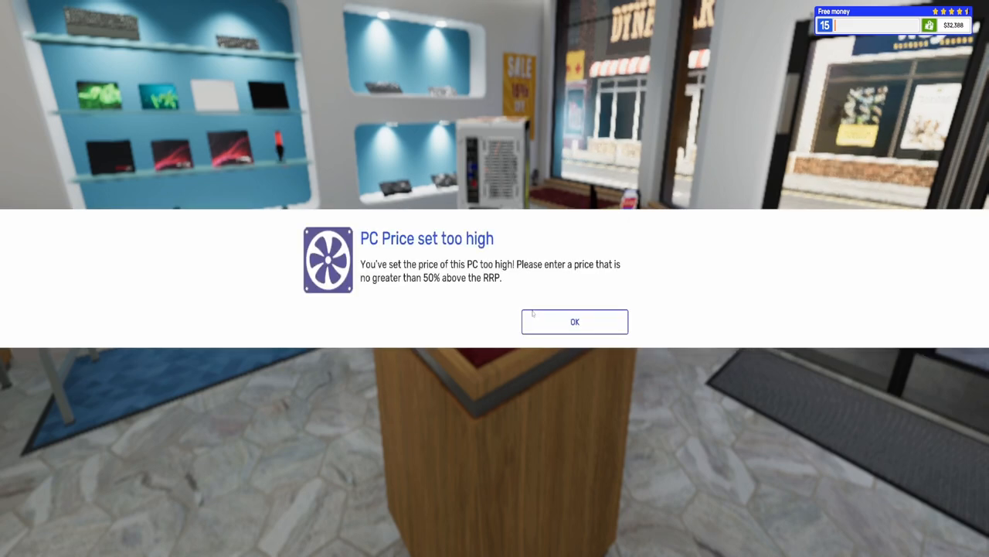
pyautogui.click(575, 322)
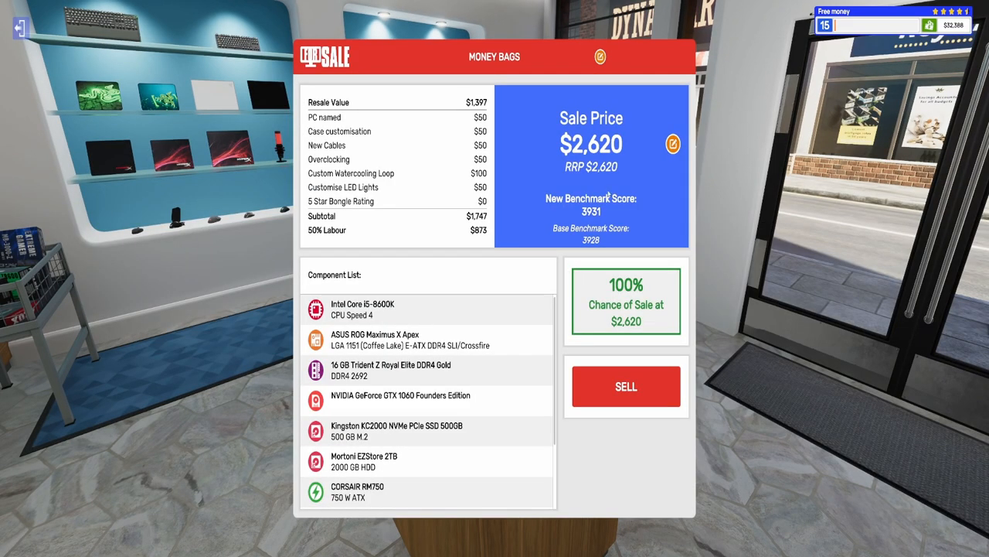
pyautogui.click(672, 144)
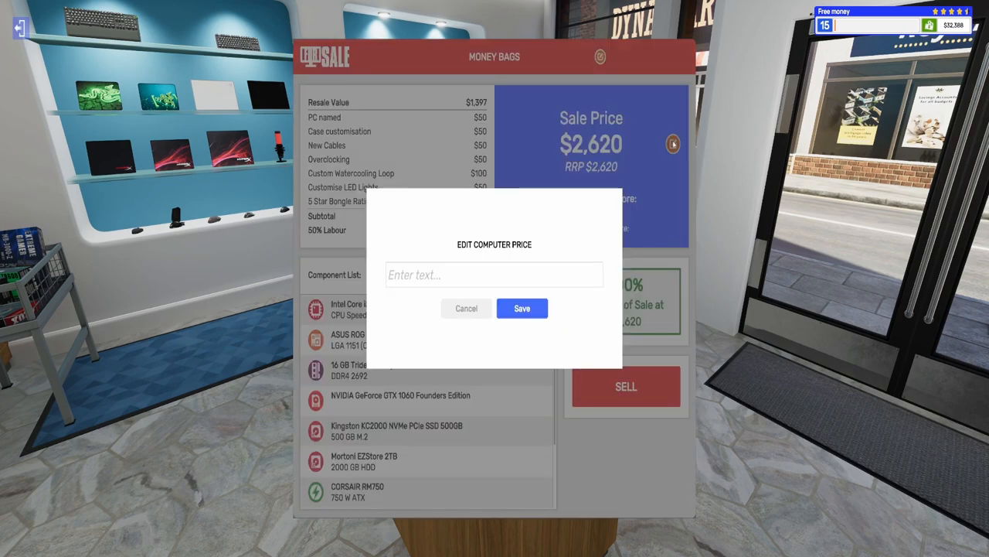
pyautogui.write('3500')
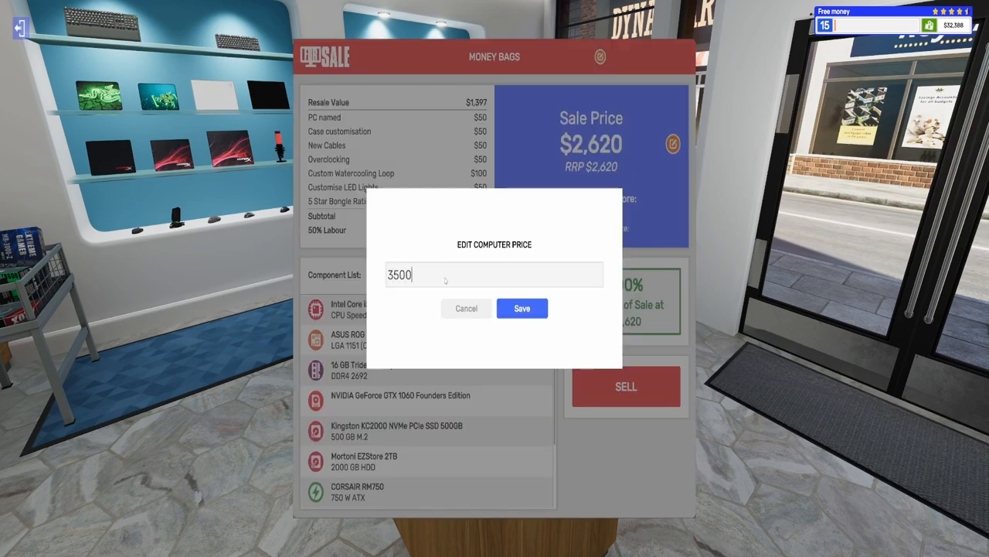
pyautogui.click(521, 307)
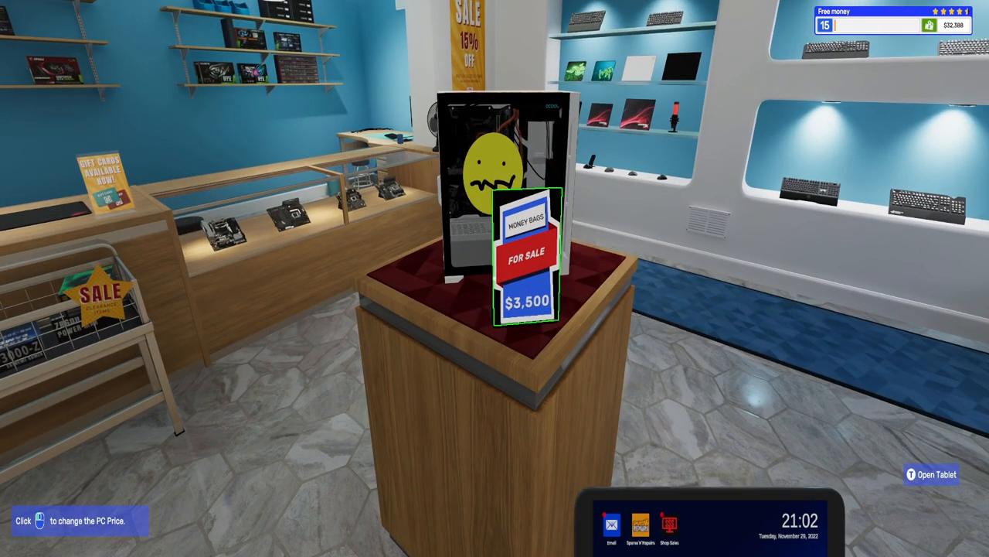
pyautogui.moveTo(494, 278)
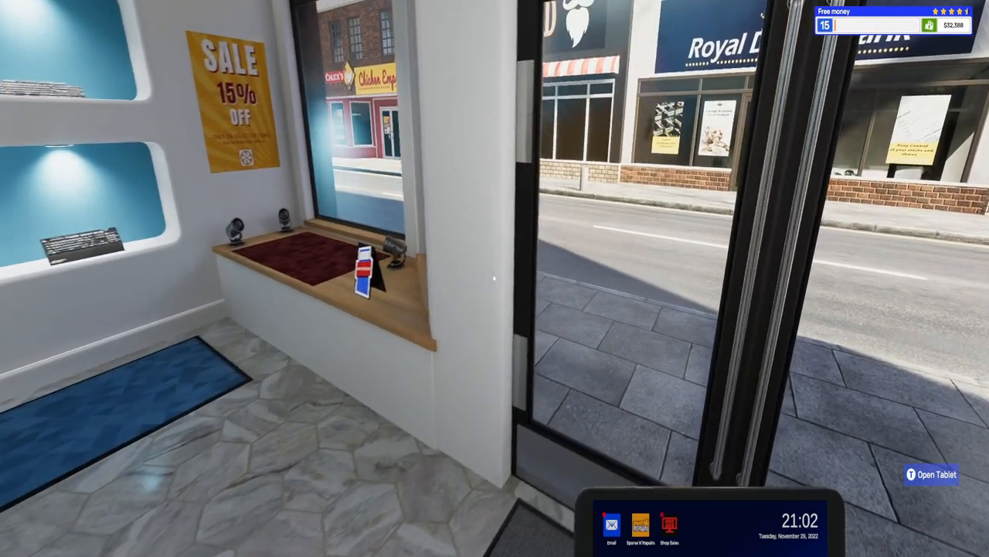
pyautogui.moveTo(495, 278)
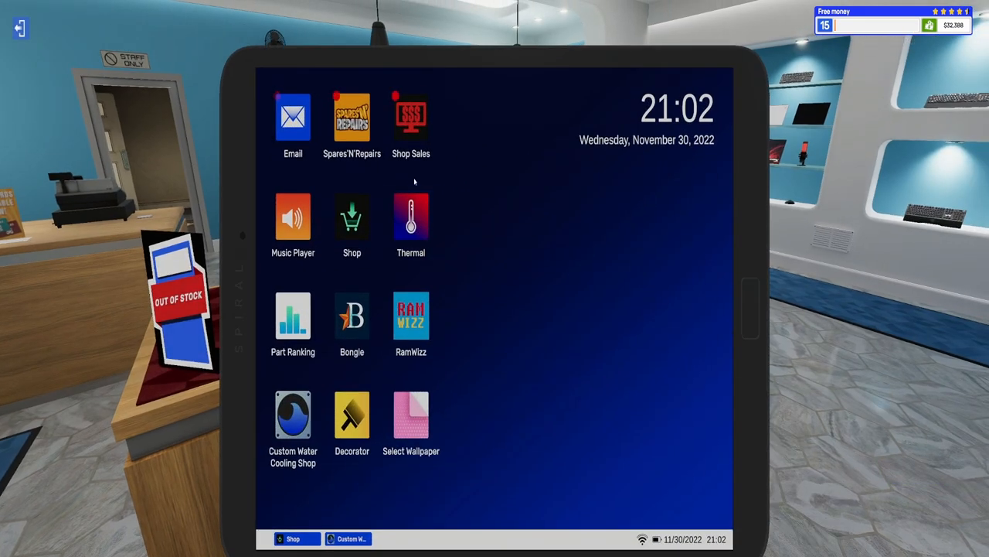
# Step: Review past sales of PCs 14, 16, 12 and 15 in Shop Sales, then return to the top
pyautogui.click(410, 117)
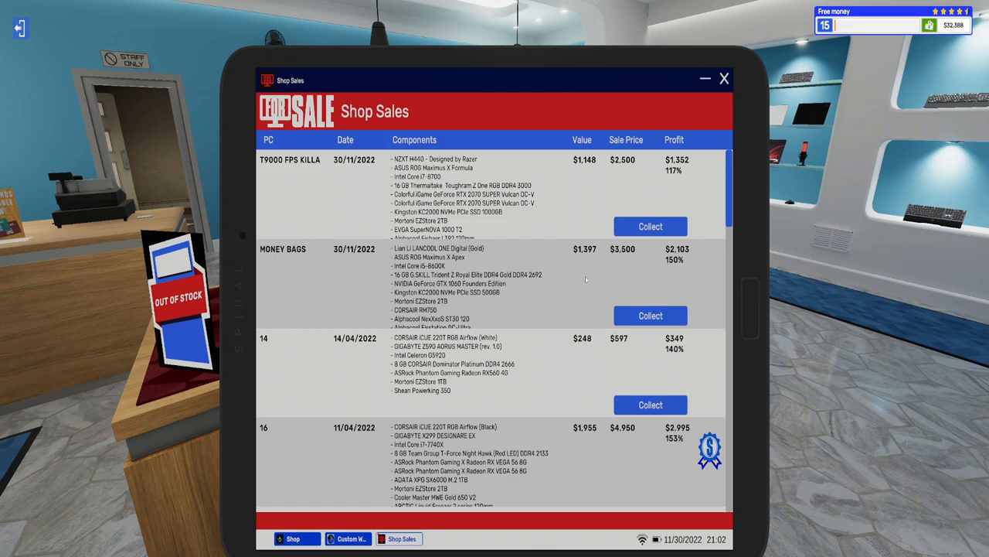
pyautogui.moveTo(585, 279)
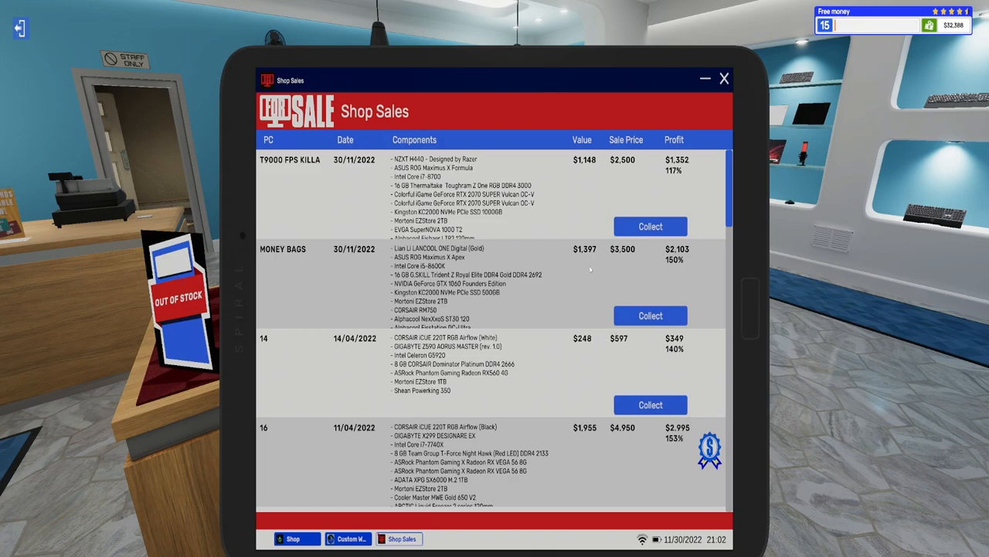
pyautogui.moveTo(602, 261)
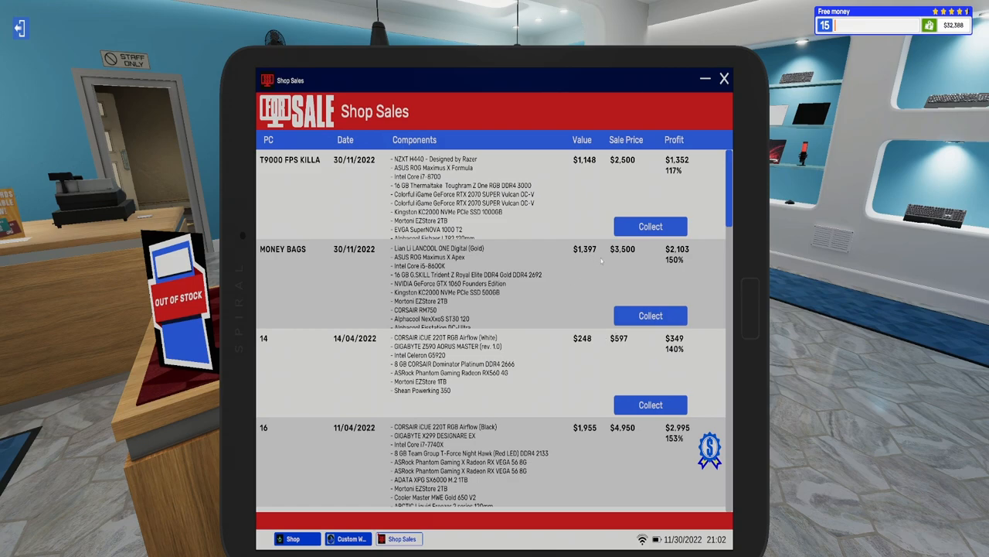
pyautogui.moveTo(650, 260)
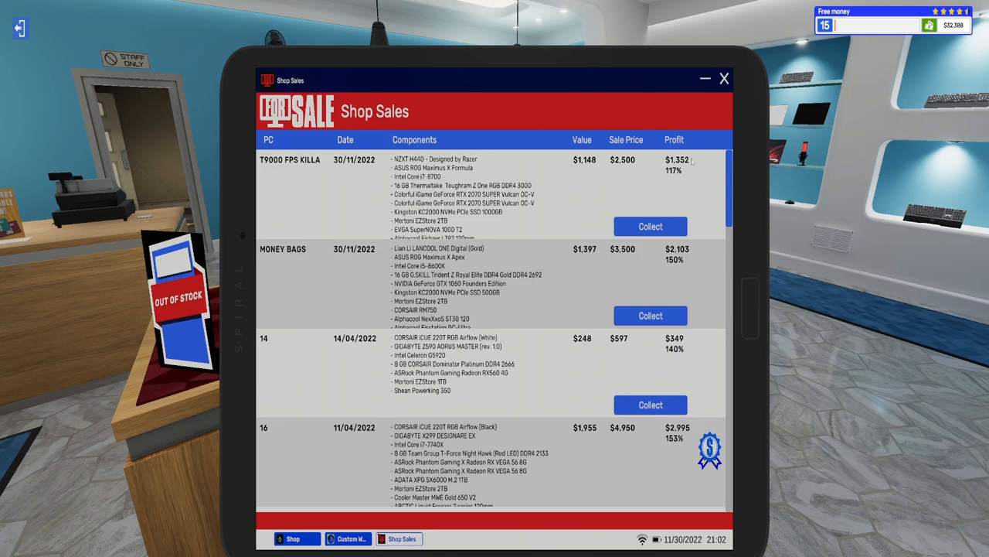
pyautogui.moveTo(734, 214)
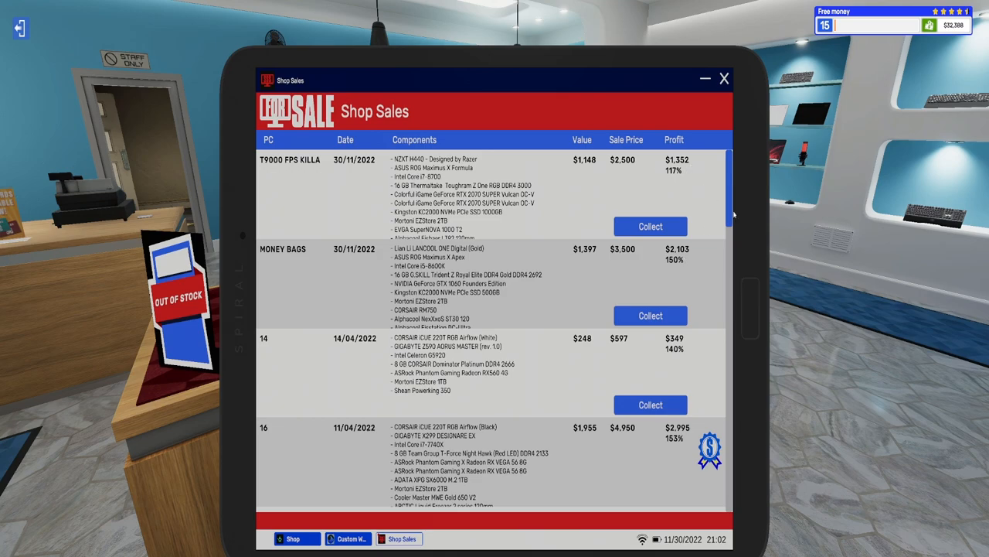
pyautogui.scroll(-3)
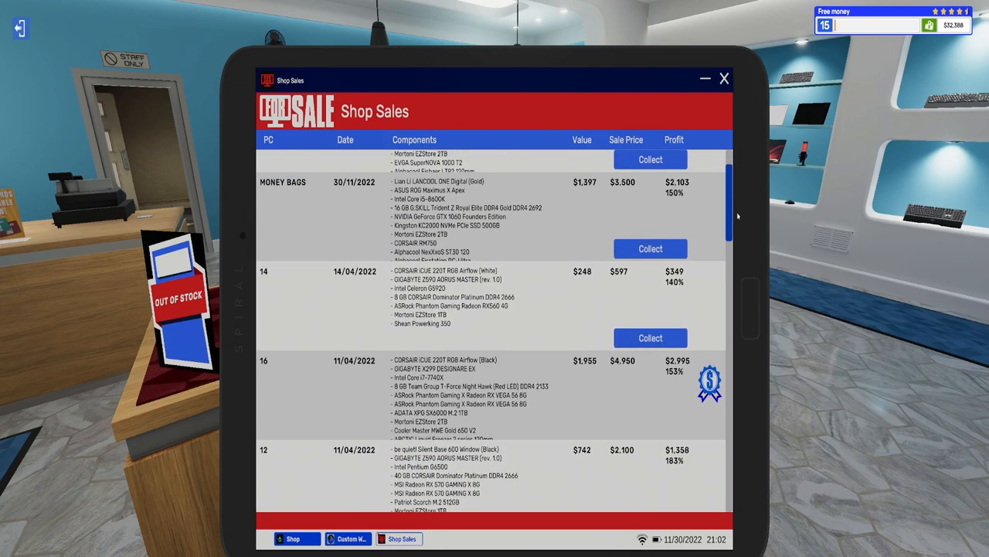
pyautogui.scroll(-3)
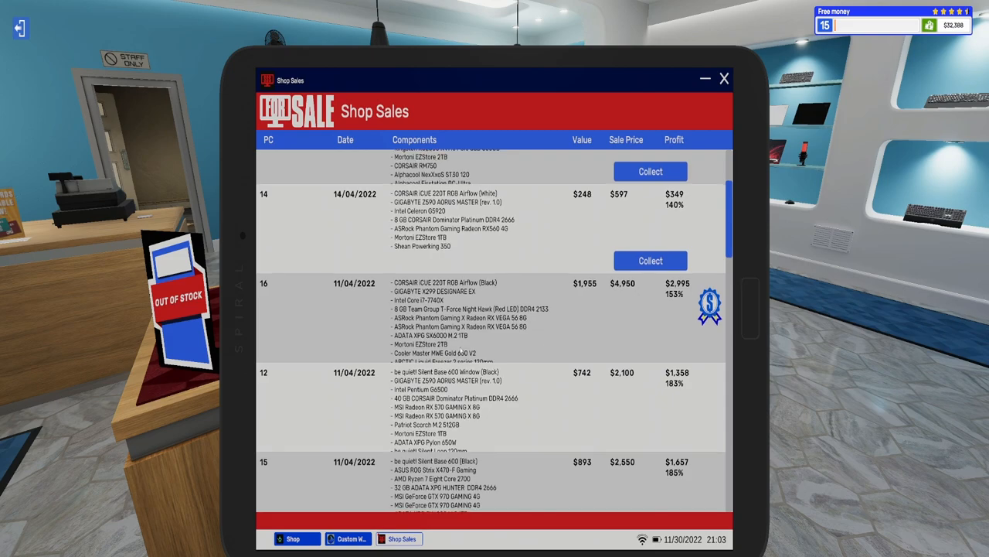
pyautogui.scroll(3)
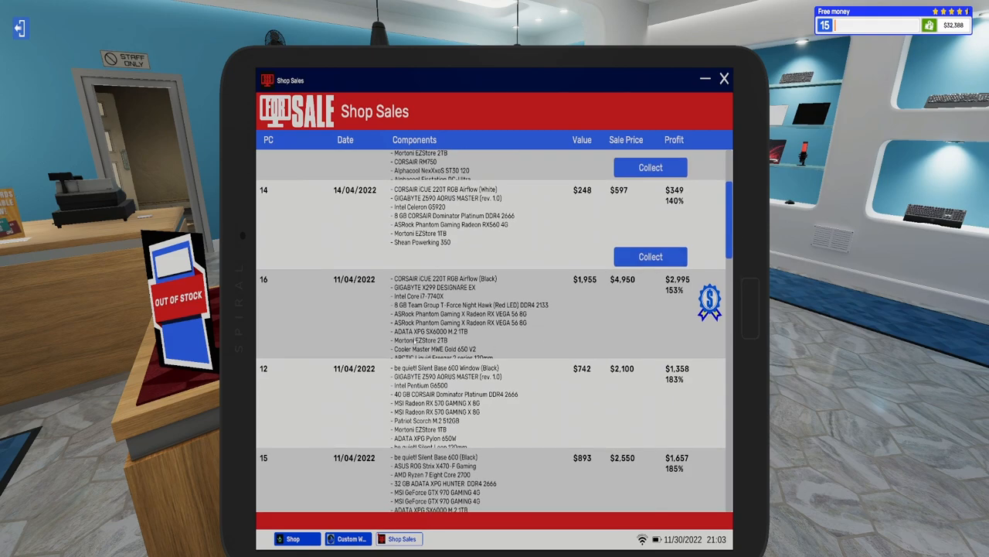
pyautogui.scroll(3)
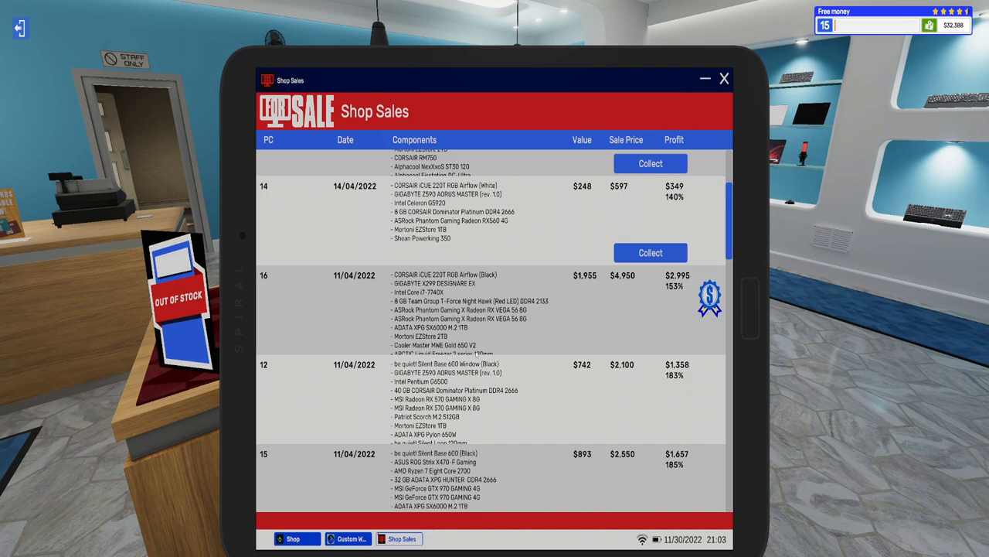
pyautogui.scroll(3)
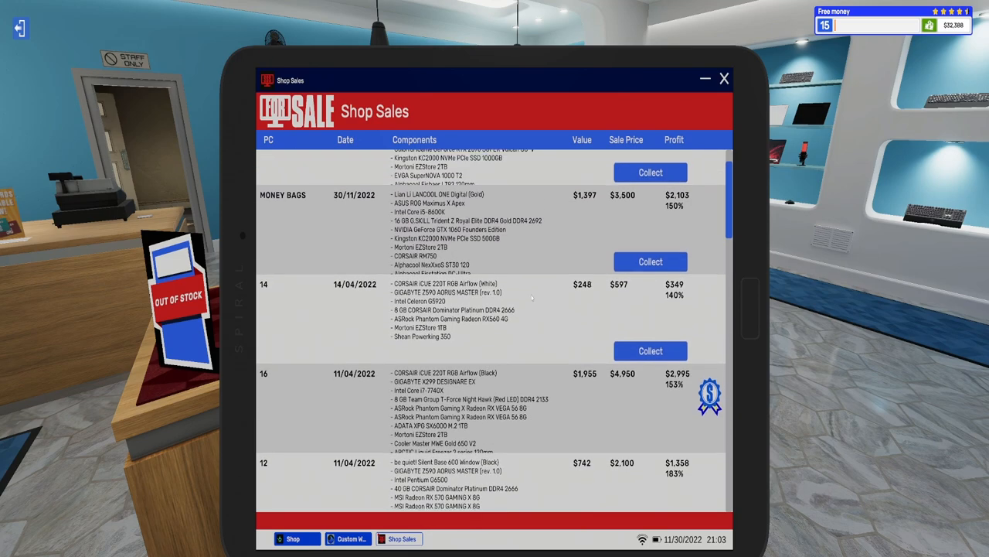
pyautogui.scroll(3)
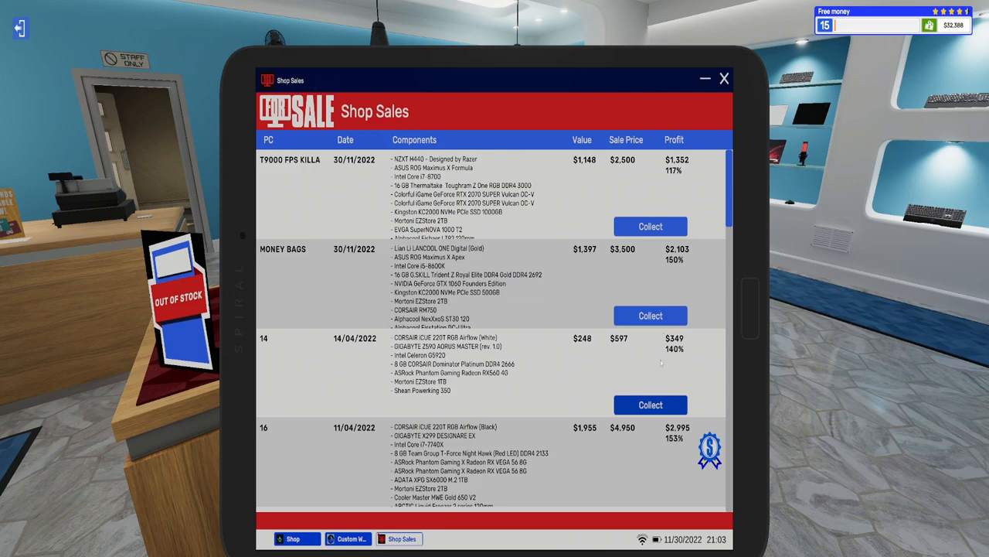
pyautogui.moveTo(657, 315)
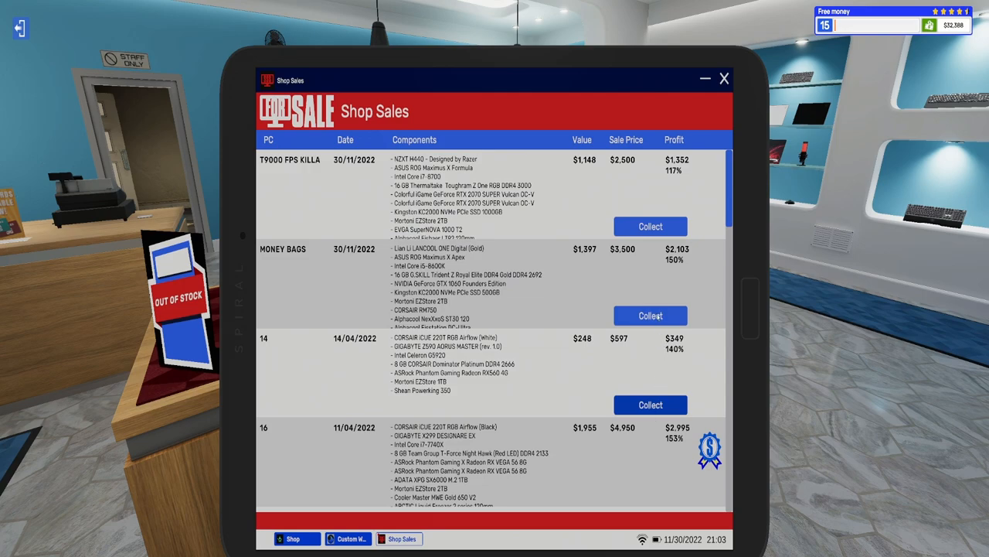
# Step: Collect MONEY BAGS earnings and close the MONEY BAGS and T9000 FPS KILLA invoices
pyautogui.click(650, 404)
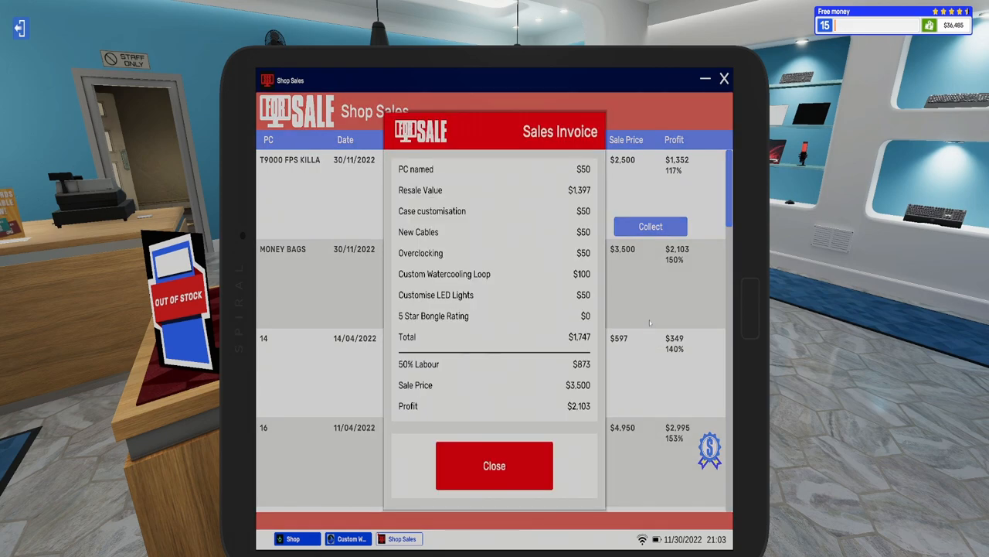
pyautogui.moveTo(595, 192)
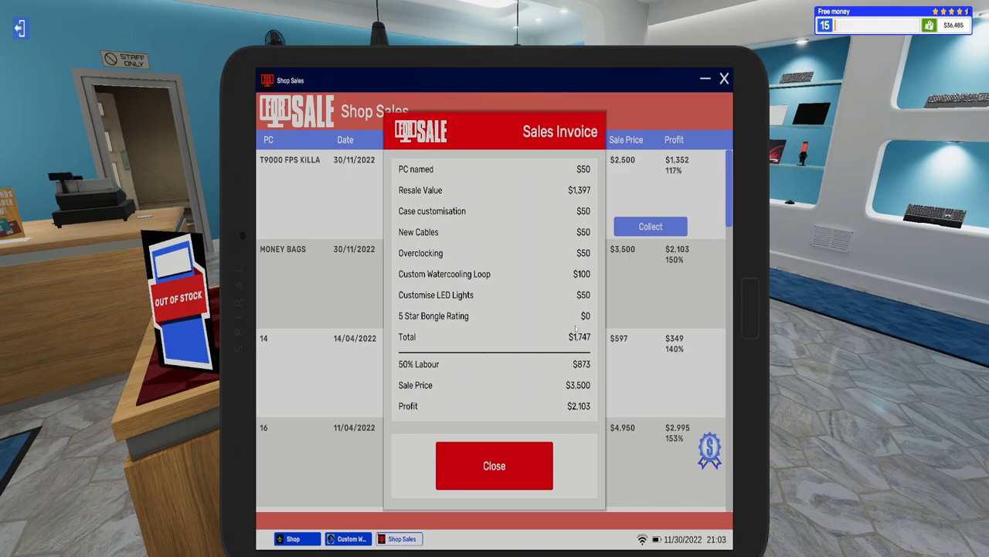
pyautogui.moveTo(494, 466)
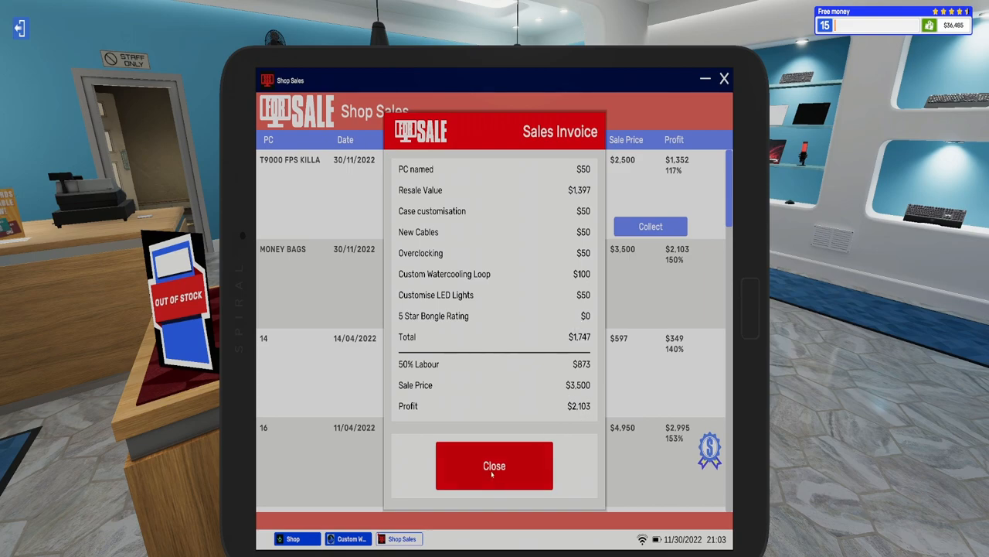
pyautogui.click(650, 226)
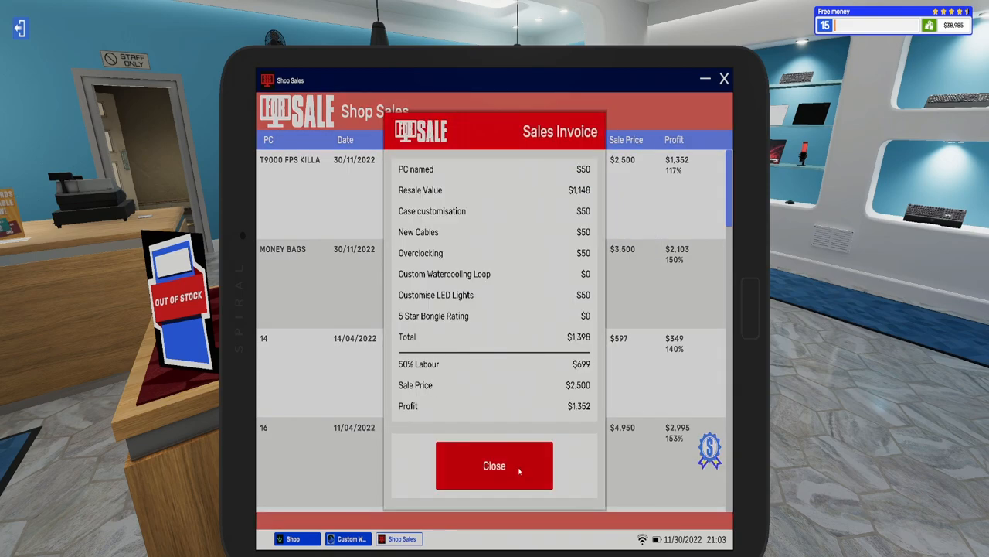
pyautogui.click(494, 465)
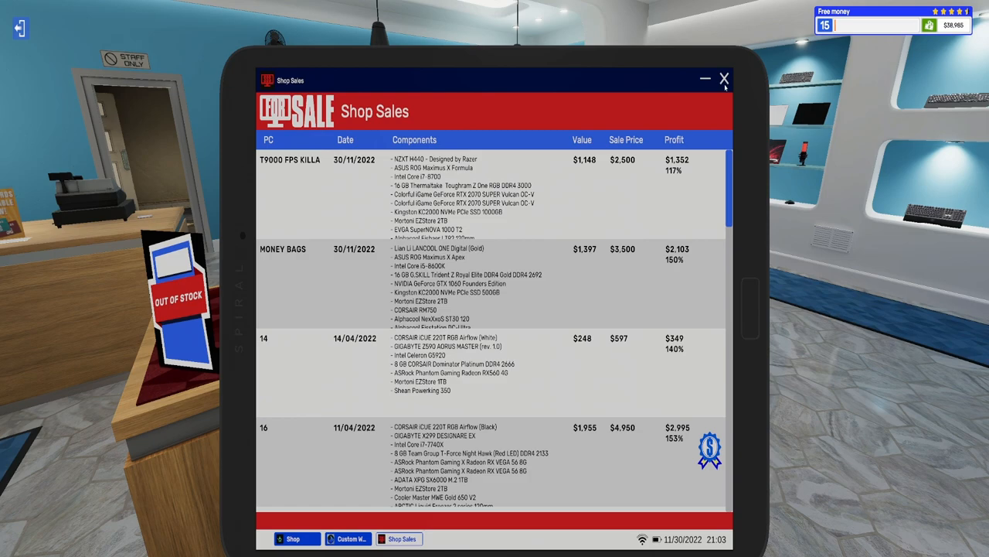
# Step: Close Shop Sales and browse the Spares'N'Repairs second-hand marketplace
pyautogui.click(723, 79)
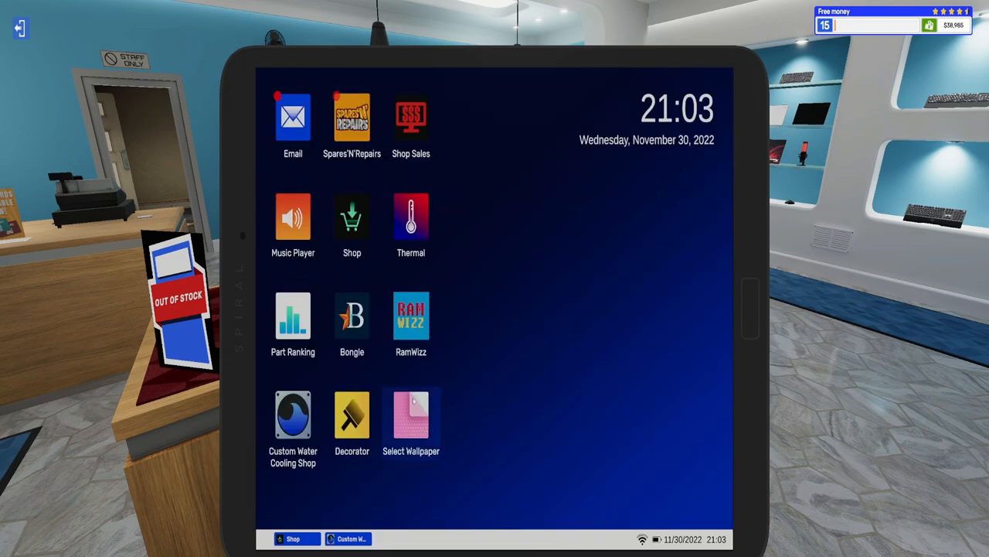
pyautogui.click(352, 117)
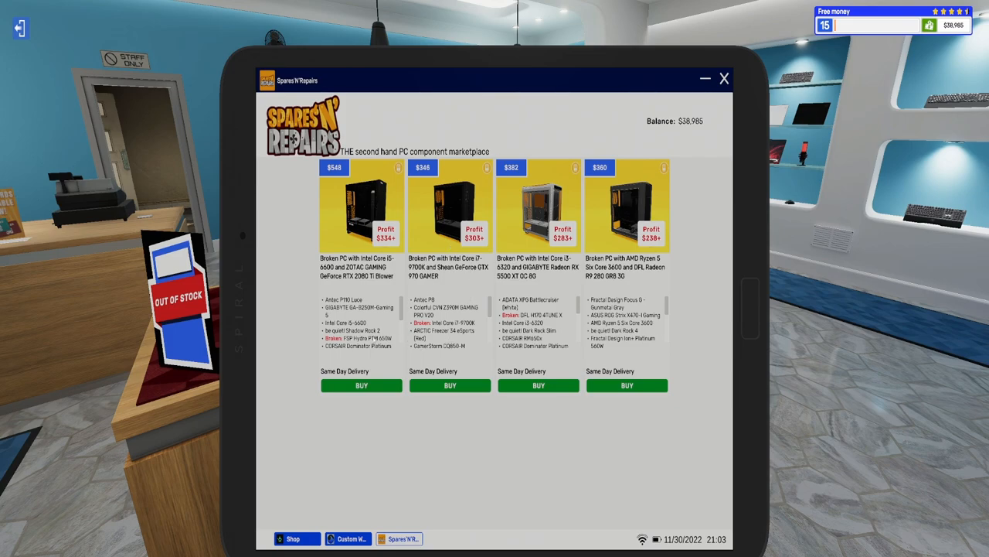
pyautogui.scroll(-3)
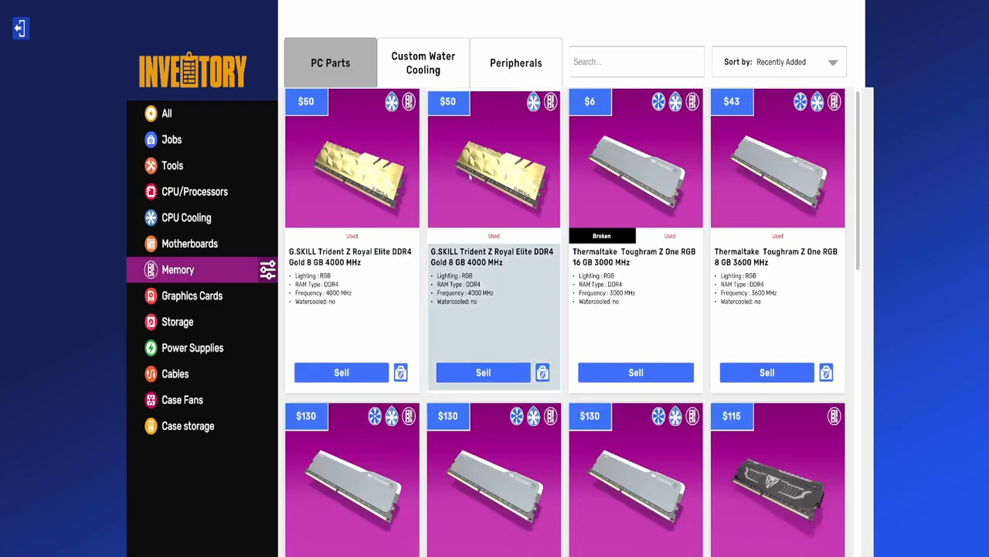
pyautogui.moveTo(439, 224)
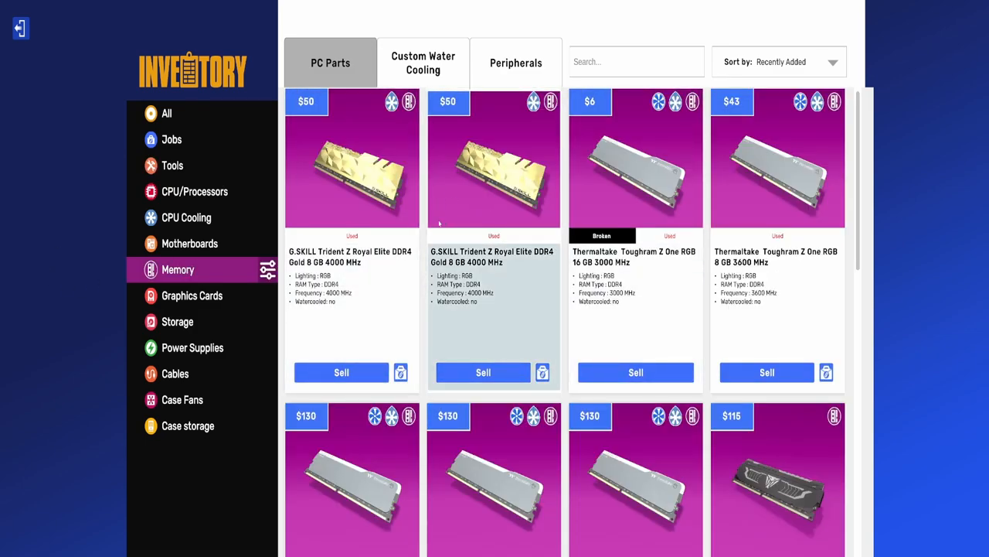